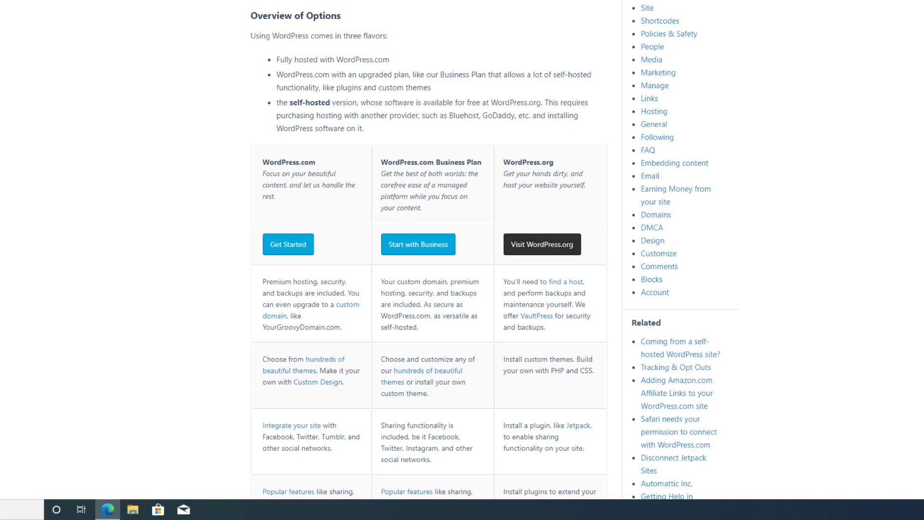
Step: Open wampserver.com from the Bing results and switch the site to English
click(205, 5)
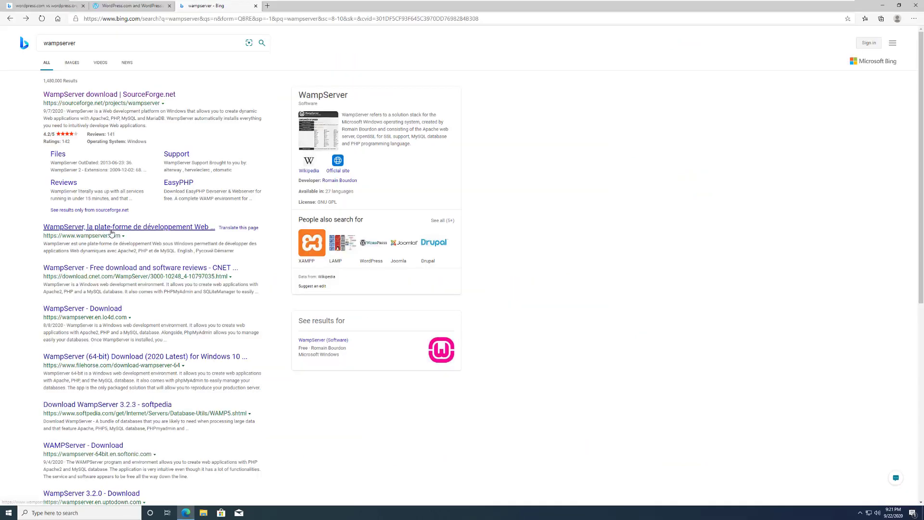
click(126, 227)
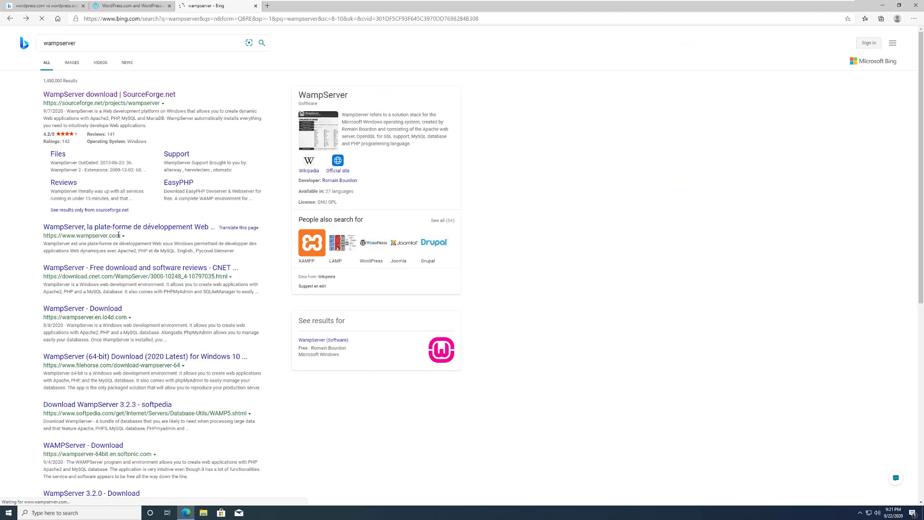
click(127, 226)
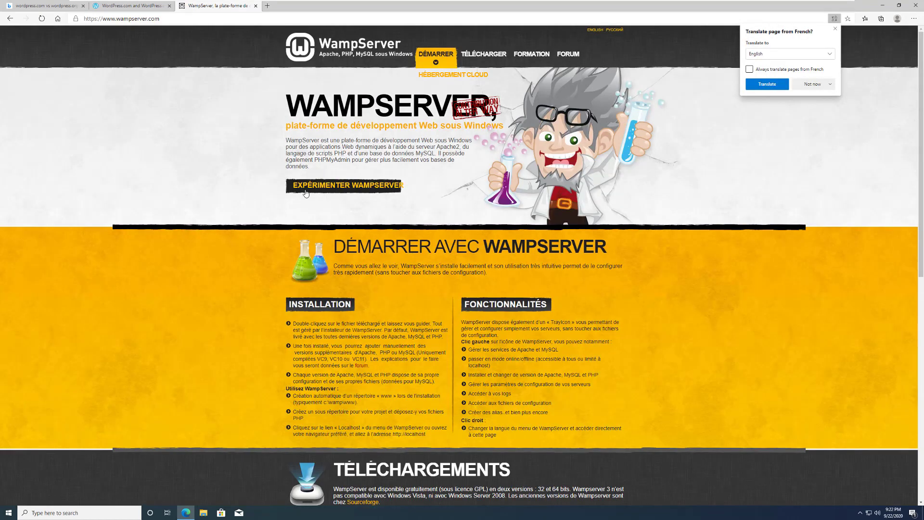
mouse_move(596, 32)
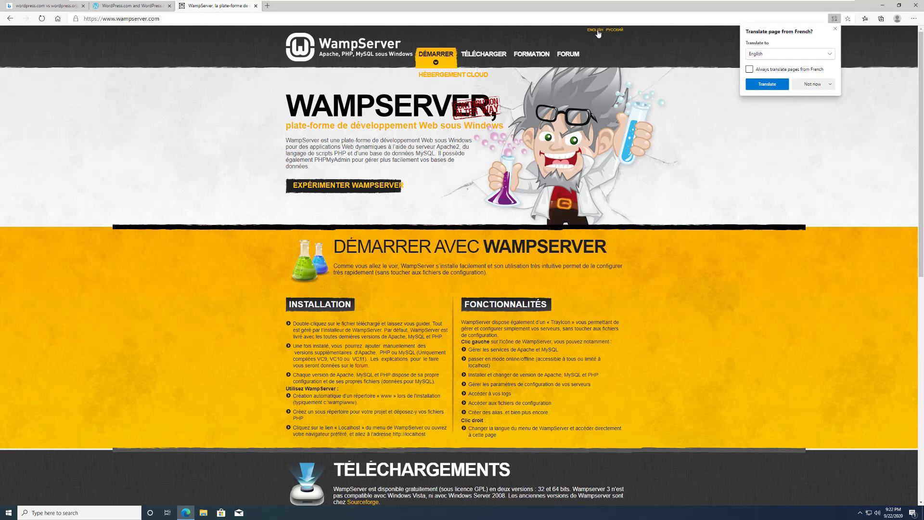
click(767, 84)
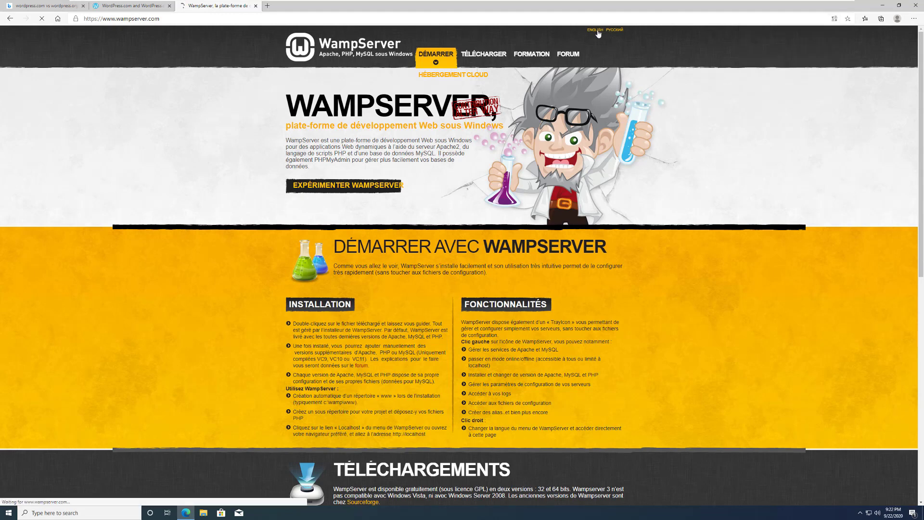
click(593, 30)
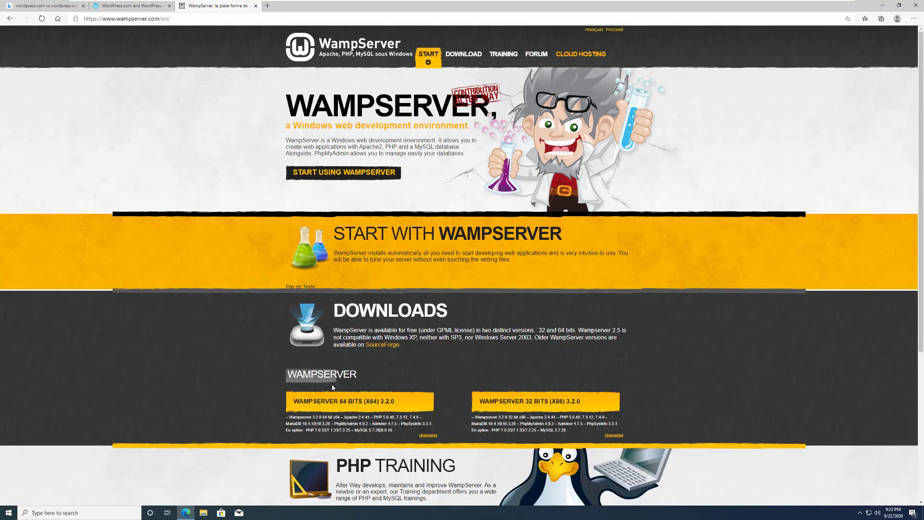
Step: Open the WampServer 64-bit 3.2.0 download form and its Visual C++ 2012 link
click(351, 401)
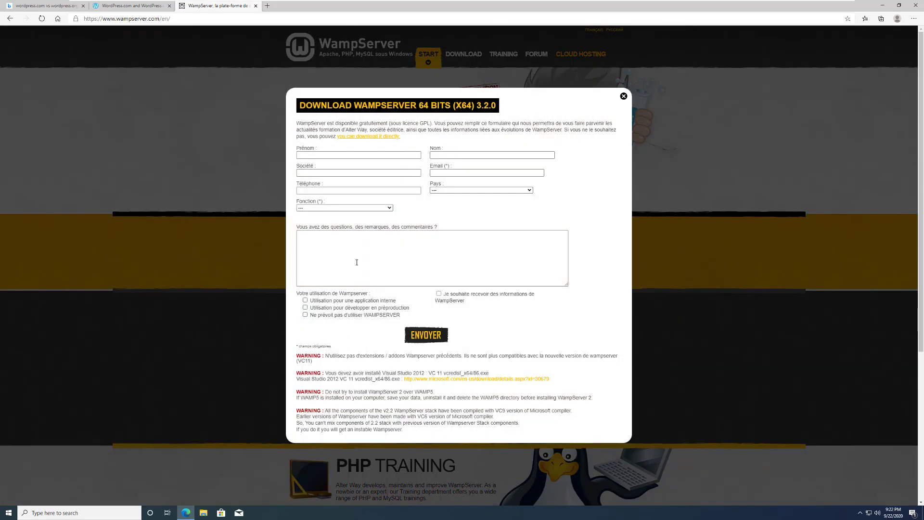
mouse_move(367, 138)
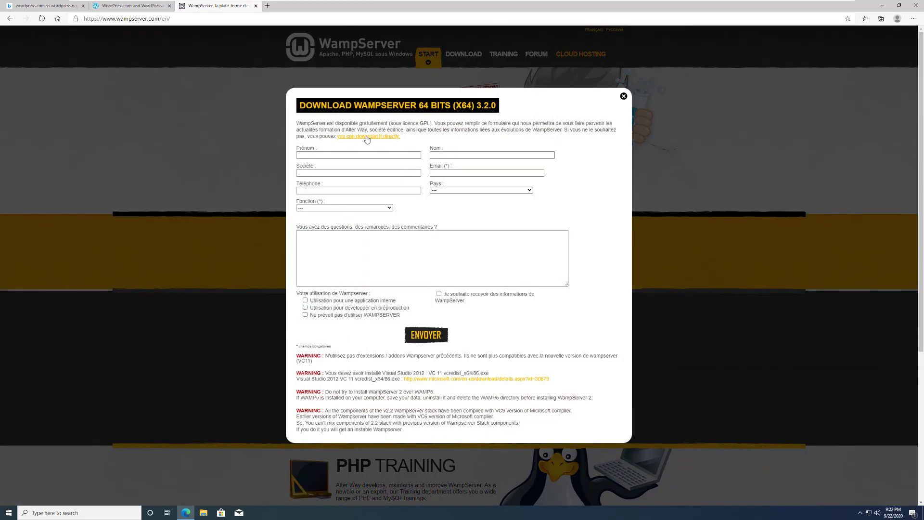
mouse_move(362, 381)
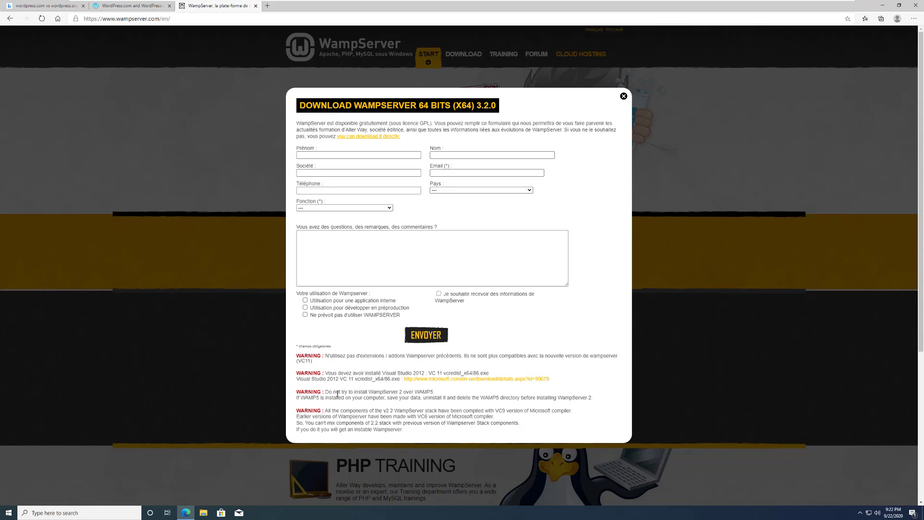
click(476, 378)
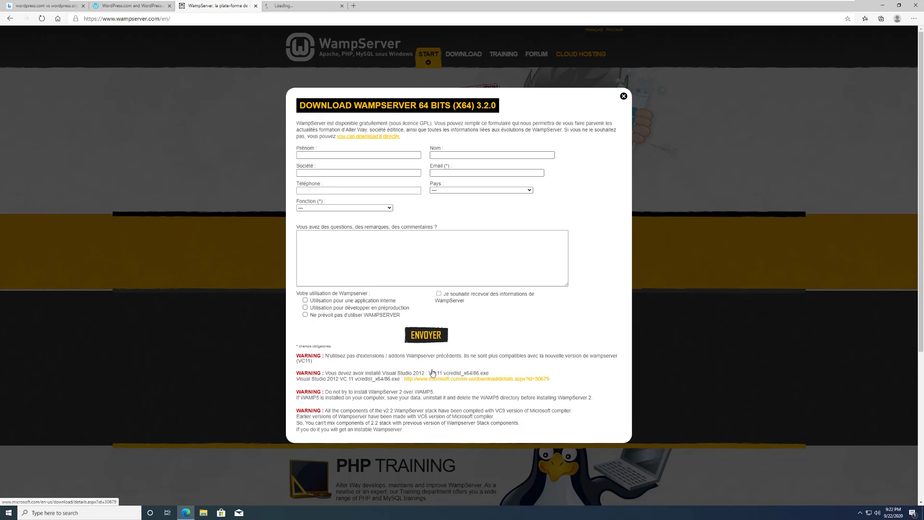
Step: View the Visual C++ 2012 Update 4 download page, then minimize Edge
click(494, 378)
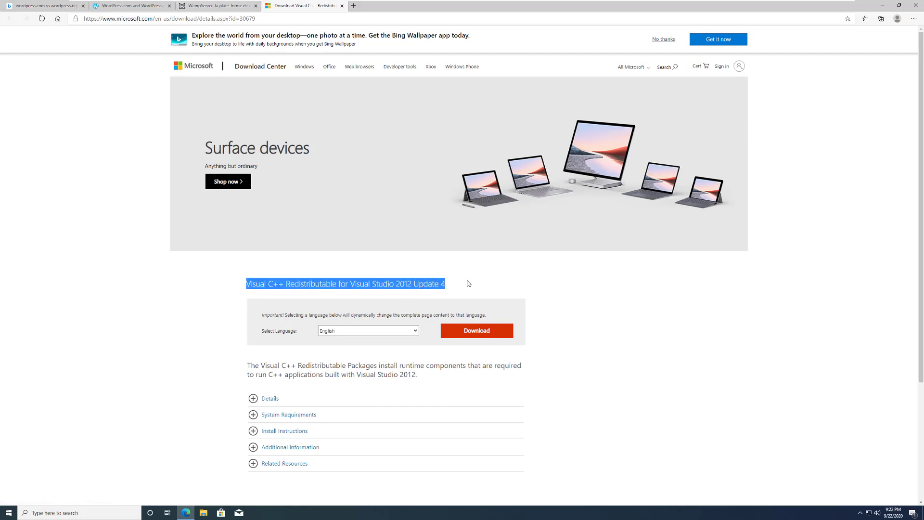
mouse_move(329, 162)
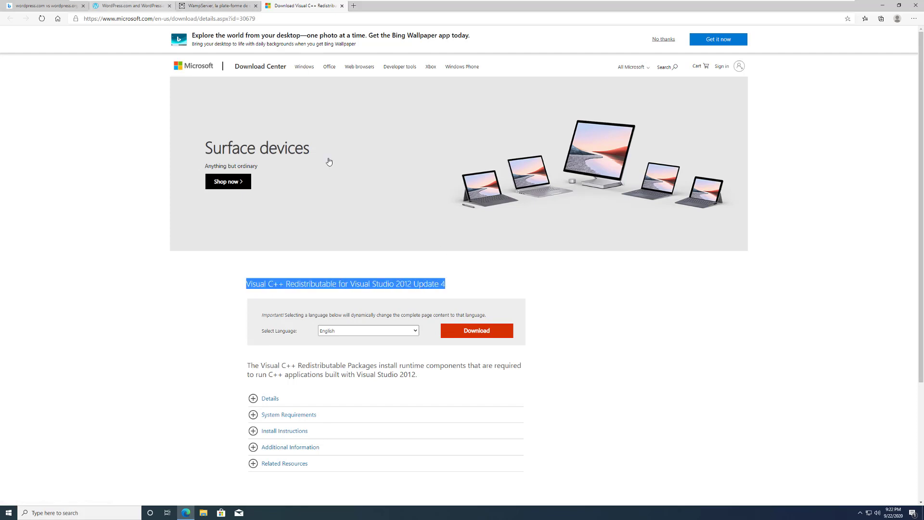
mouse_move(882, 7)
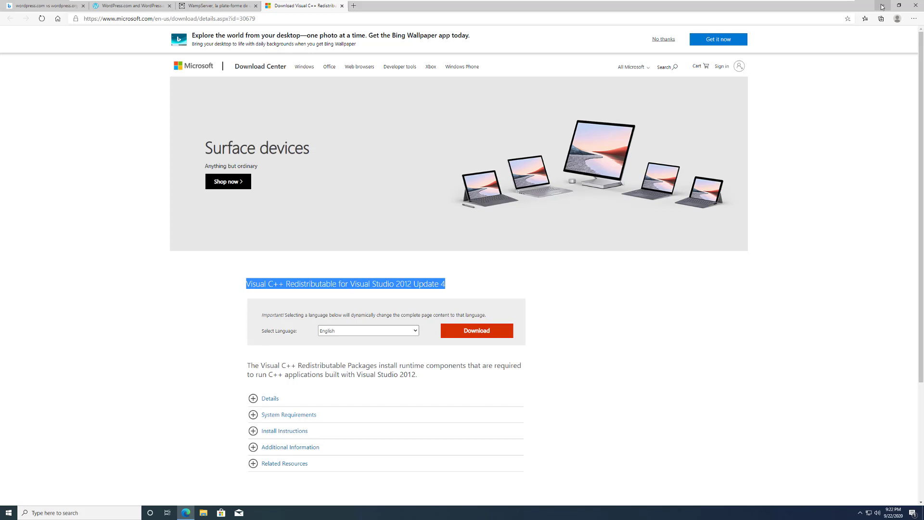
mouse_move(882, 7)
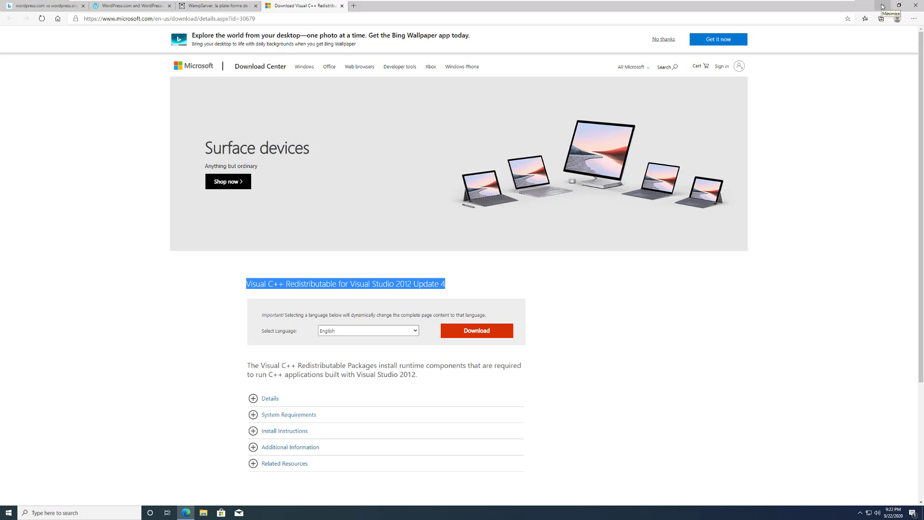
click(881, 5)
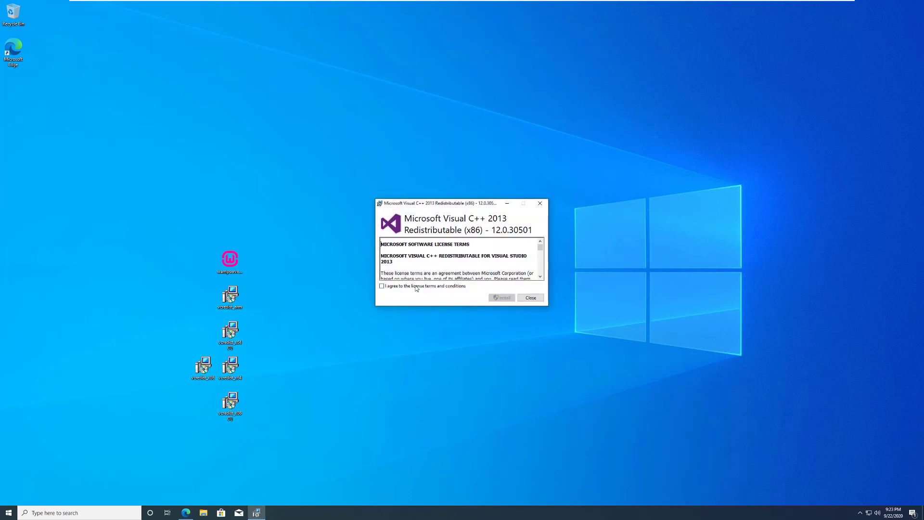
Step: Agree to the Visual C++ 2013 (x86) license and install it
click(382, 286)
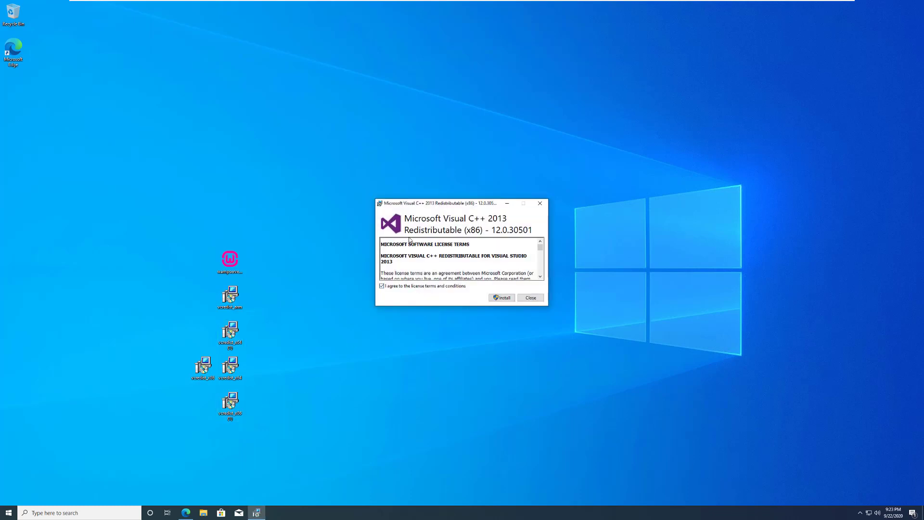
click(500, 297)
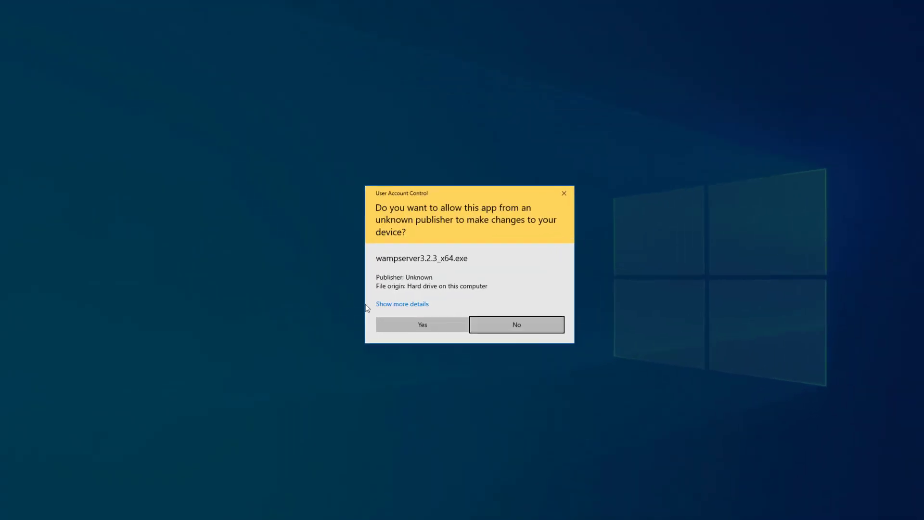
Step: Allow the installer, choose English, accept the license and pass the information page
click(421, 324)
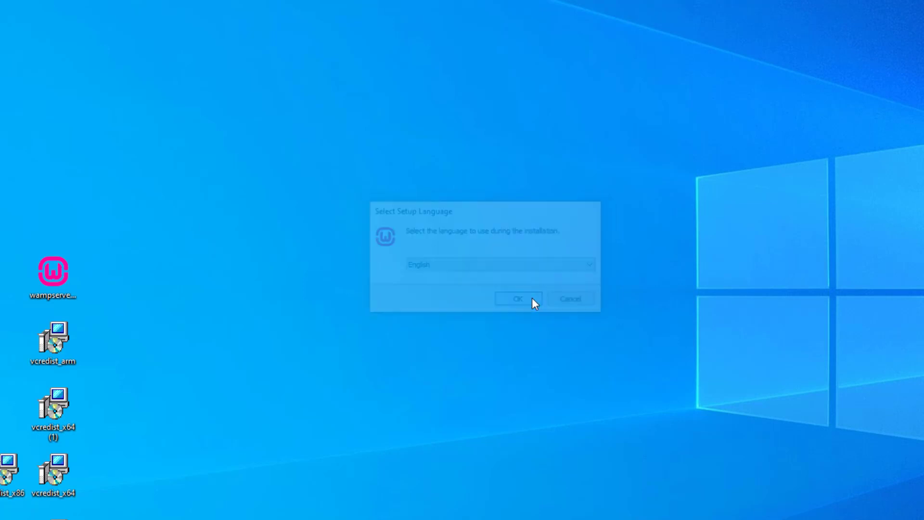
click(517, 299)
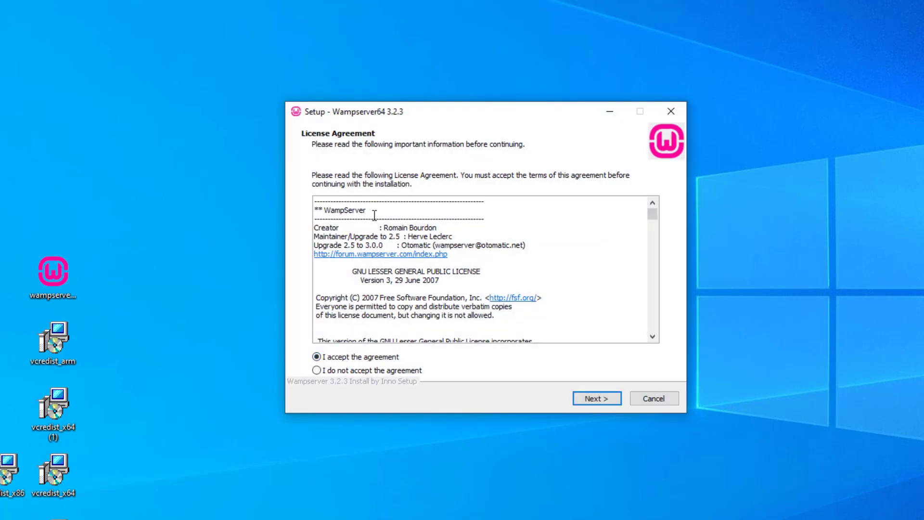
mouse_move(677, 239)
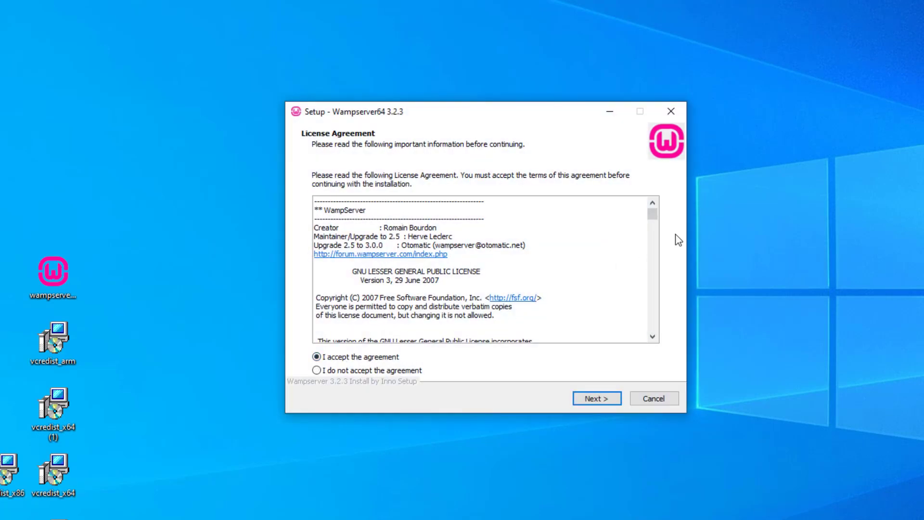
scroll(down, 3)
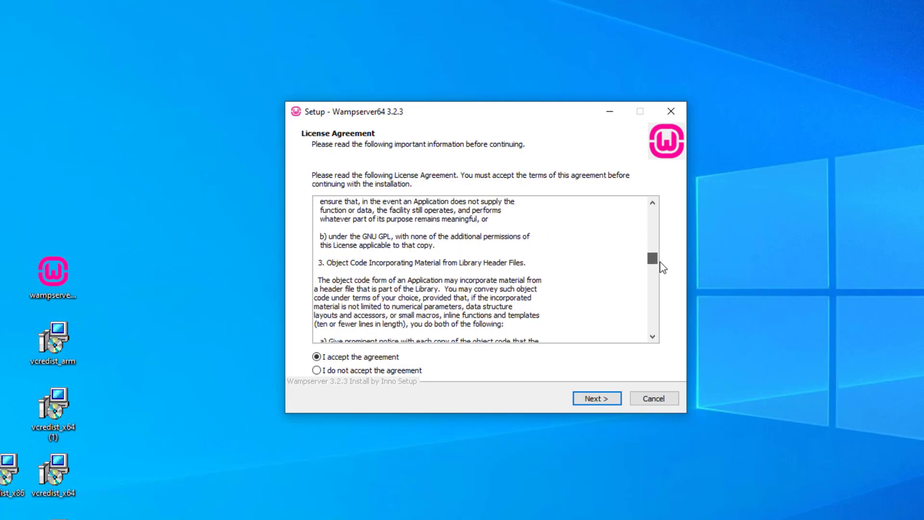
scroll(down, 3)
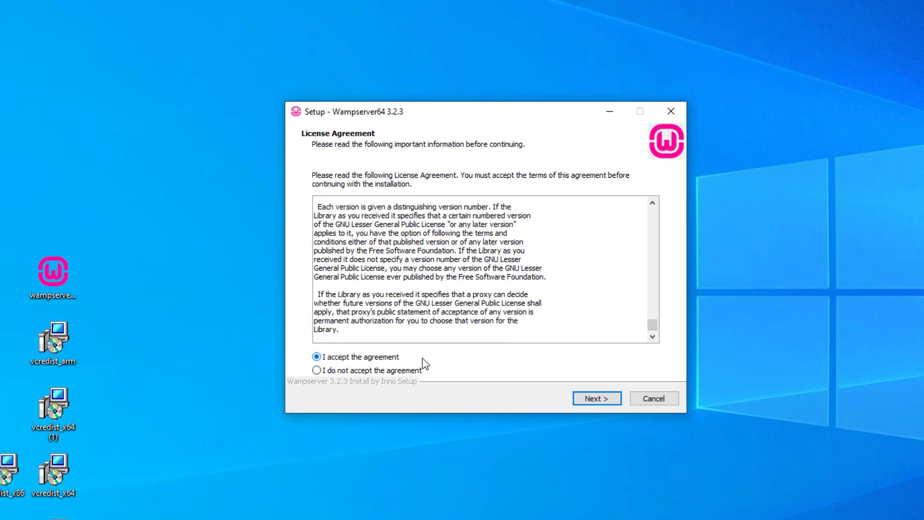
click(596, 398)
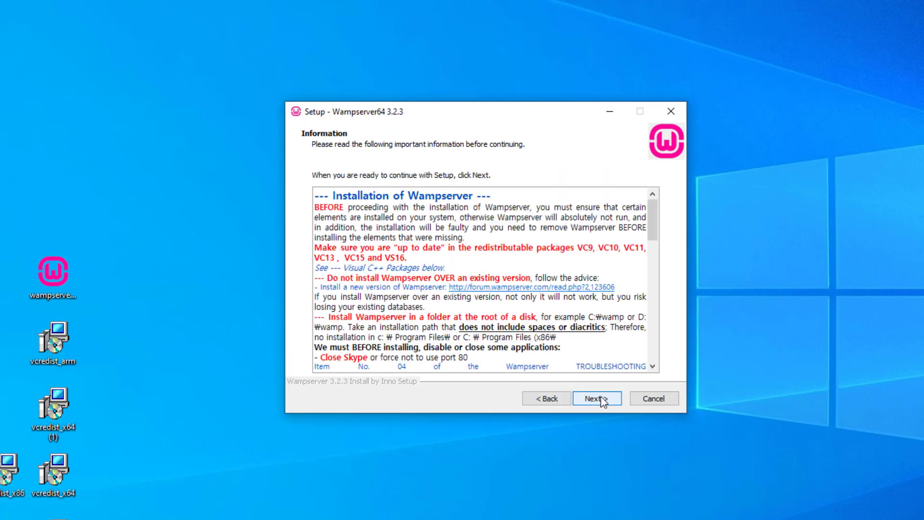
click(595, 398)
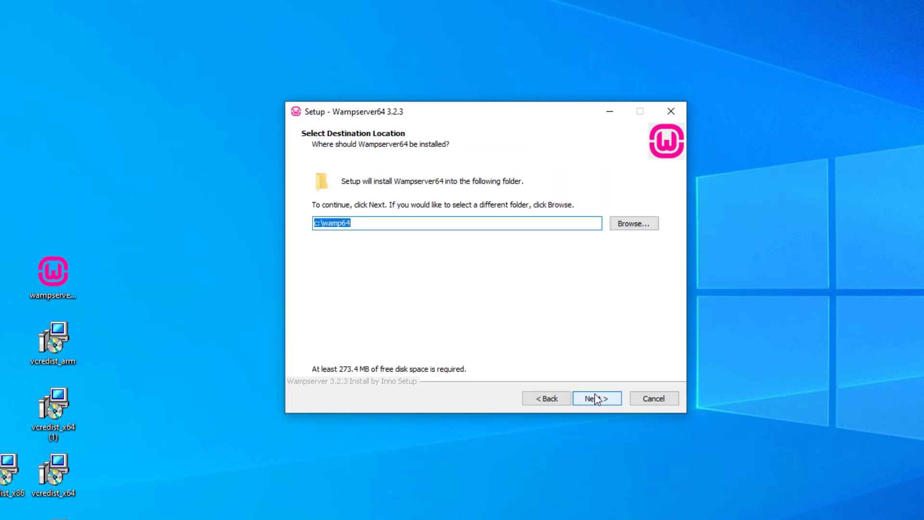
Step: Keep c:\wamp64, default components and the default Start Menu folder
click(597, 398)
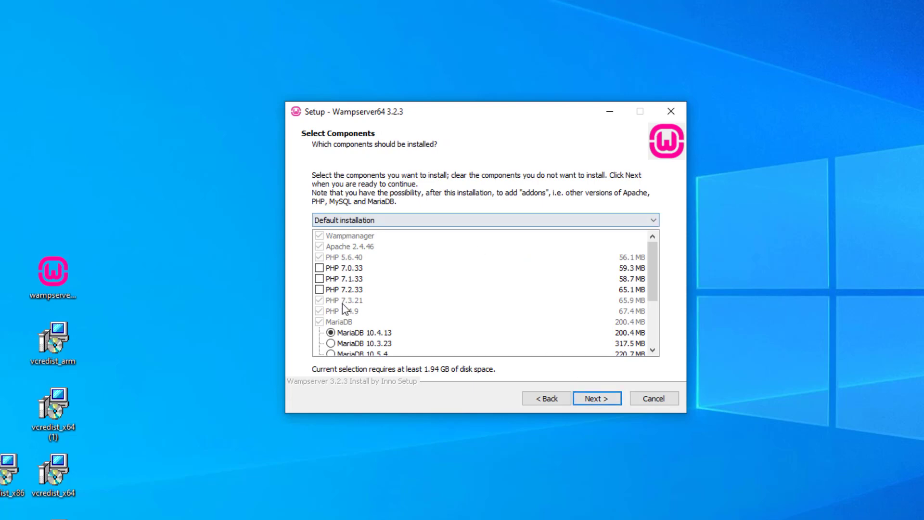
mouse_move(672, 384)
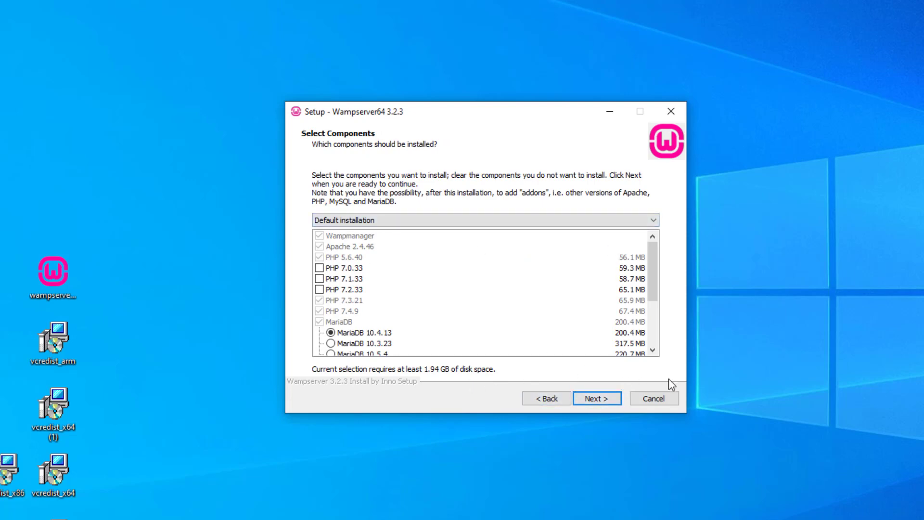
mouse_move(665, 295)
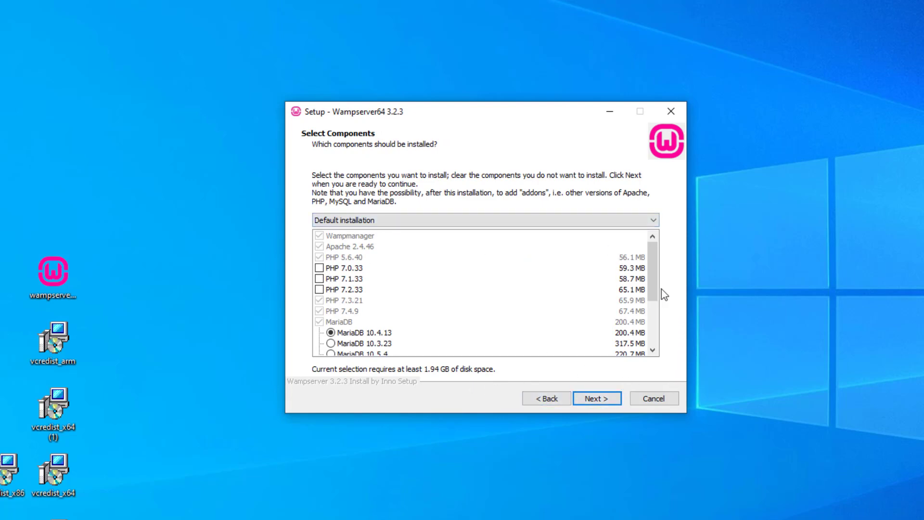
scroll(down, 3)
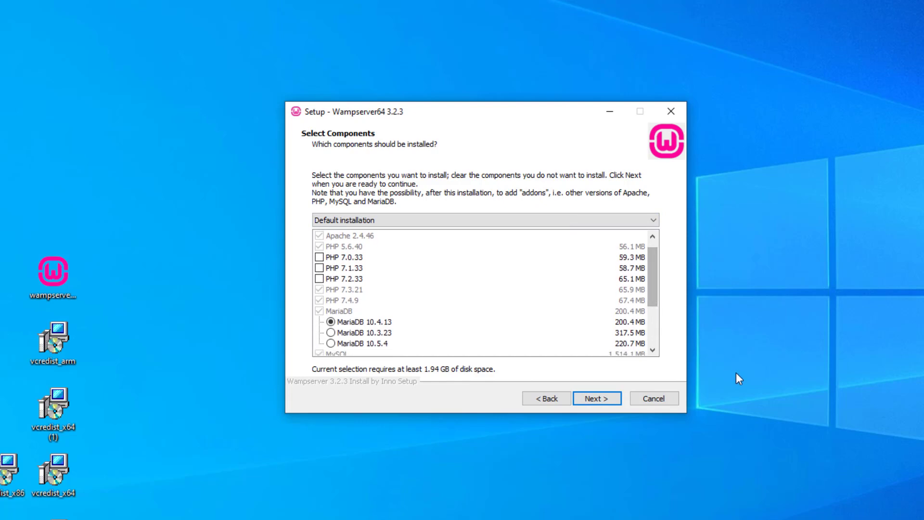
mouse_move(660, 299)
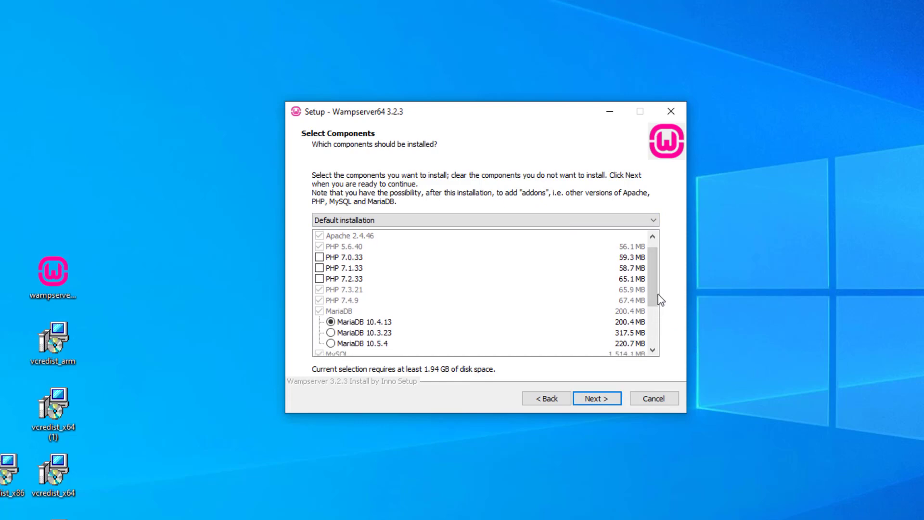
click(596, 398)
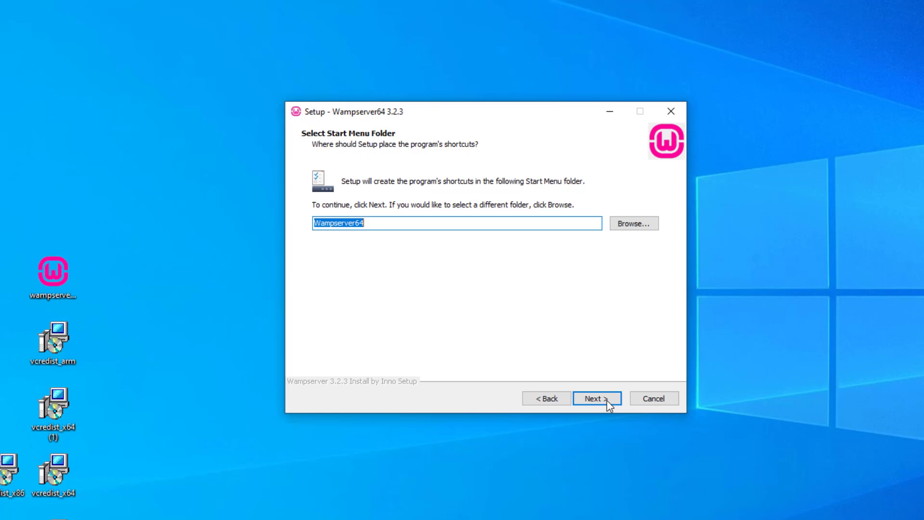
click(597, 398)
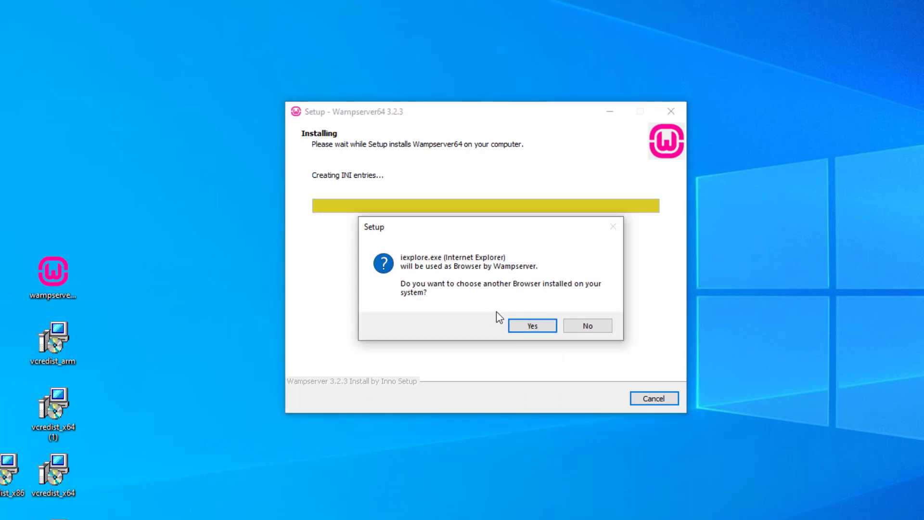
Step: Keep Internet Explorer as WampServer's browser and Notepad as its text editor
click(530, 326)
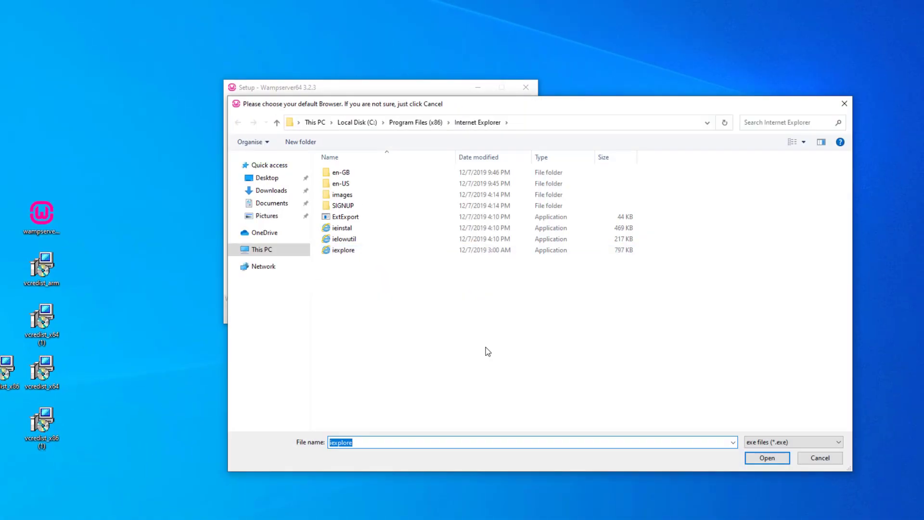
mouse_move(711, 395)
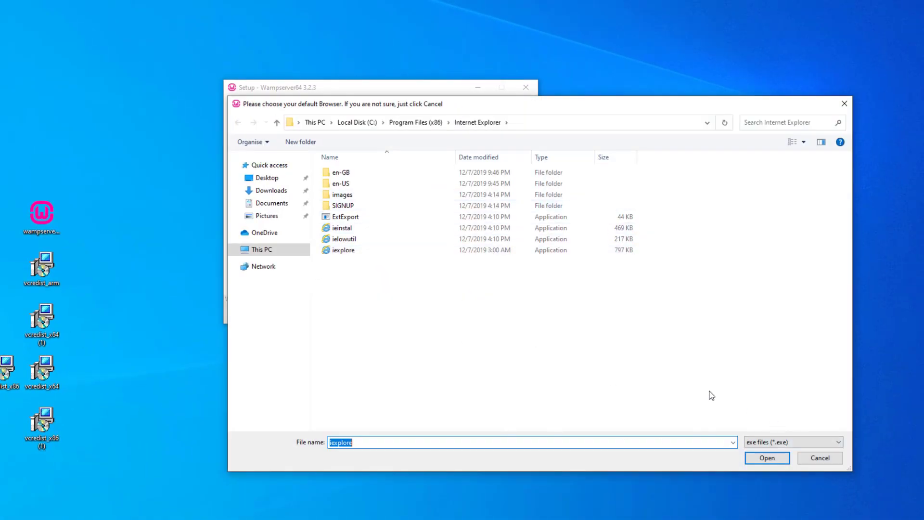
click(766, 458)
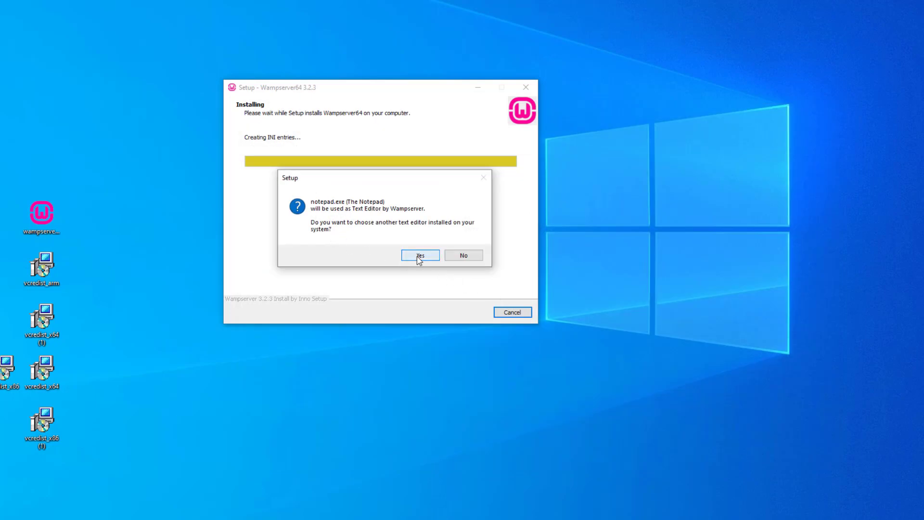
click(419, 255)
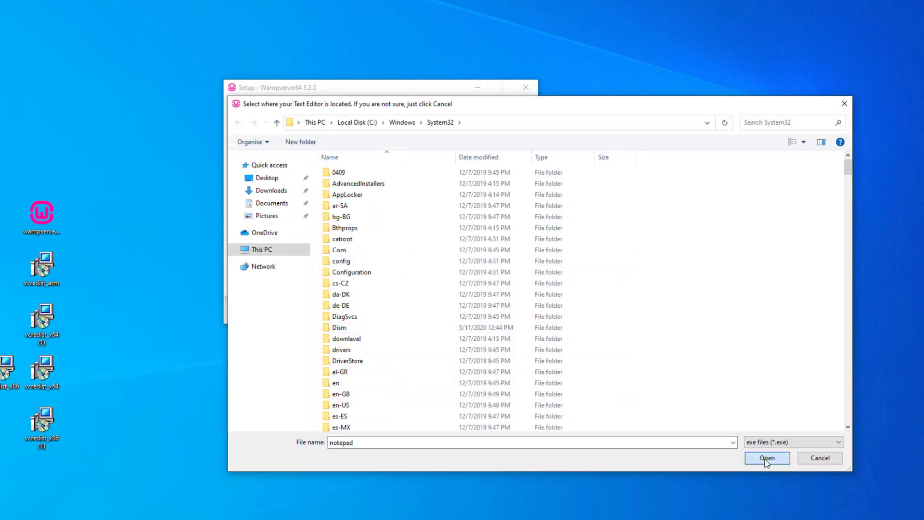
mouse_move(679, 412)
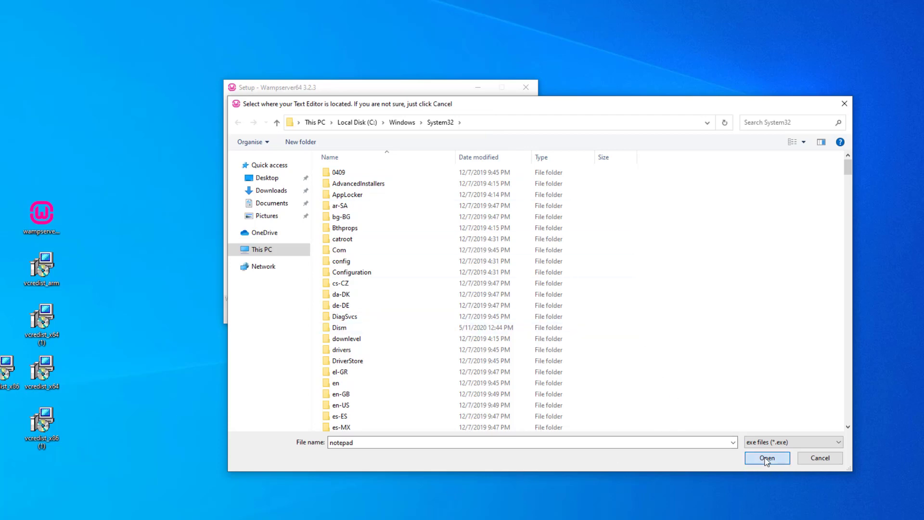
click(767, 458)
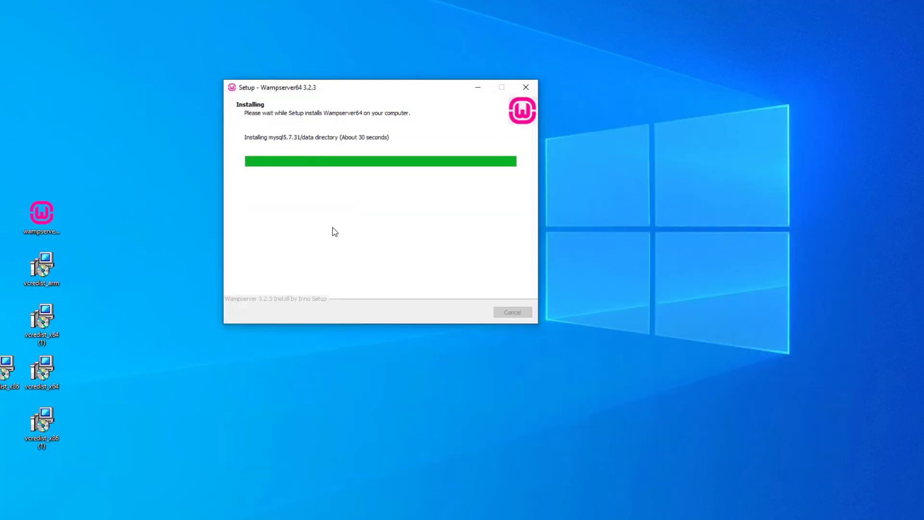
mouse_move(24, 102)
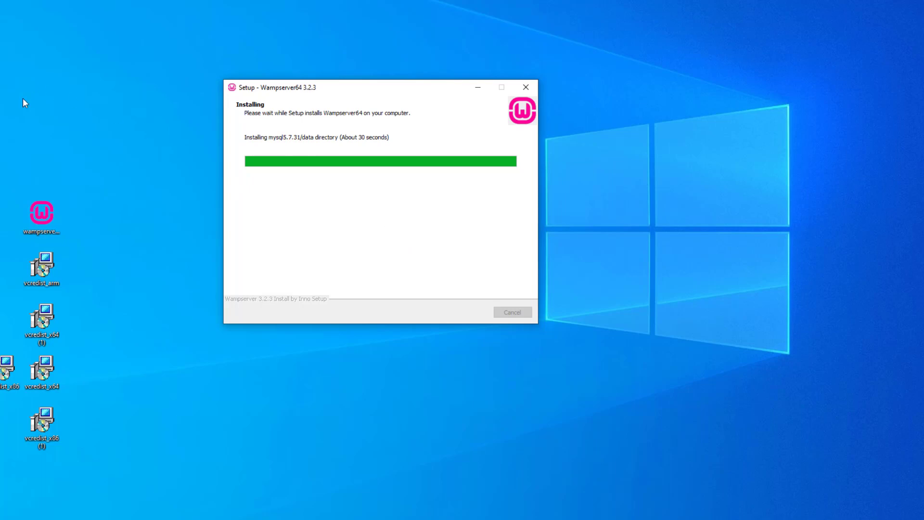
mouse_move(57, 72)
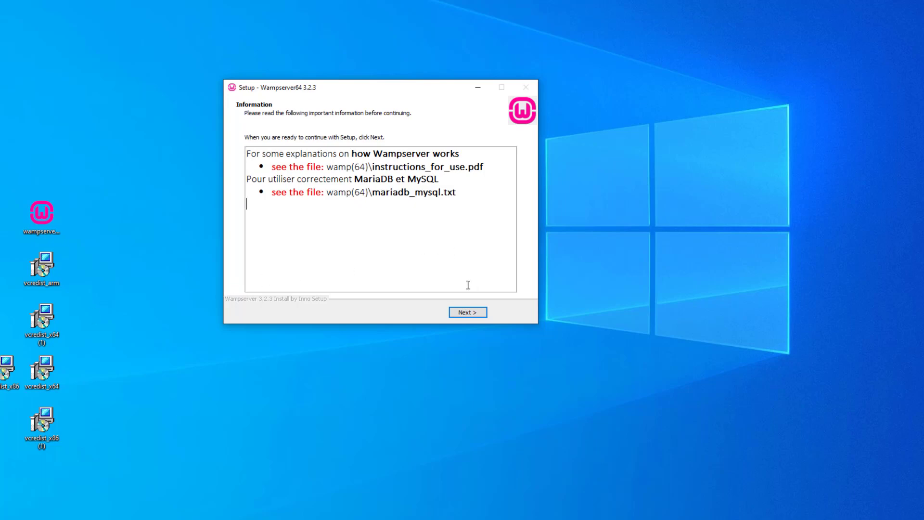
Step: Finish the setup wizard and open localhost from the green WampServer tray icon
click(467, 312)
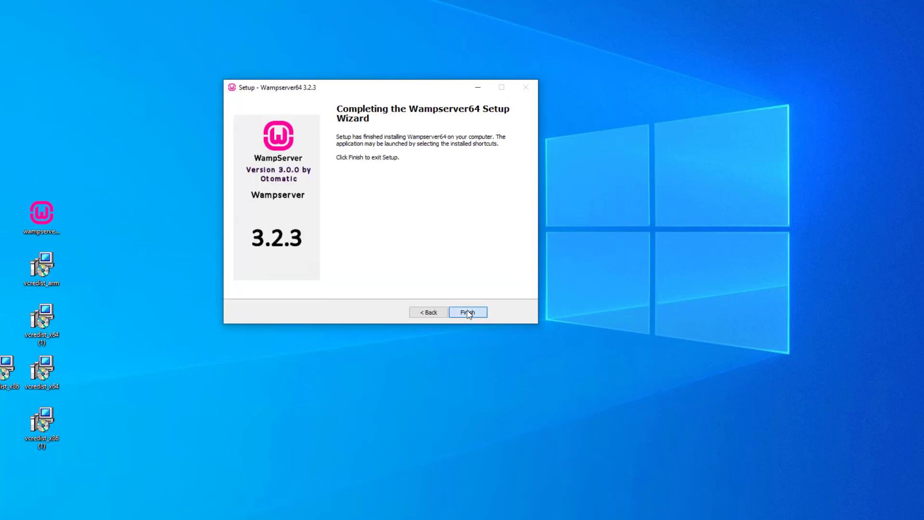
click(467, 311)
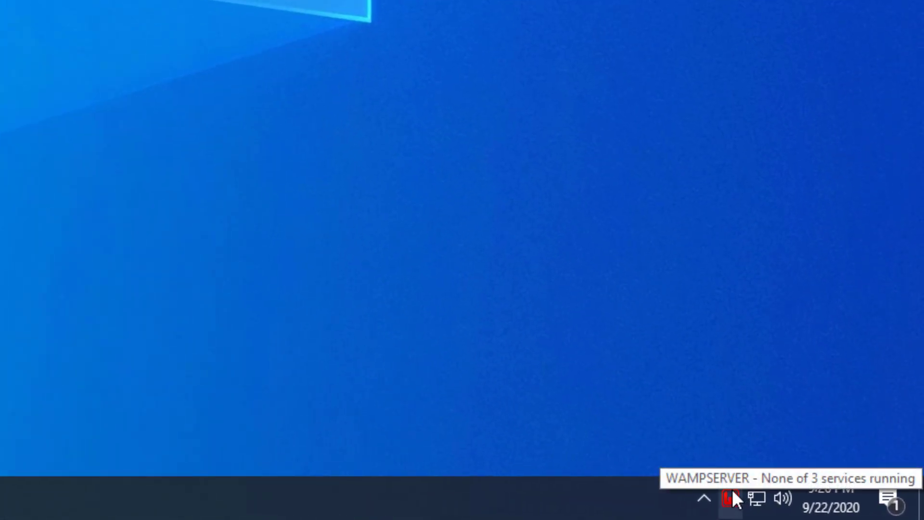
mouse_move(706, 436)
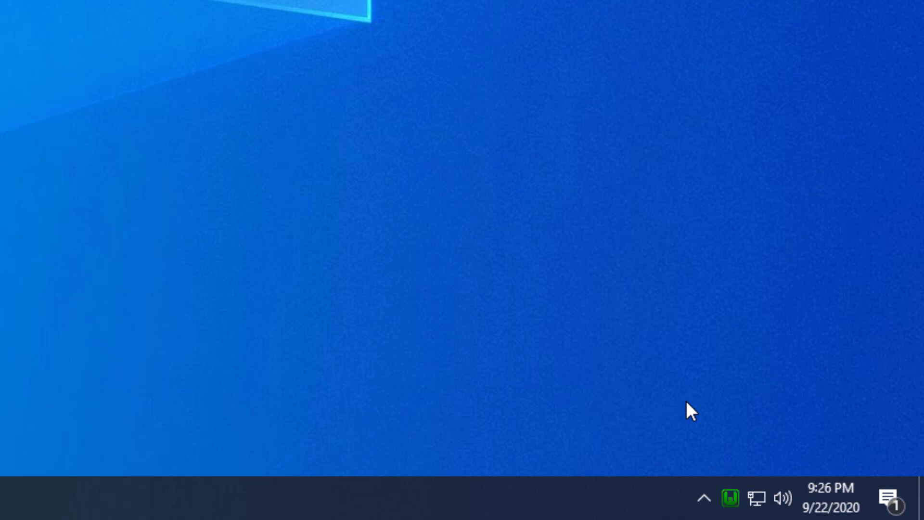
click(730, 497)
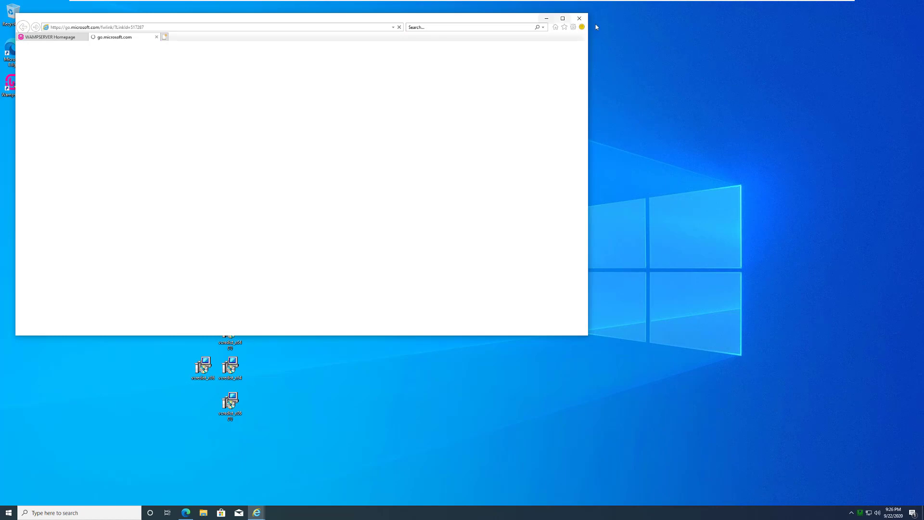
Step: Close Internet Explorer, choosing Close all tabs
click(579, 18)
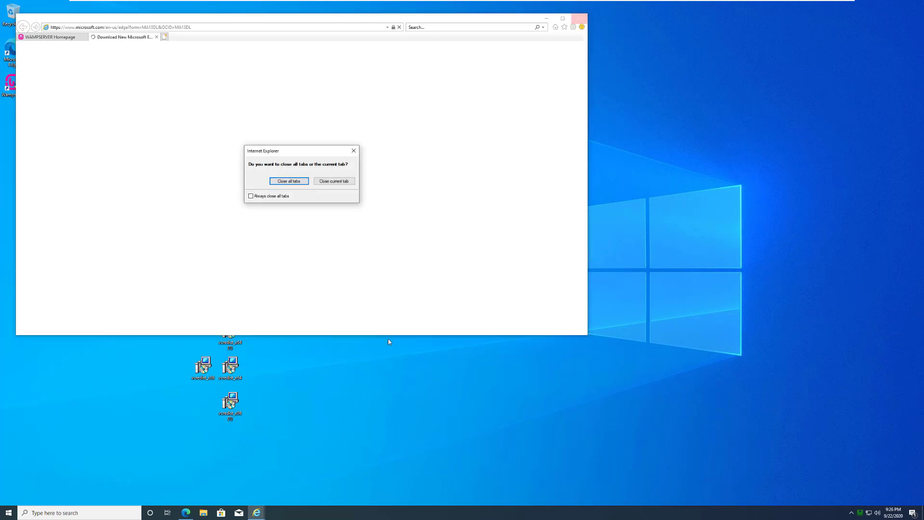
click(289, 181)
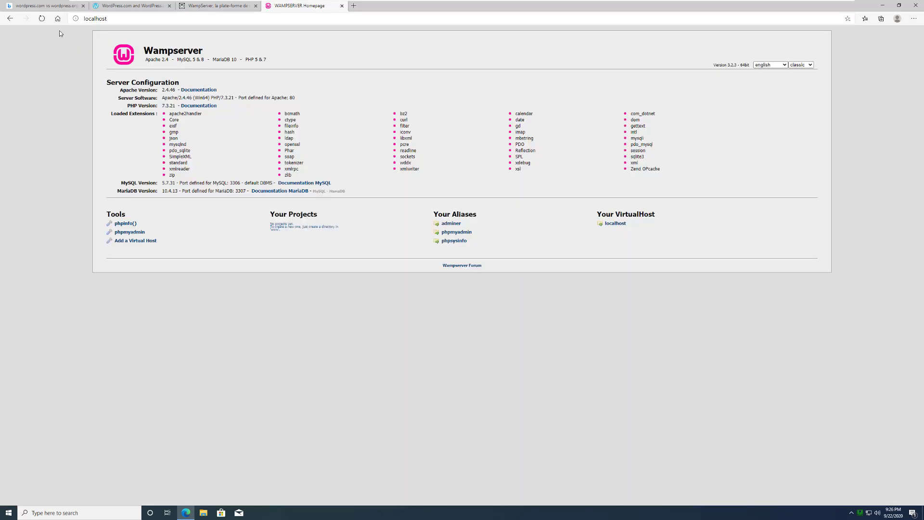
Step: Close the first tab, check the WampServer homepage, then visit WordPress.org from the comparison page
click(44, 6)
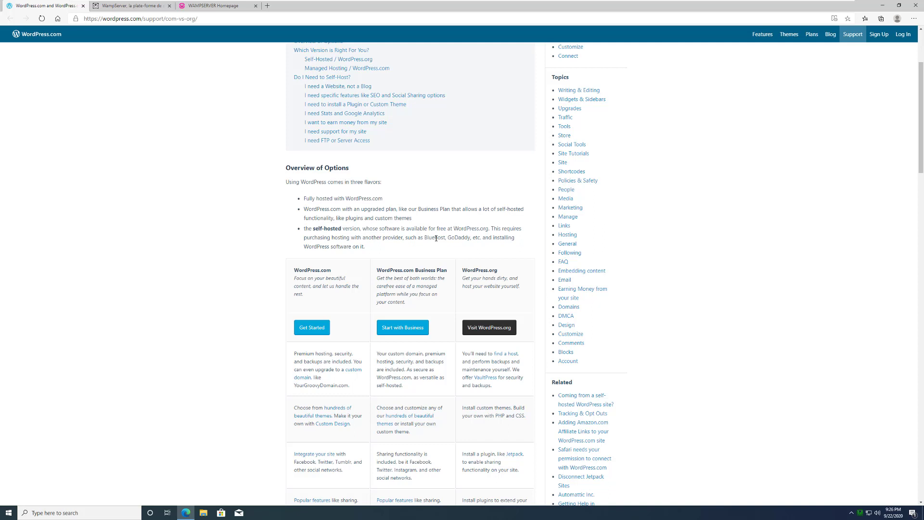
click(218, 5)
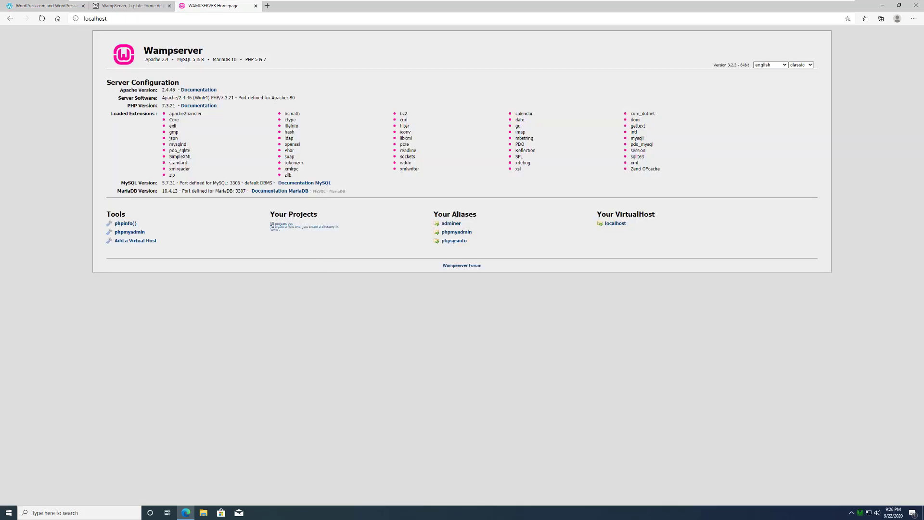
mouse_move(180, 217)
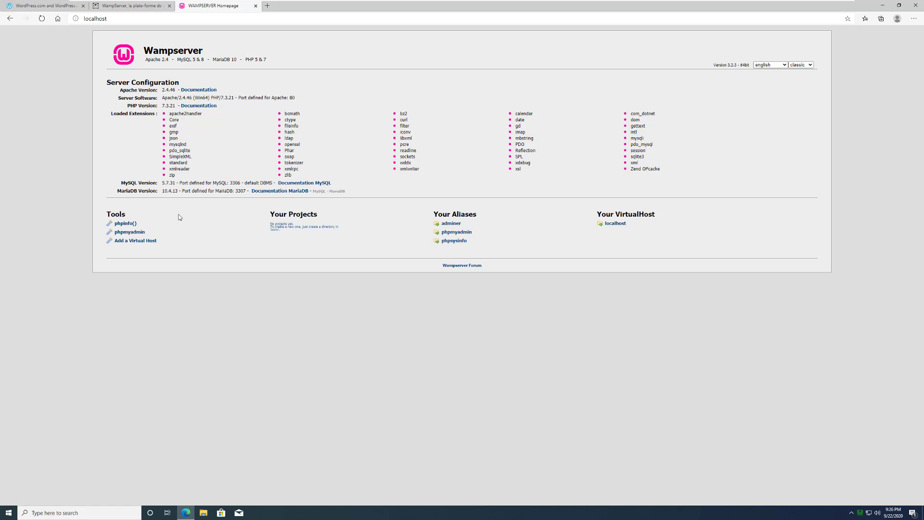
mouse_move(185, 223)
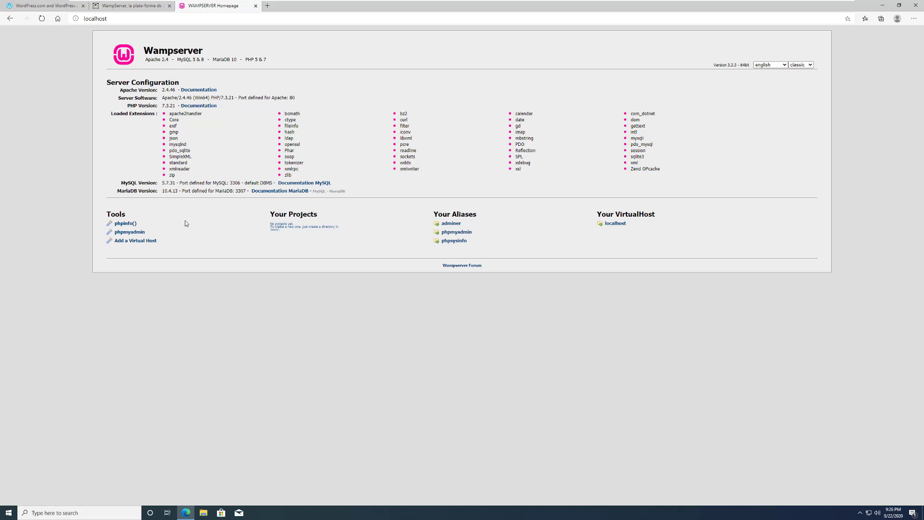
click(44, 5)
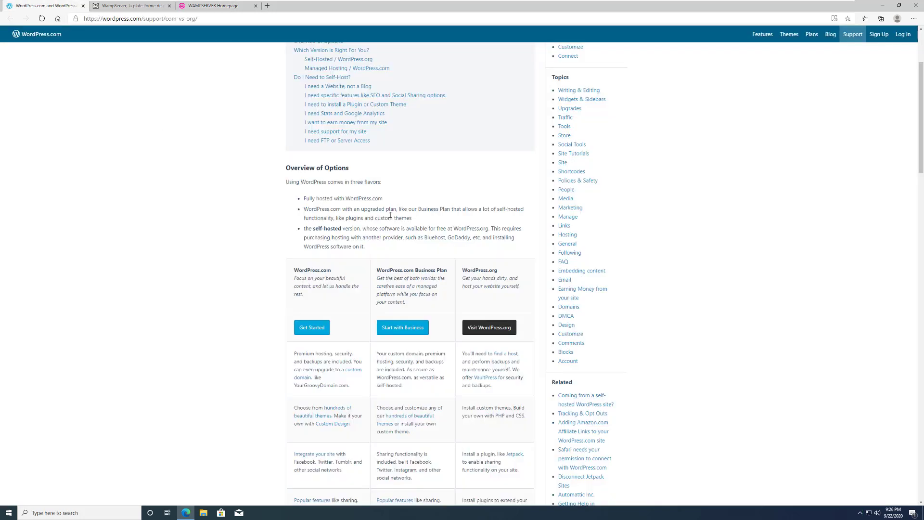
click(489, 327)
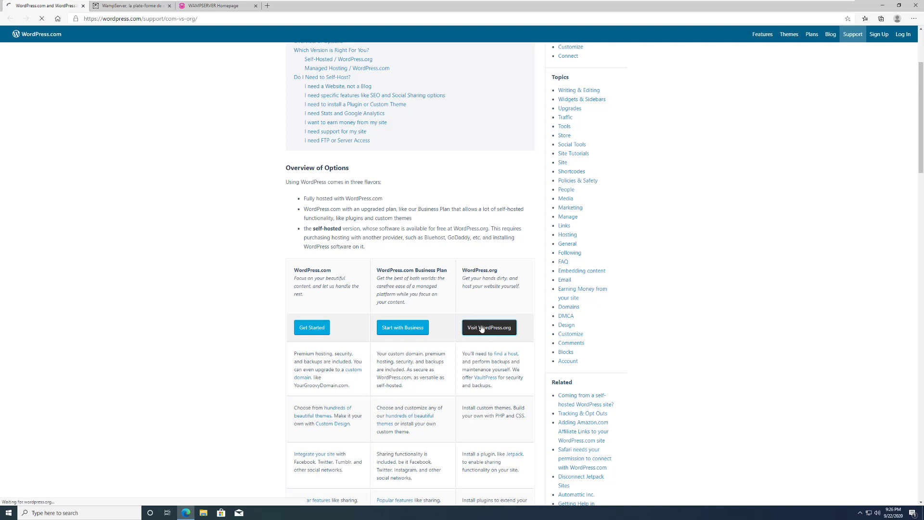
Step: Download the WordPress 5.5.1 zip from WordPress.org and dismiss the thank-you popup
click(489, 328)
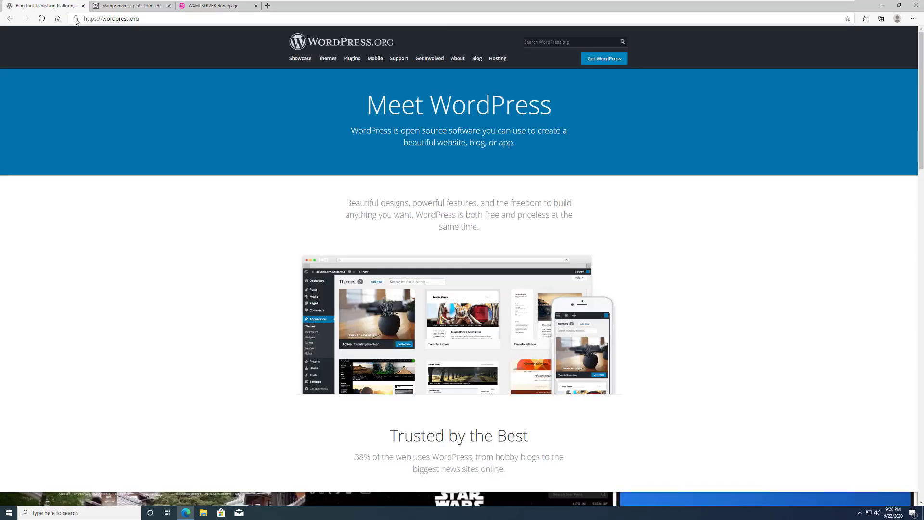
mouse_move(616, 73)
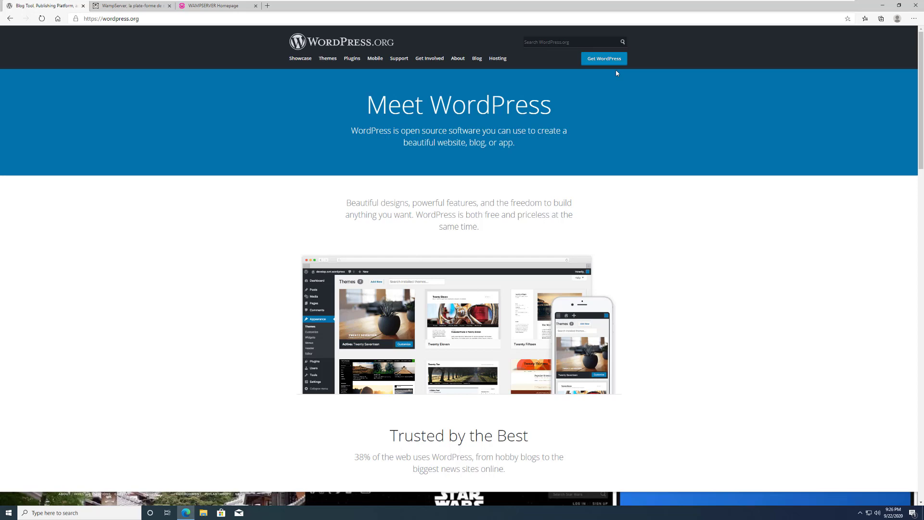
click(603, 58)
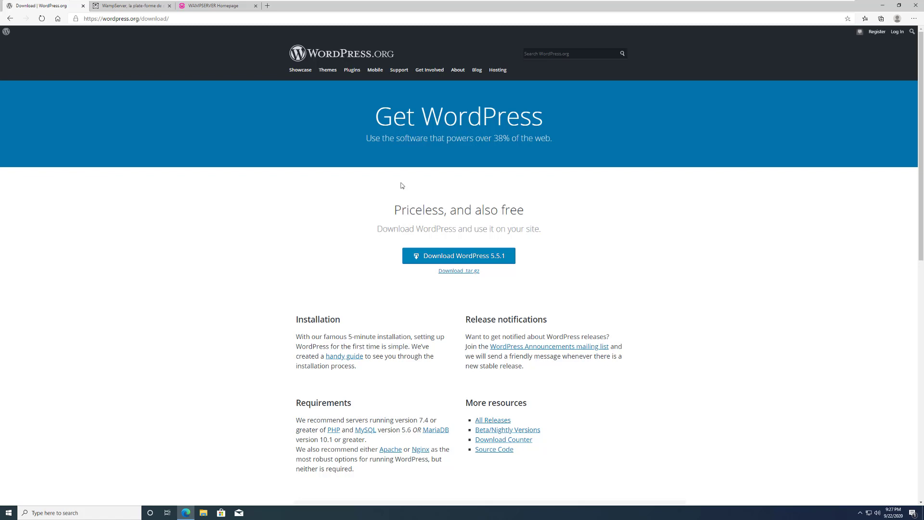
mouse_move(448, 261)
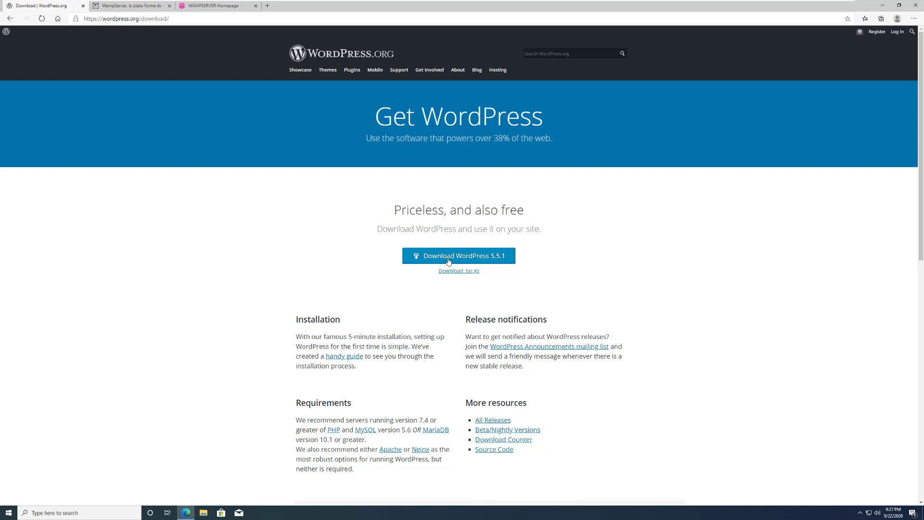
click(459, 255)
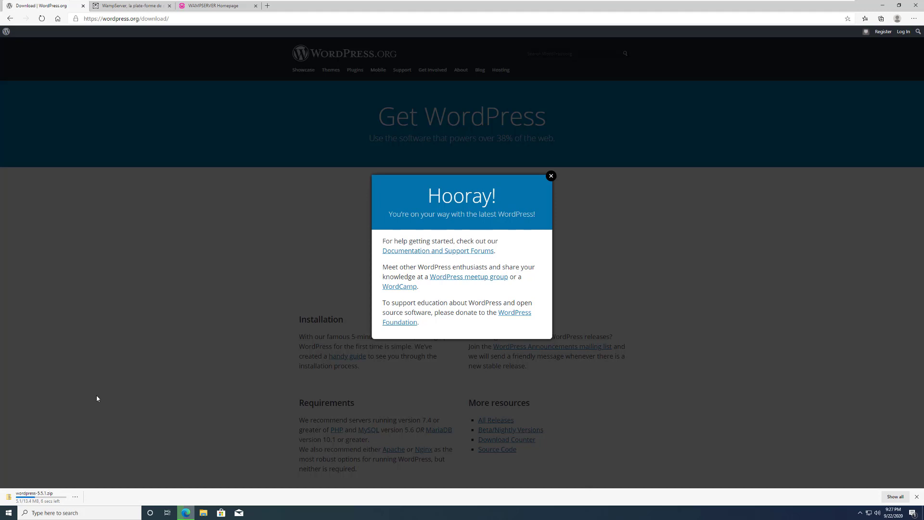
click(551, 176)
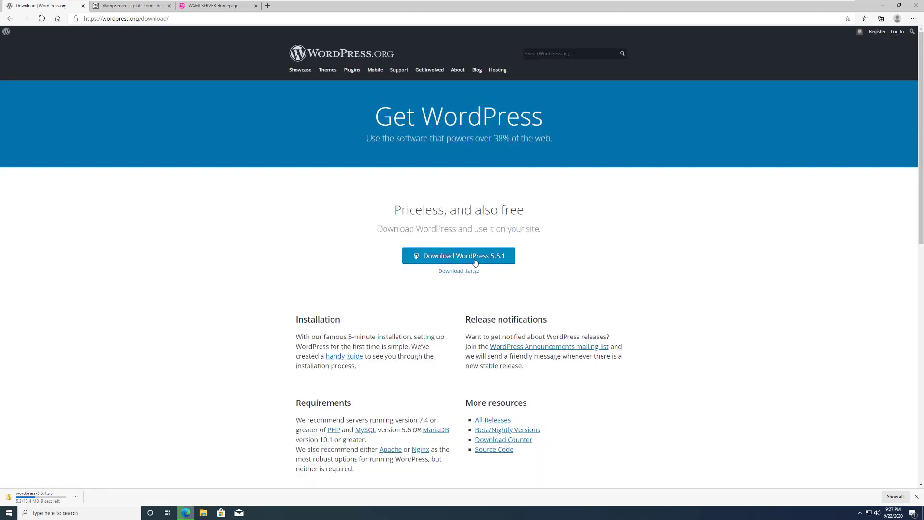
mouse_move(543, 221)
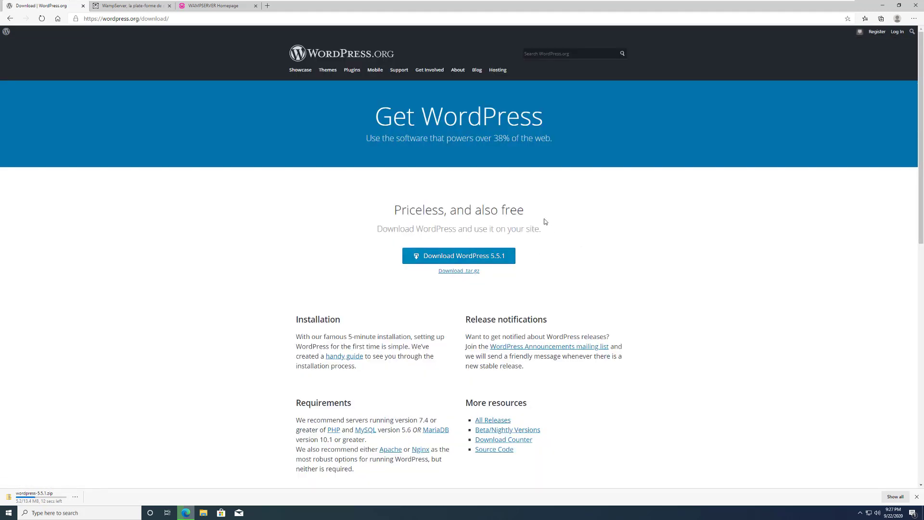
mouse_move(230, 263)
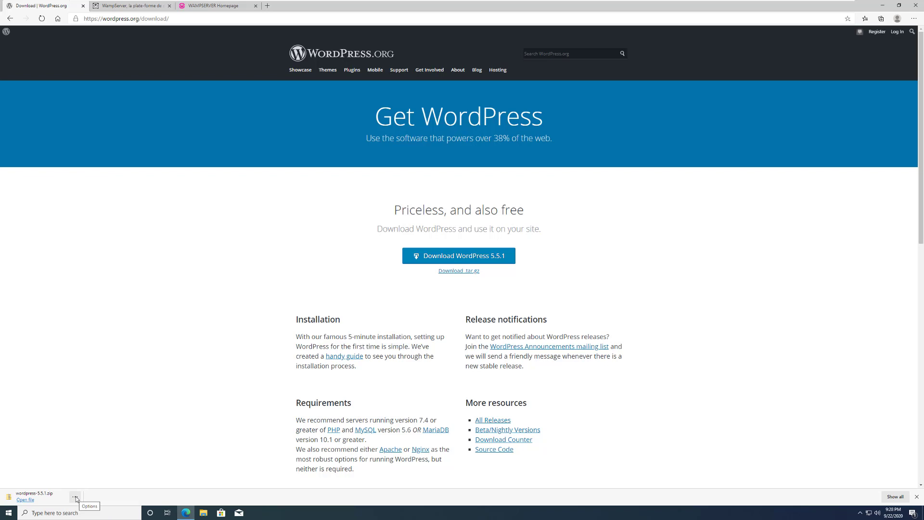
mouse_move(119, 444)
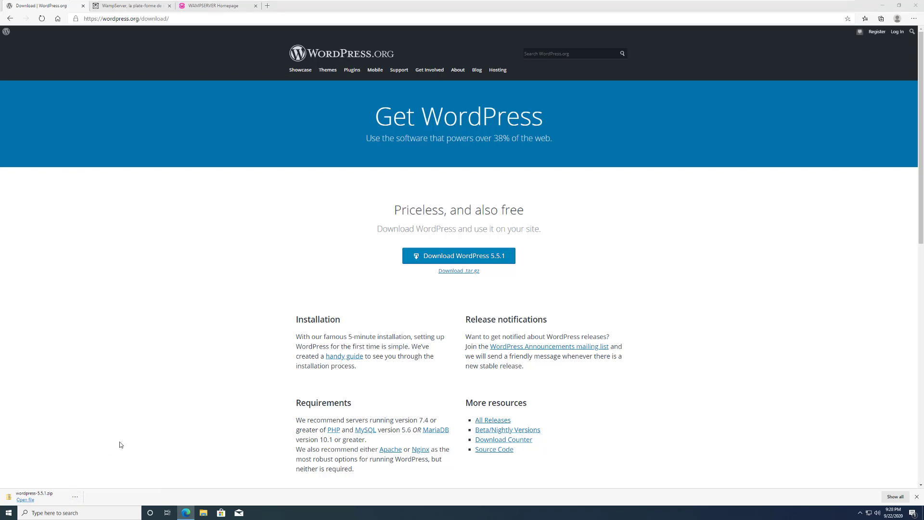
Step: Extract the WordPress 5.5.1 zip into a wordpress-5.5.1 folder in Downloads
right_click(346, 200)
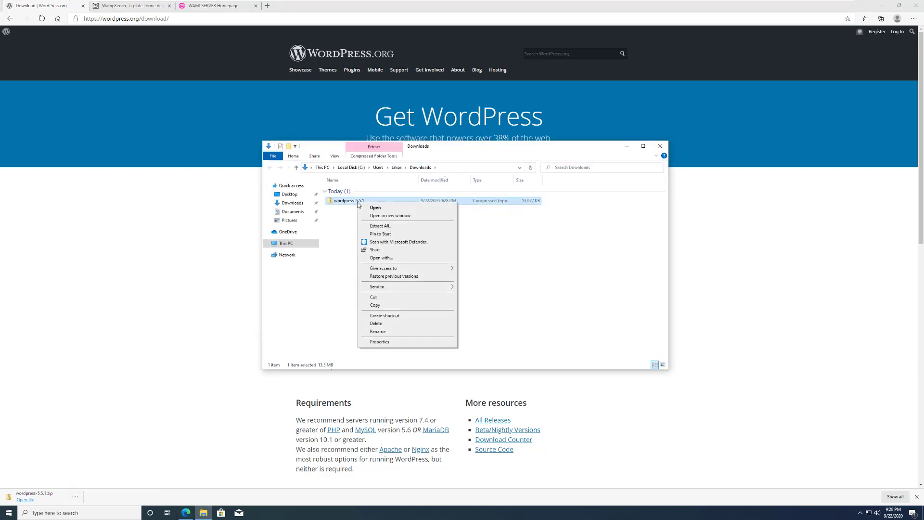
mouse_move(405, 228)
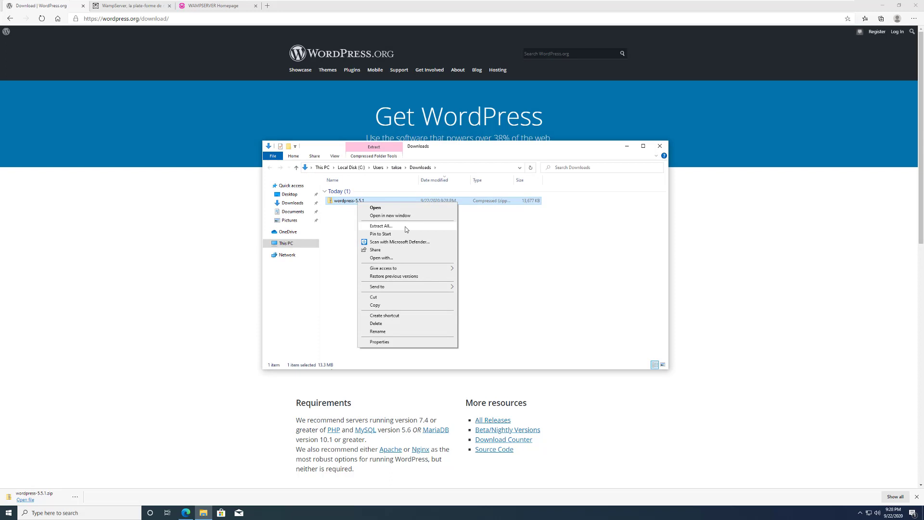
click(379, 226)
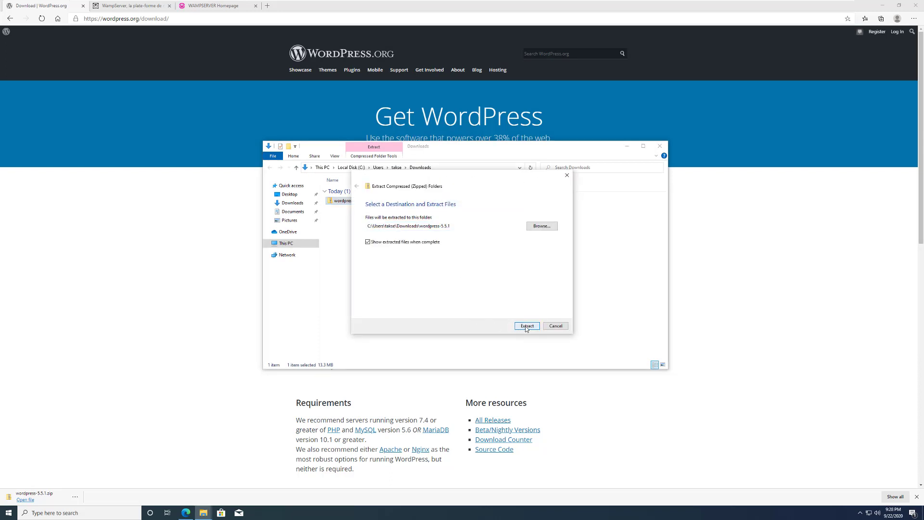
click(526, 326)
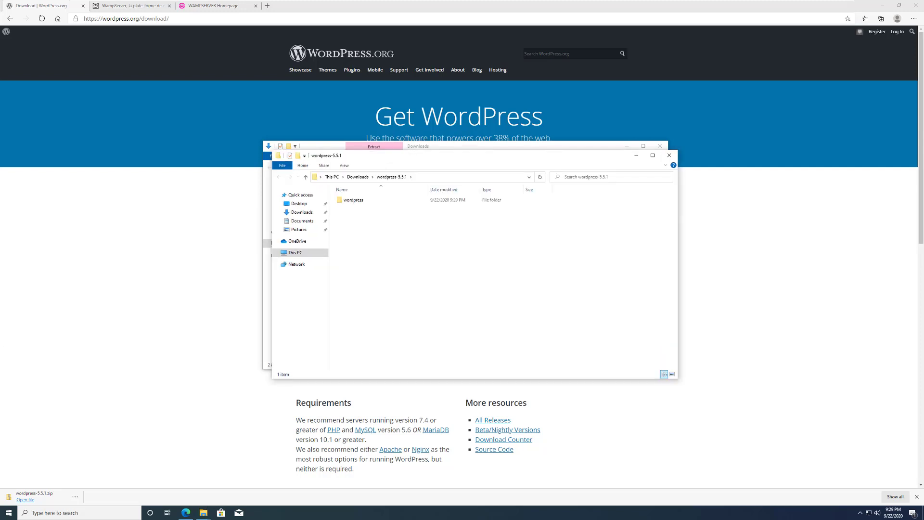
mouse_move(376, 212)
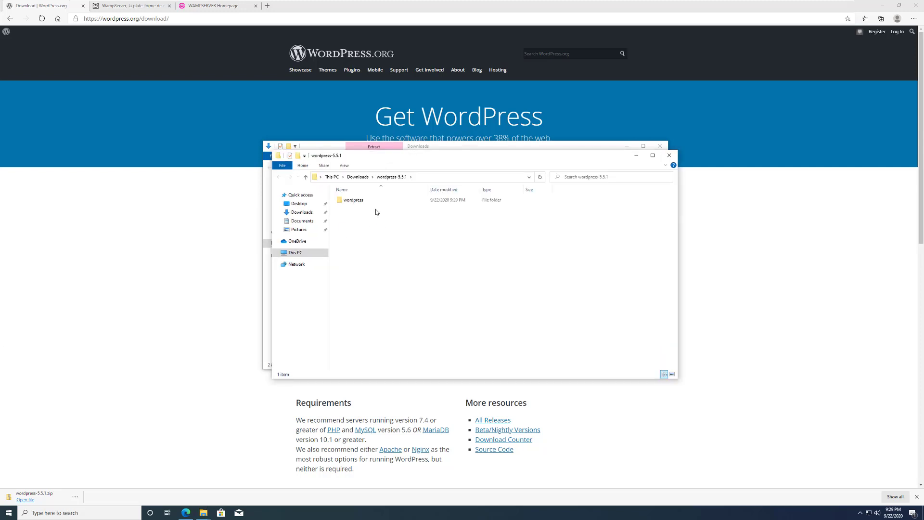
click(353, 200)
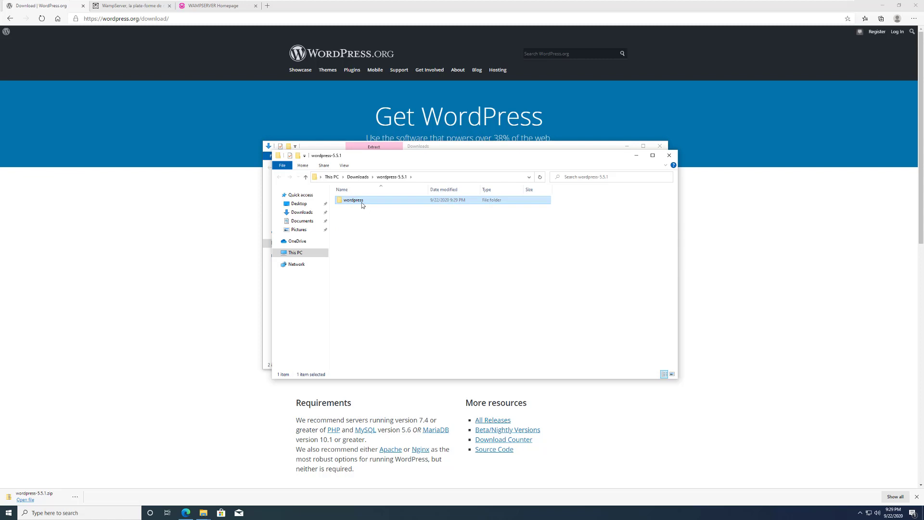
right_click(352, 199)
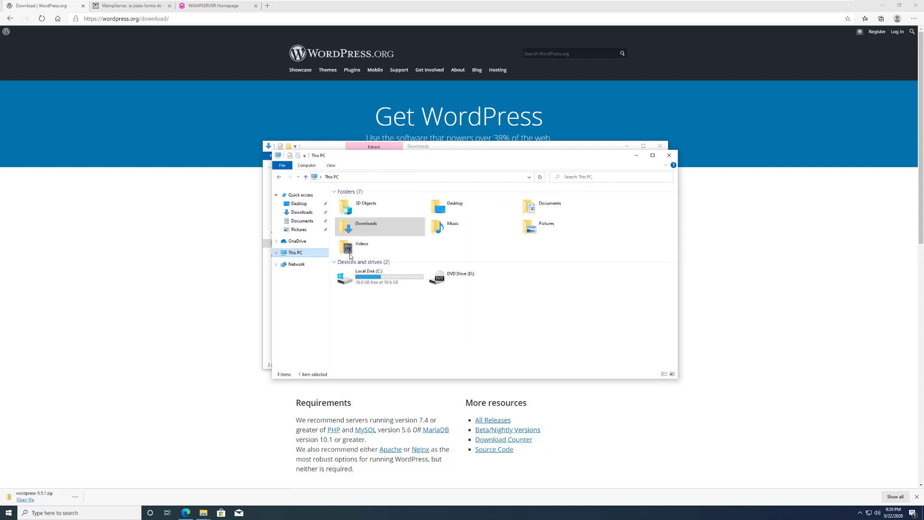
click(368, 278)
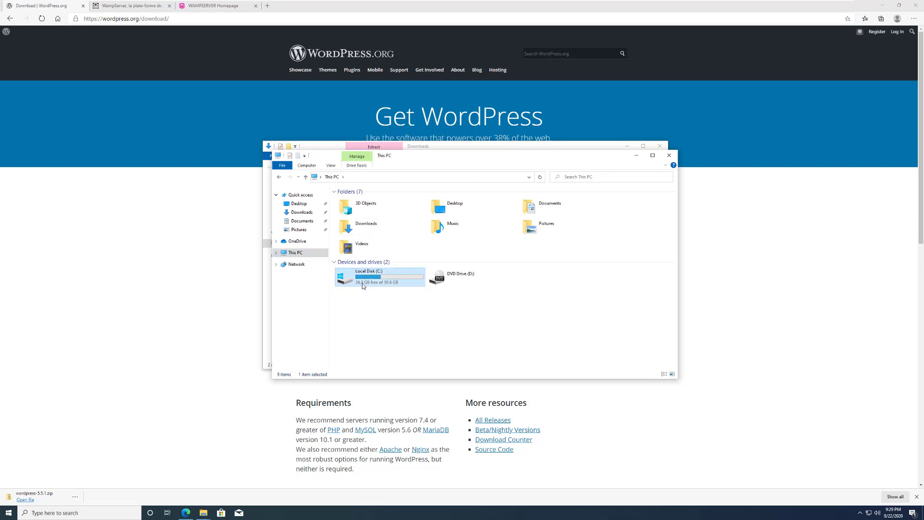
double_click(380, 278)
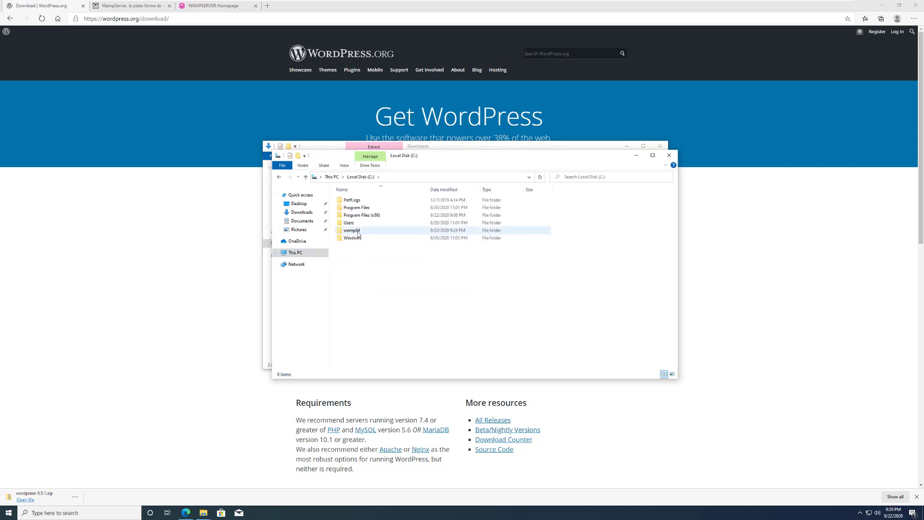
double_click(351, 230)
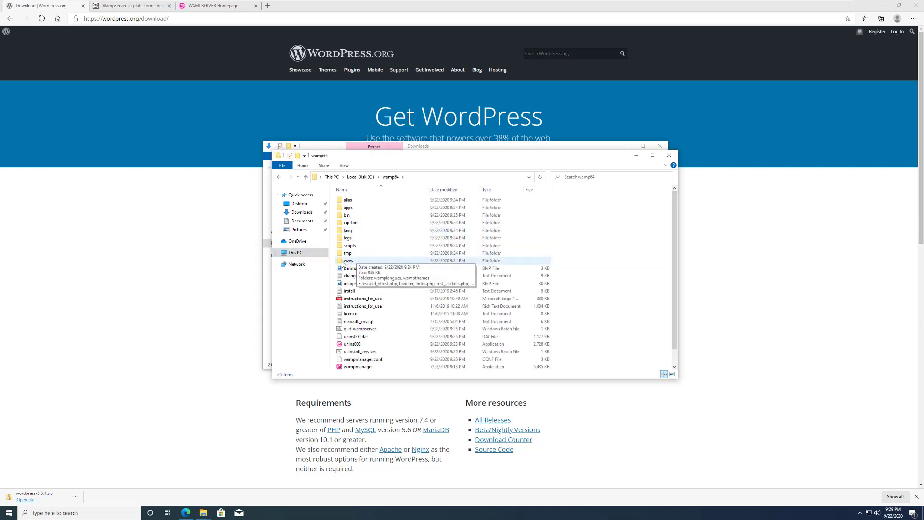
double_click(349, 260)
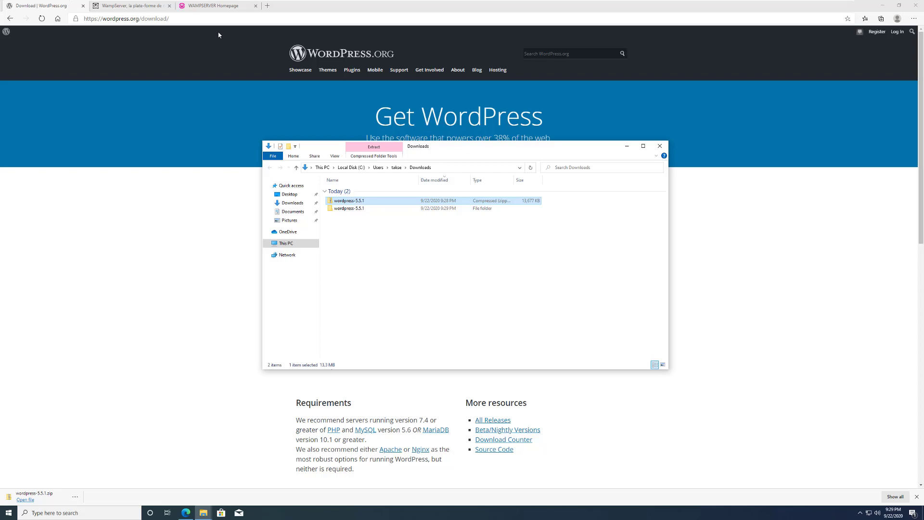
Step: Open phpMyAdmin from the Tools section of the WampServer localhost homepage
click(218, 6)
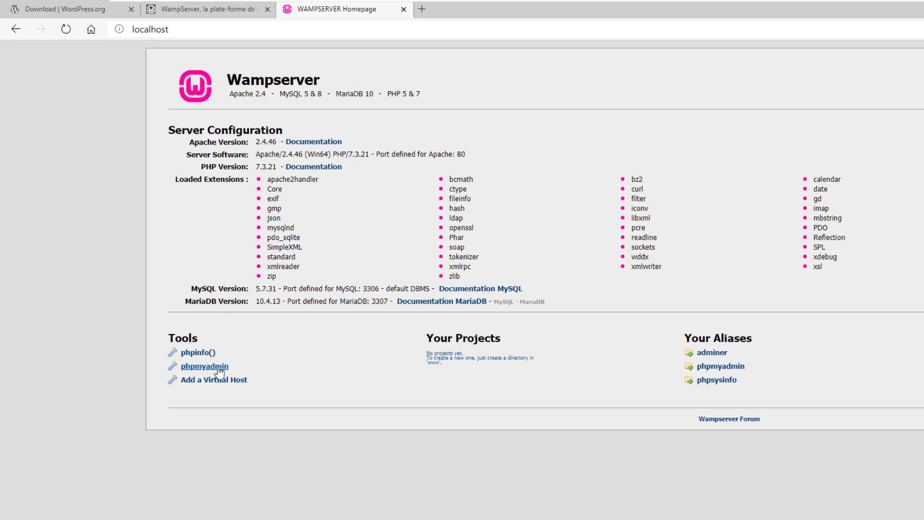
click(205, 366)
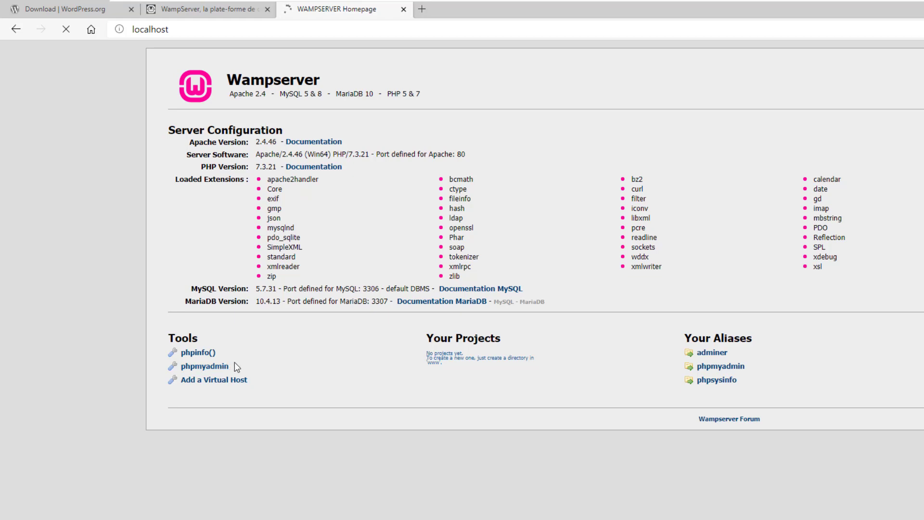
click(207, 365)
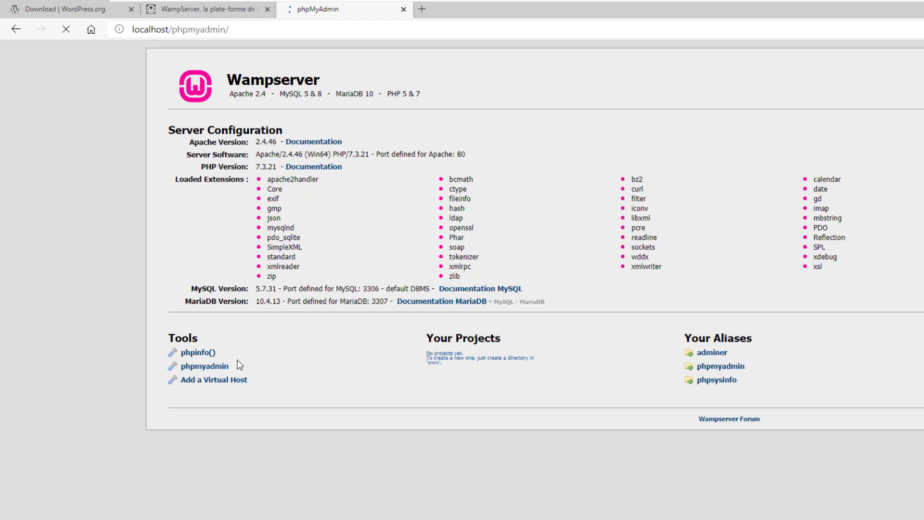
click(205, 365)
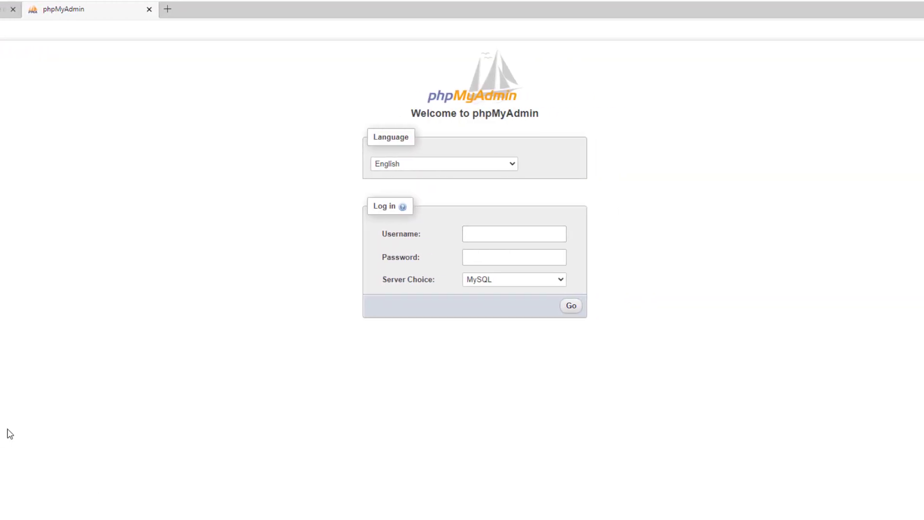
mouse_move(288, 464)
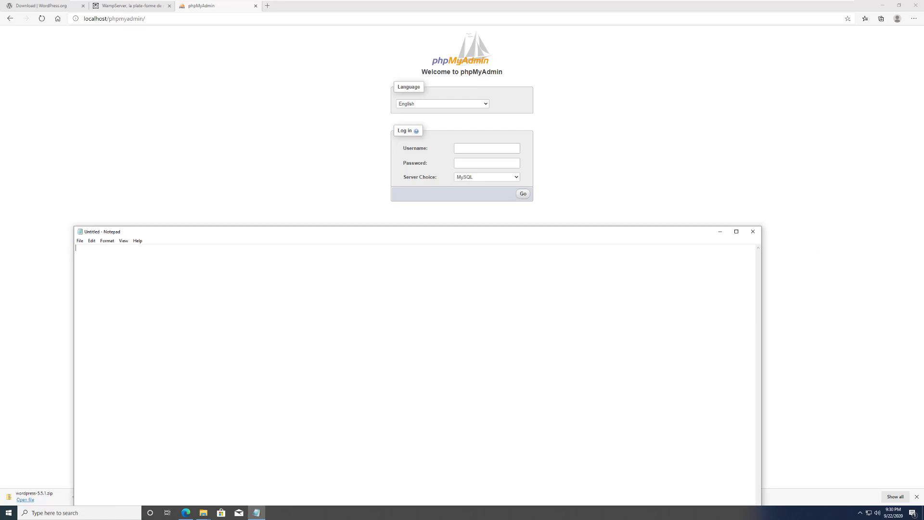
text(root)
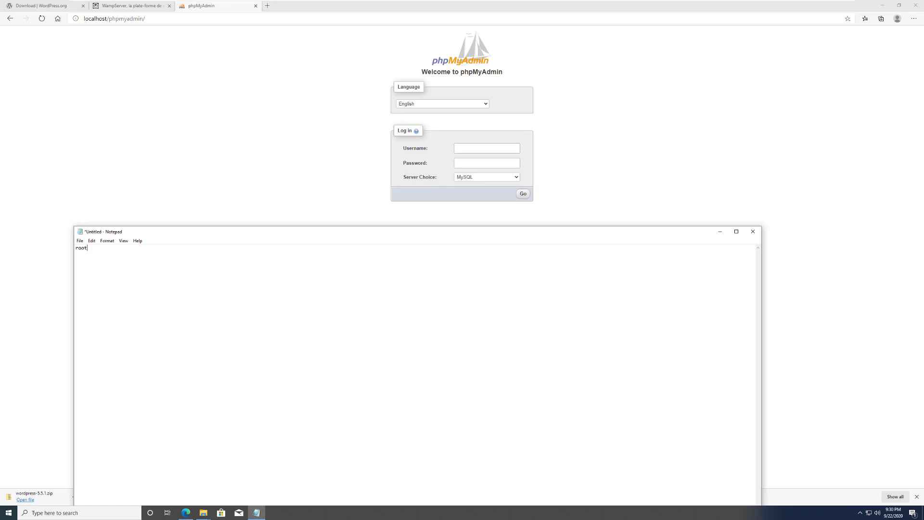
text(dd)
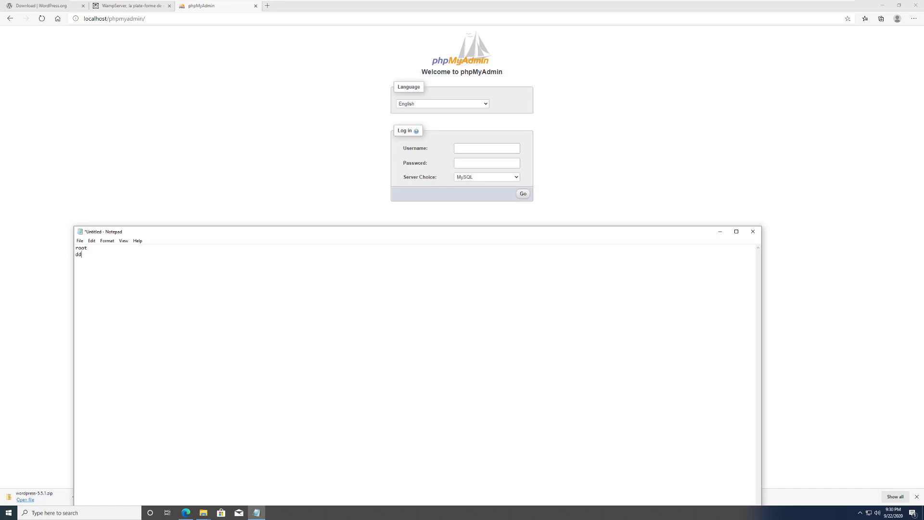
text(d)
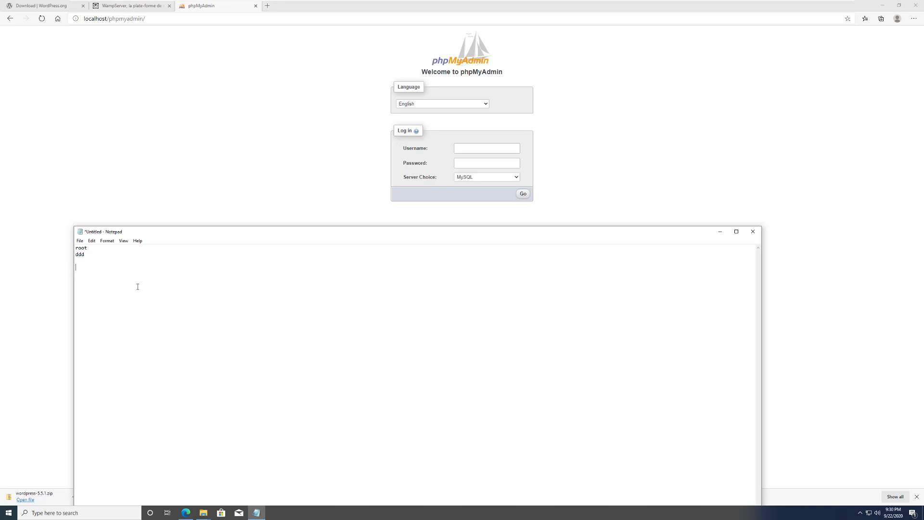
mouse_move(194, 270)
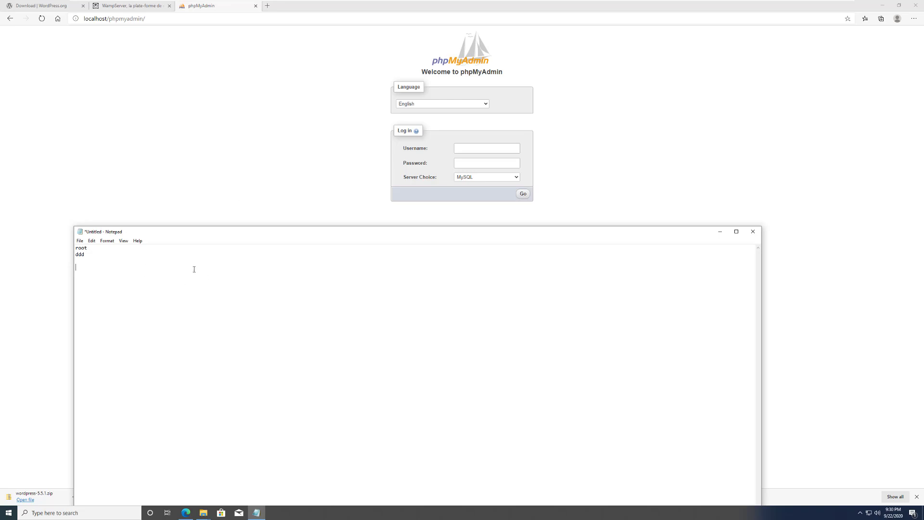
mouse_move(95, 259)
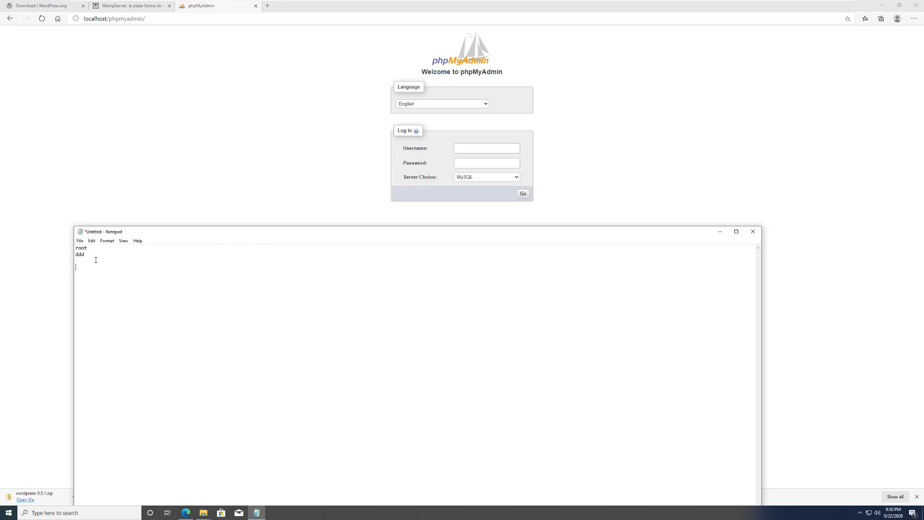
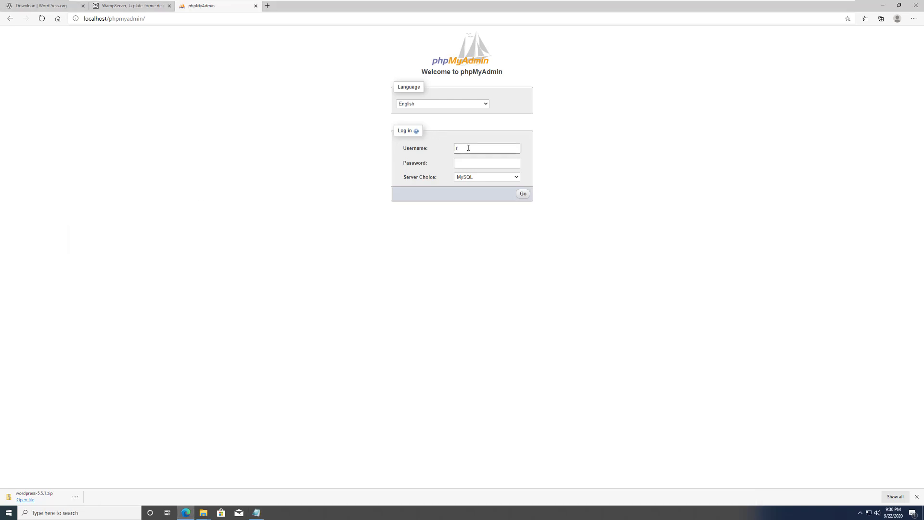
Step: Log into phpMyAdmin with username root and an empty password
text(oot)
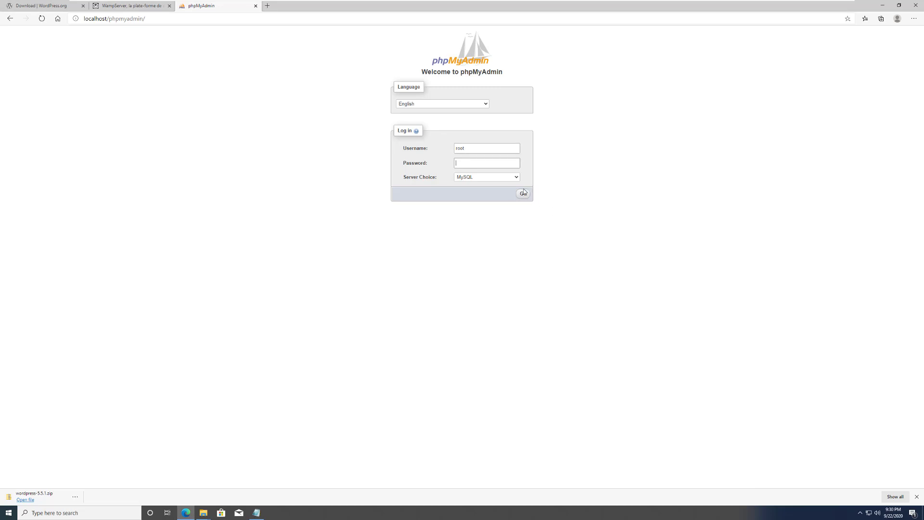
click(522, 194)
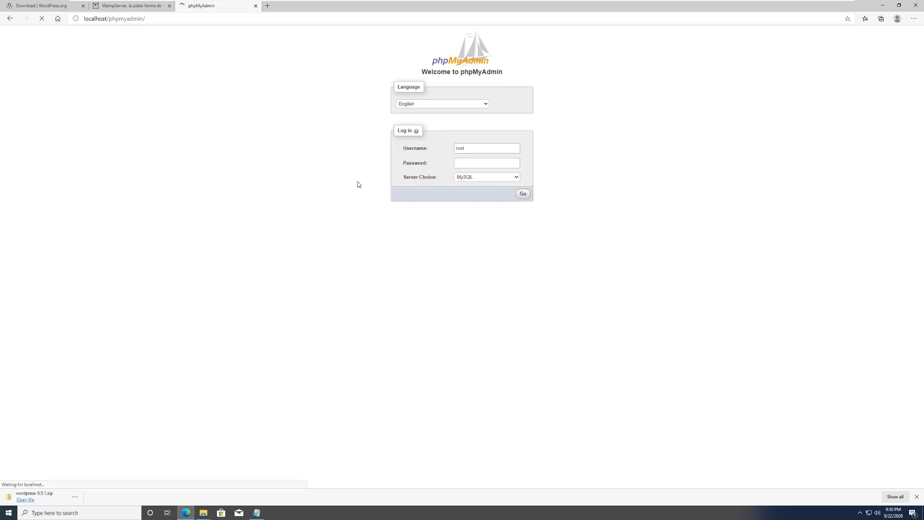
click(521, 193)
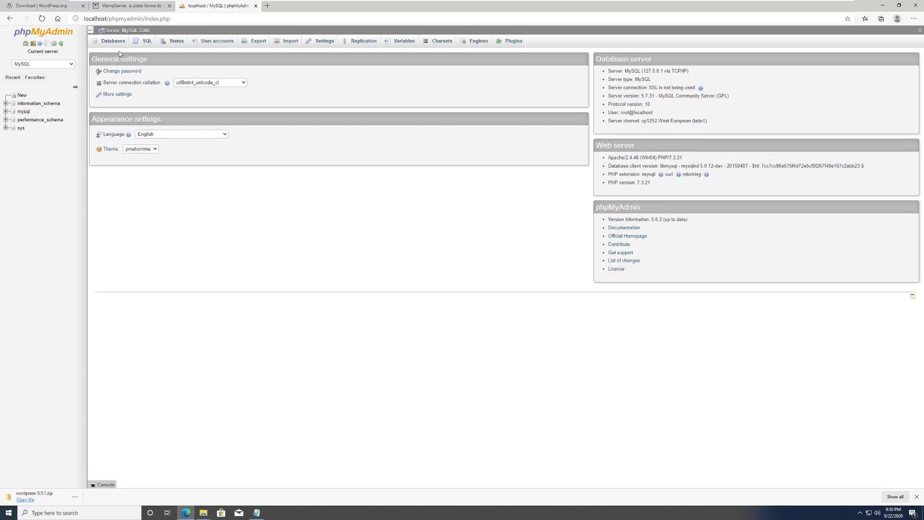
mouse_move(112, 40)
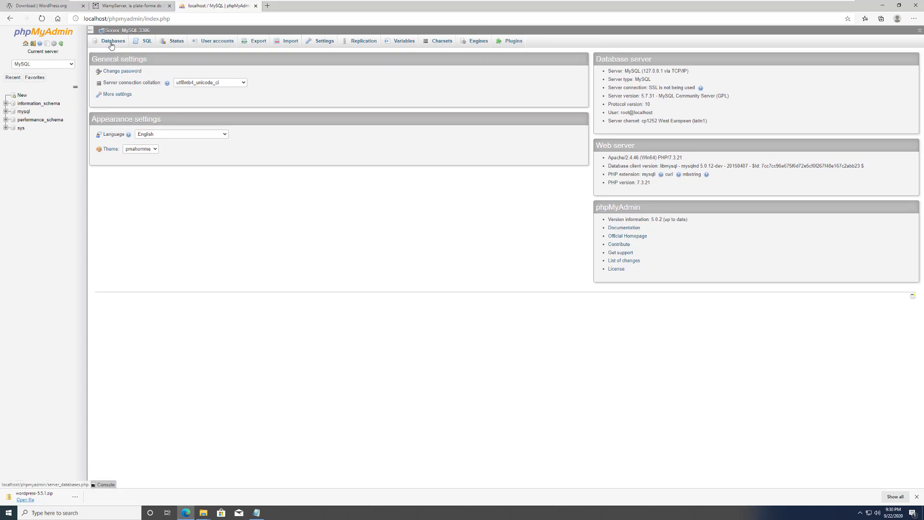
Step: Toggle the database navigation panel and open the Change password form
click(113, 41)
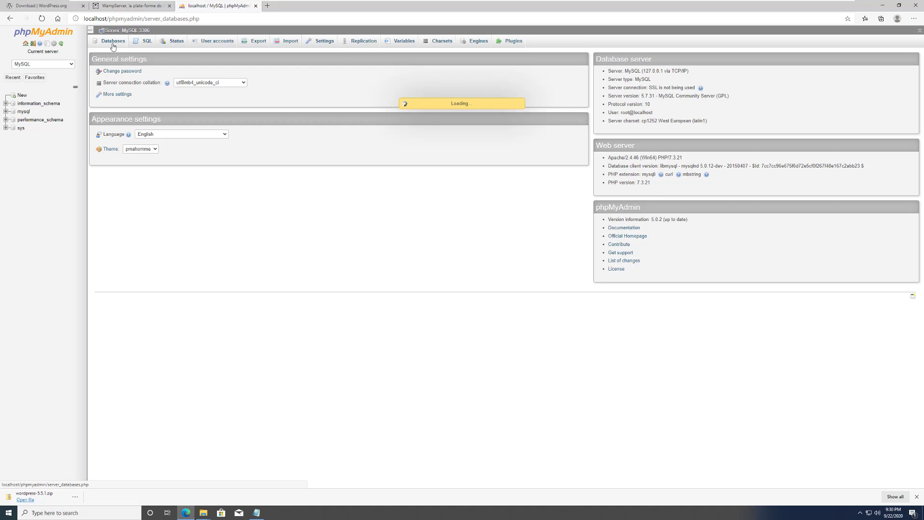
click(114, 41)
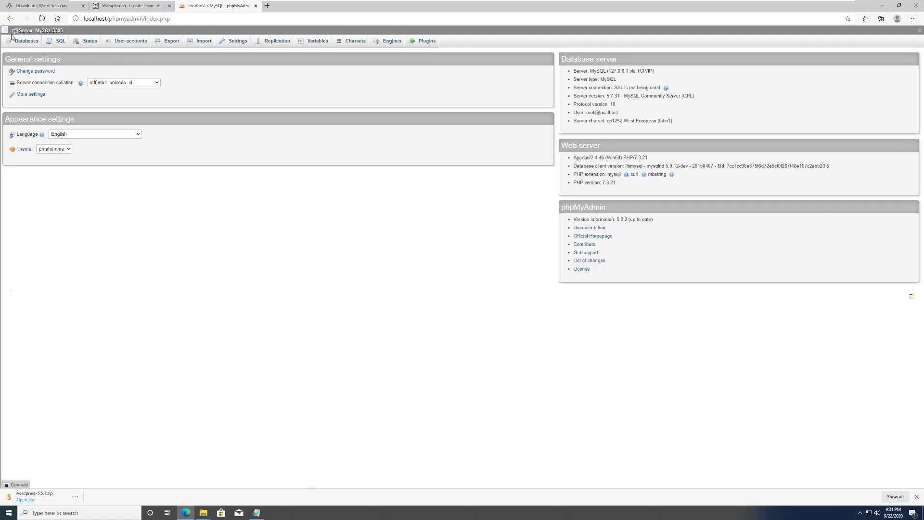
click(5, 29)
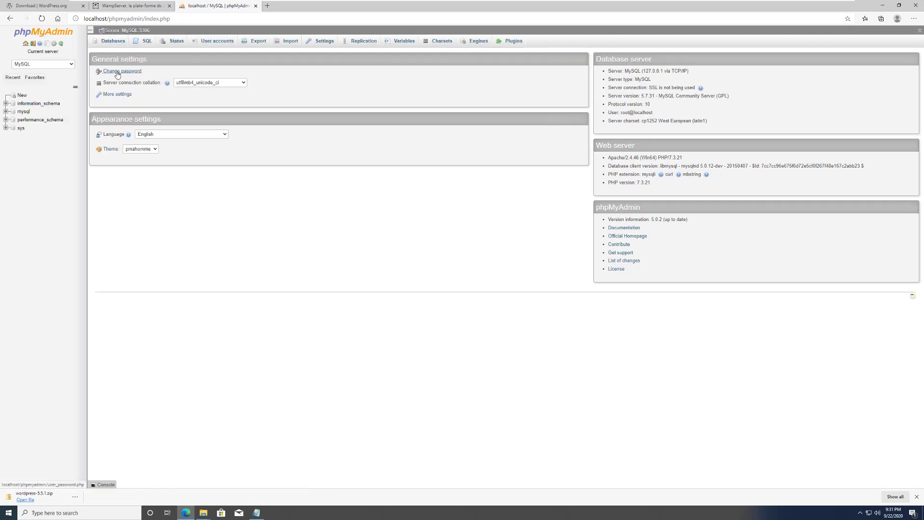
click(121, 71)
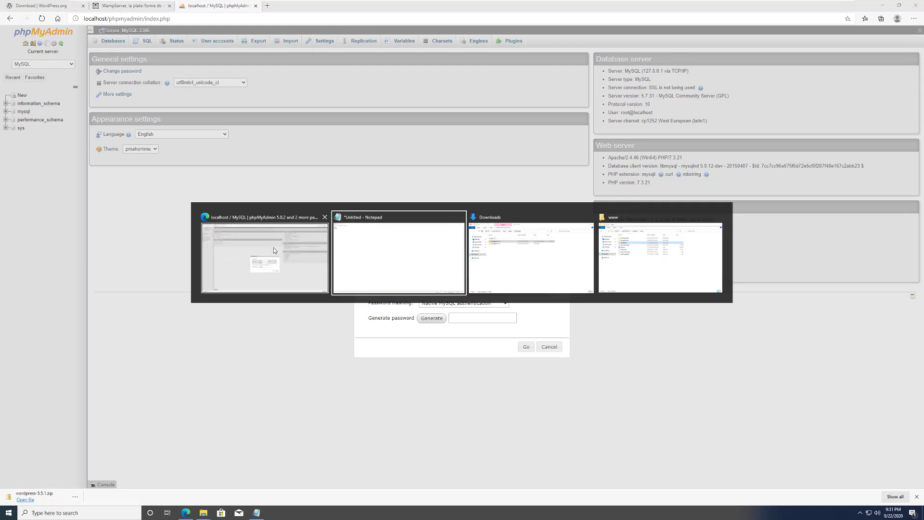
Step: Edit the password line in Notepad and apply the new root password
click(399, 256)
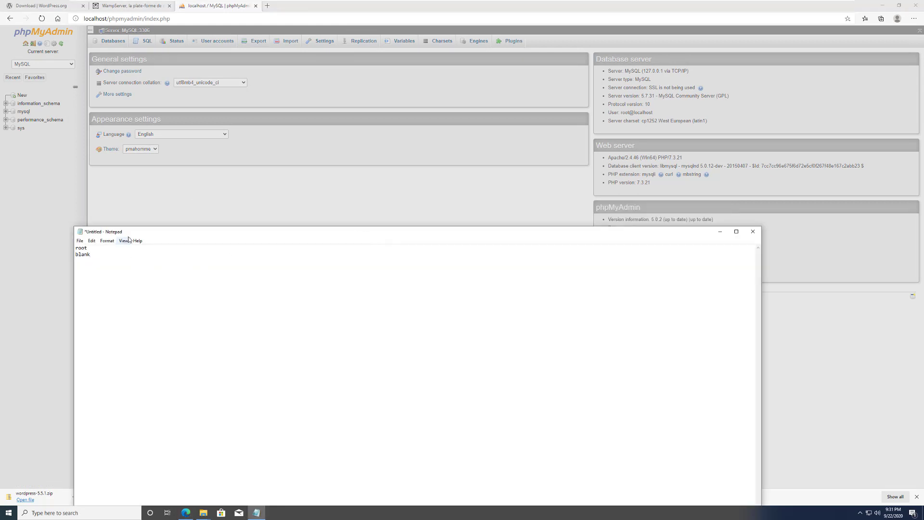
click(121, 71)
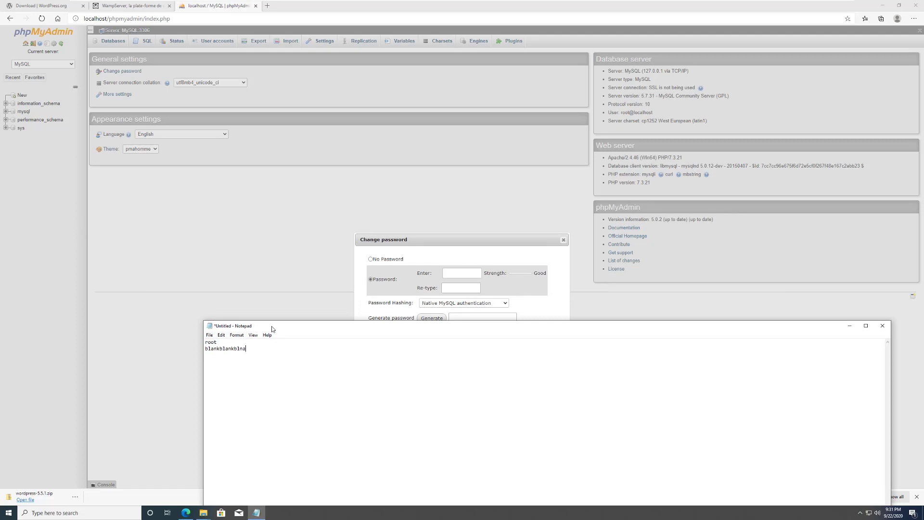
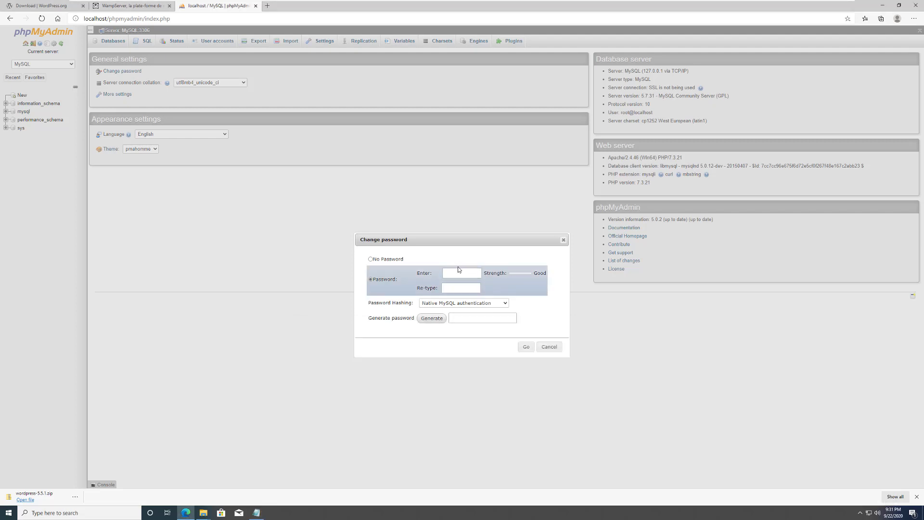
text(password)
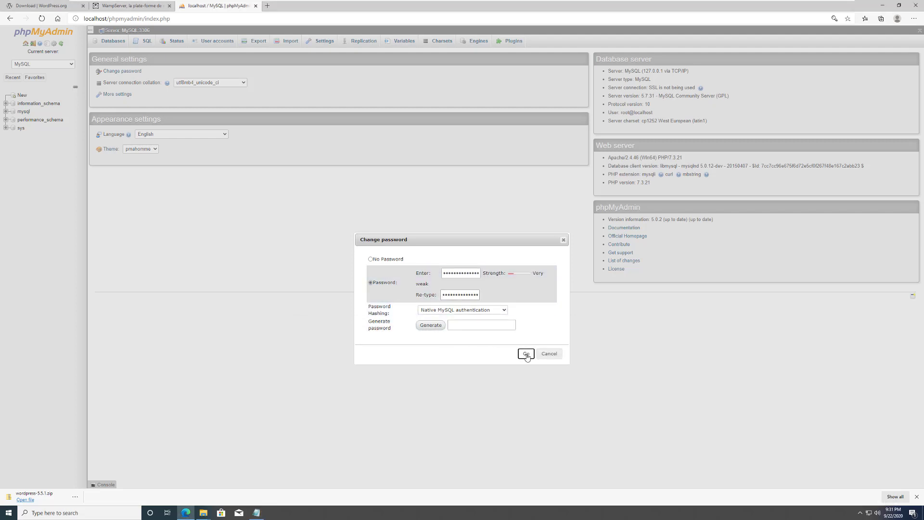
click(525, 354)
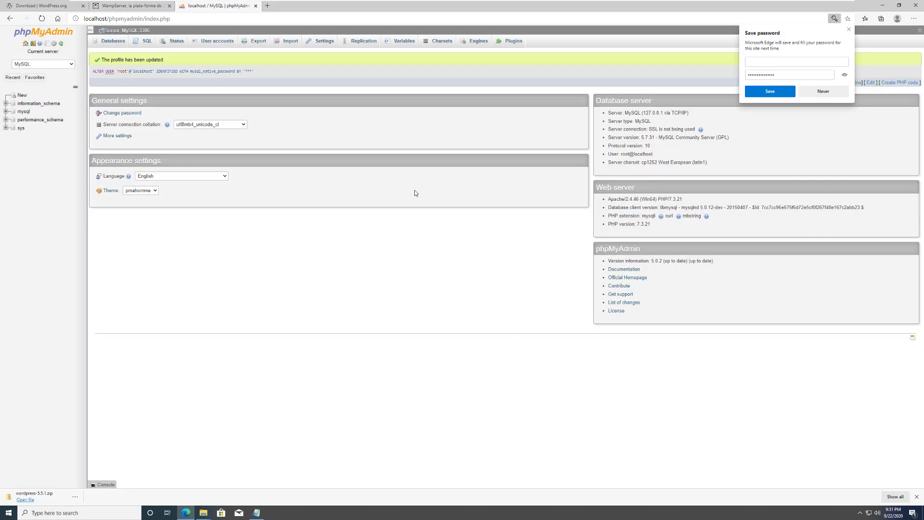
Step: Create an empty database named 'wordpress' from the Databases tab
click(112, 40)
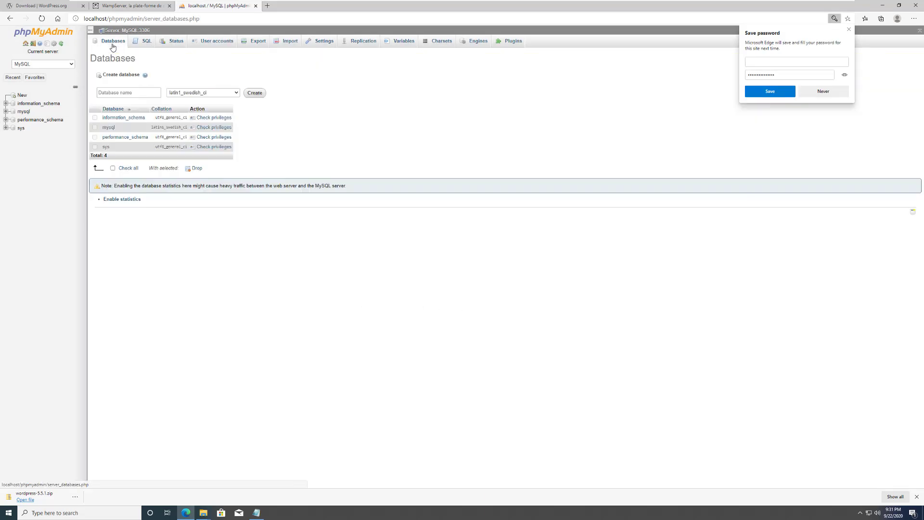
click(128, 92)
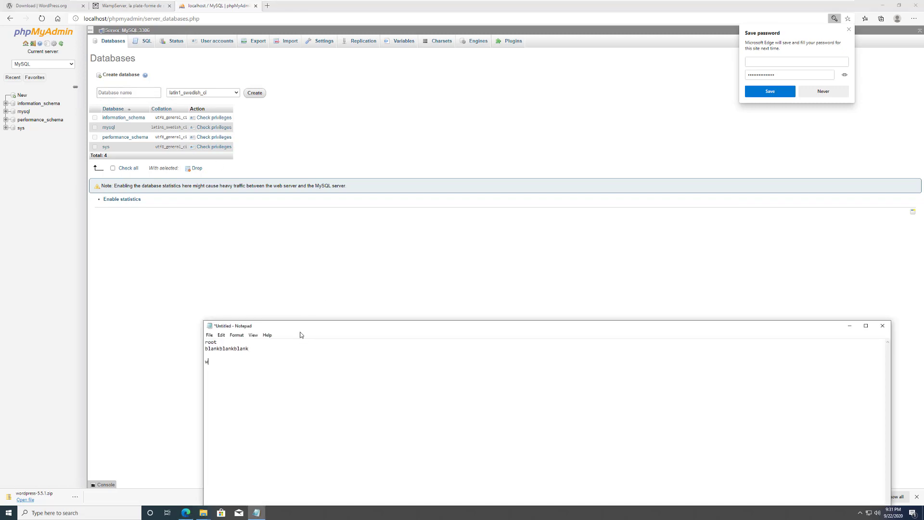
text(wordpress)
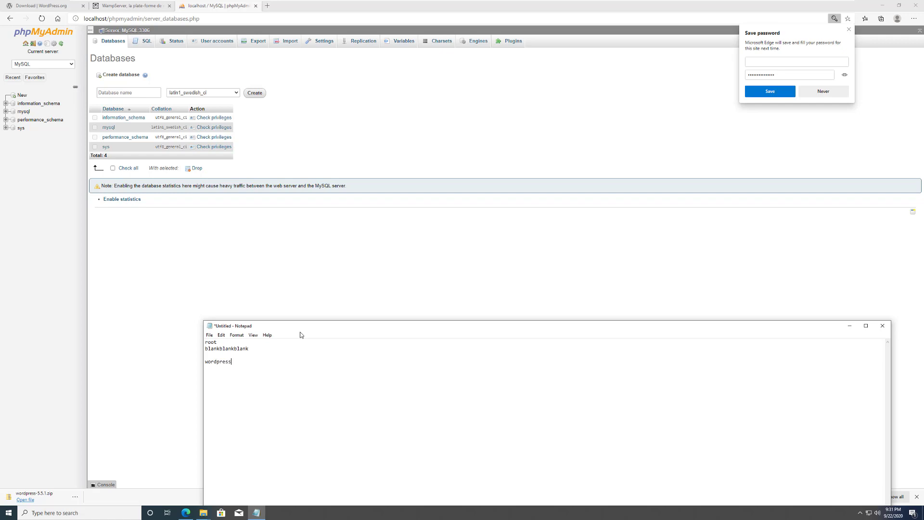
key(Return)
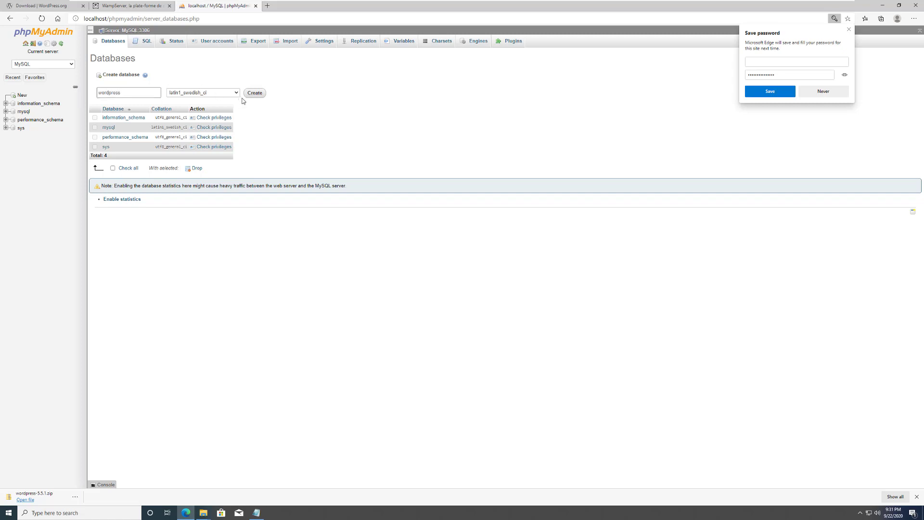
click(254, 92)
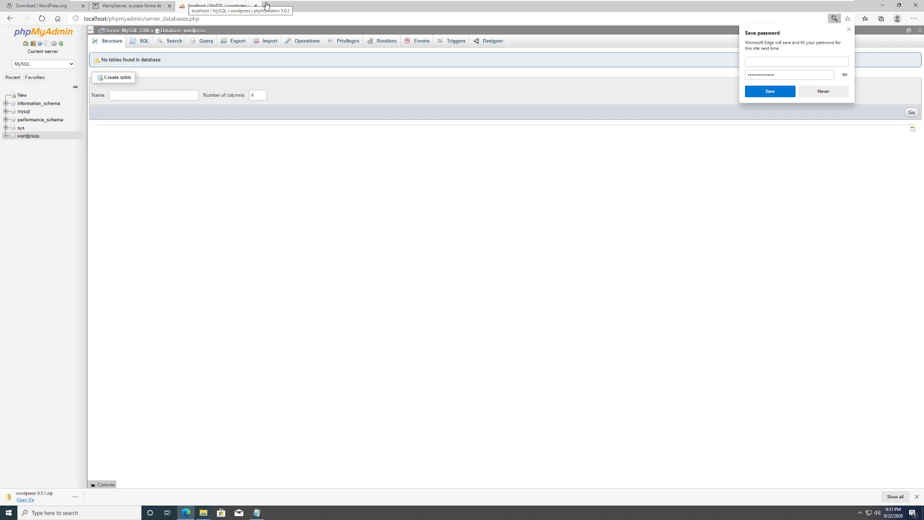
click(353, 5)
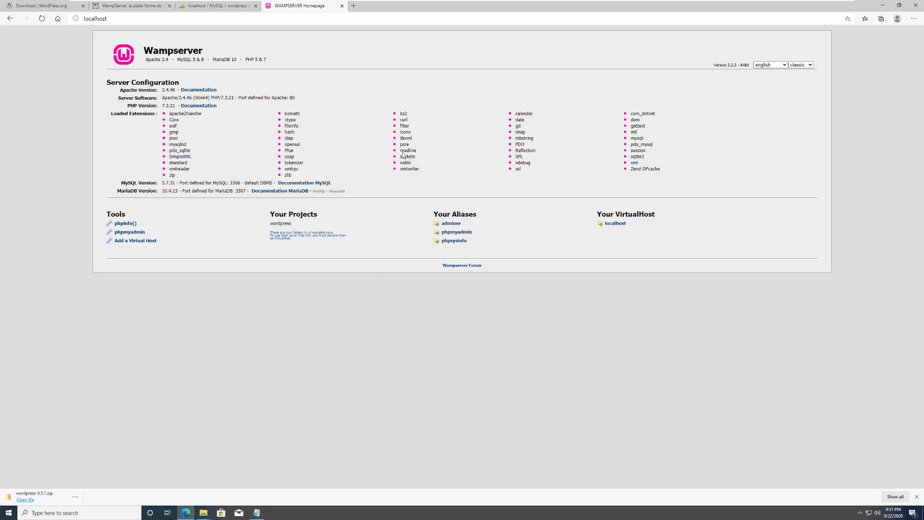
mouse_move(273, 268)
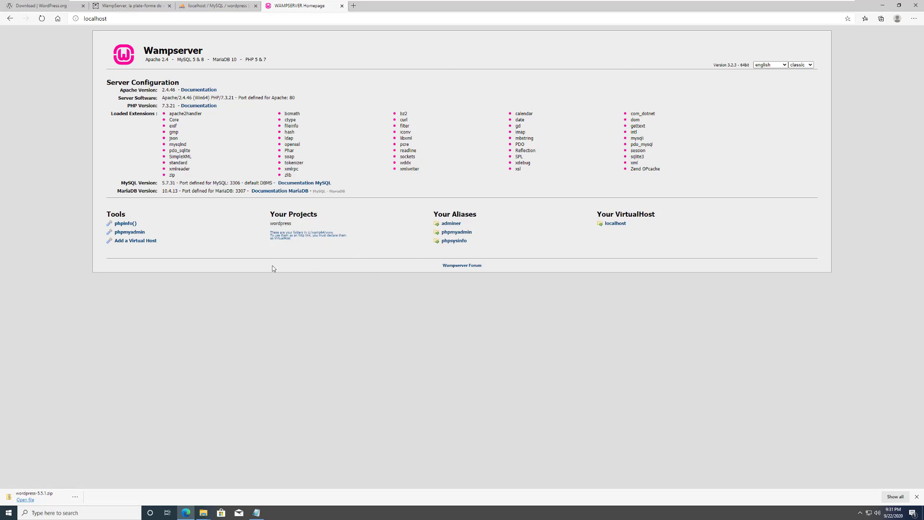
mouse_move(305, 262)
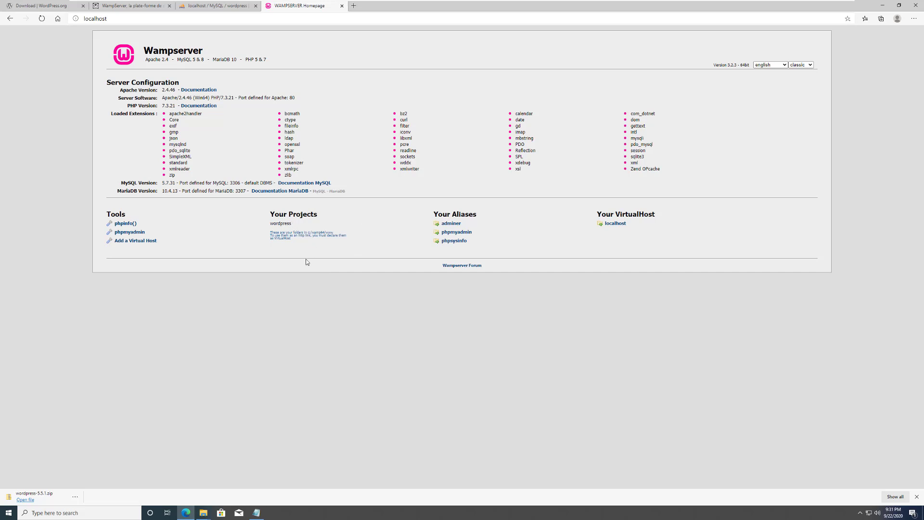
mouse_move(185, 68)
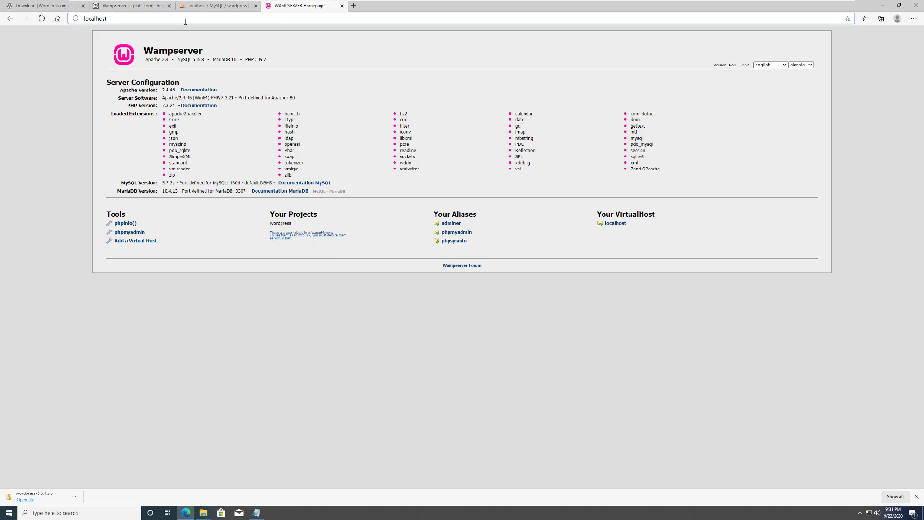
Step: Go to localhost/wordpress to bring up the WordPress setup language page
text(/w)
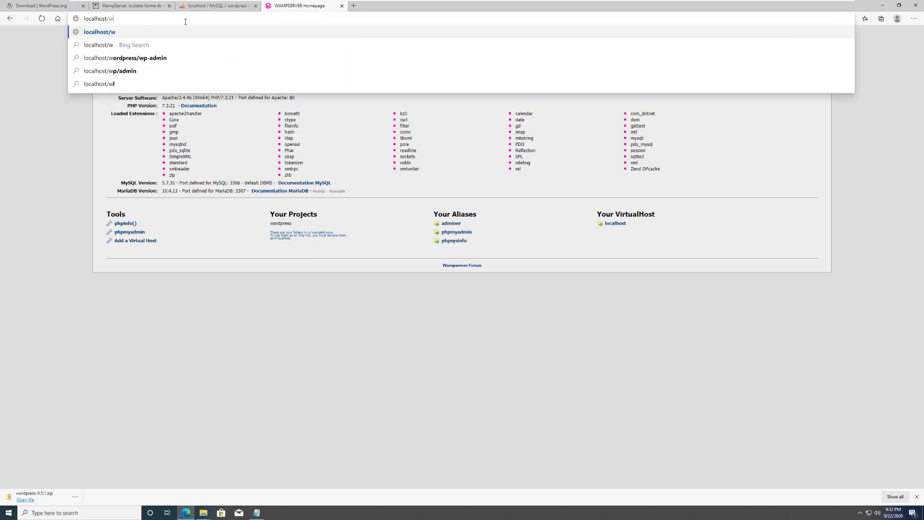
text(ordpress/wp-admin/setup-config.php)
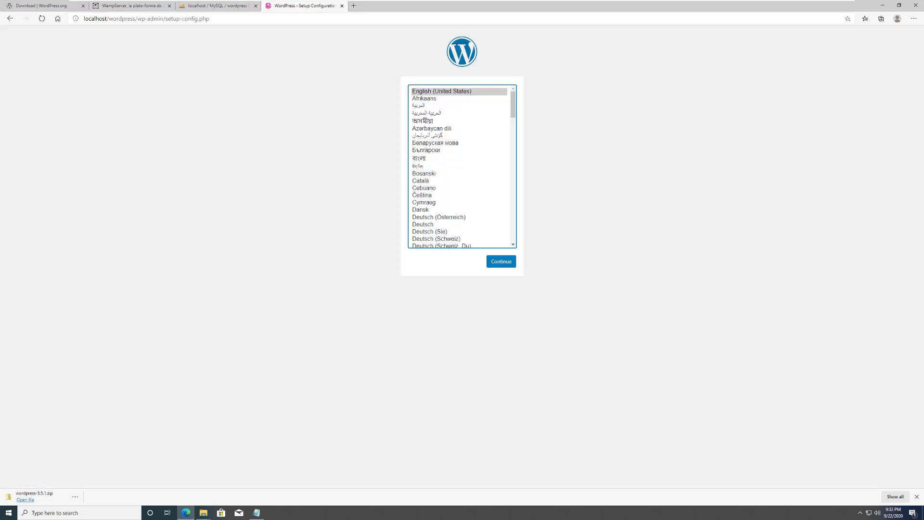
mouse_move(174, 235)
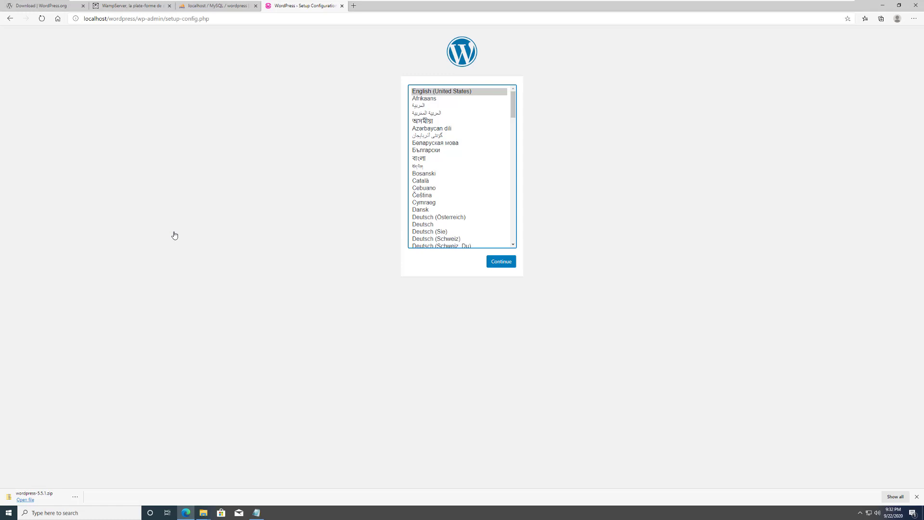
mouse_move(186, 236)
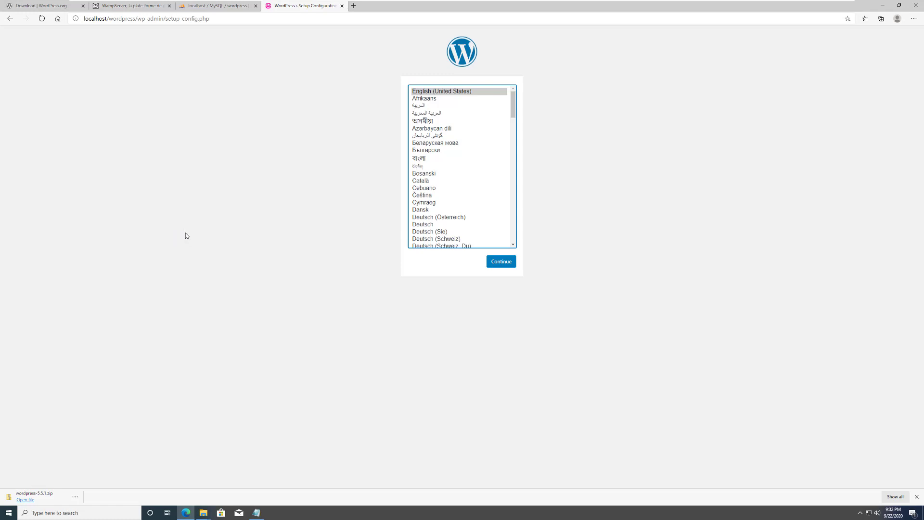
mouse_move(207, 98)
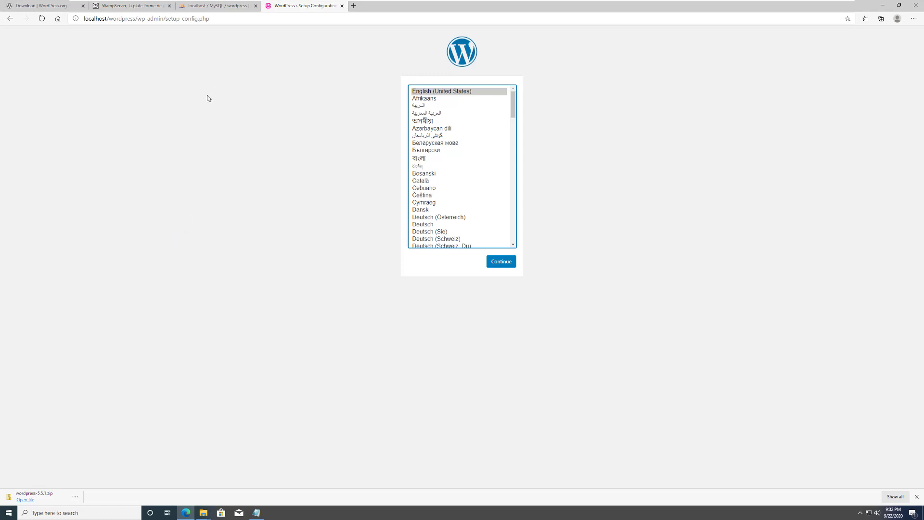
mouse_move(202, 90)
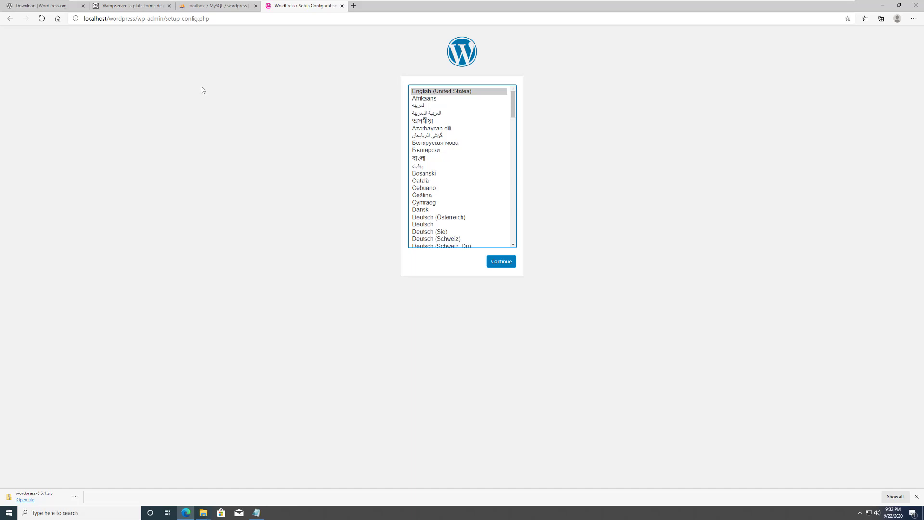
mouse_move(195, 201)
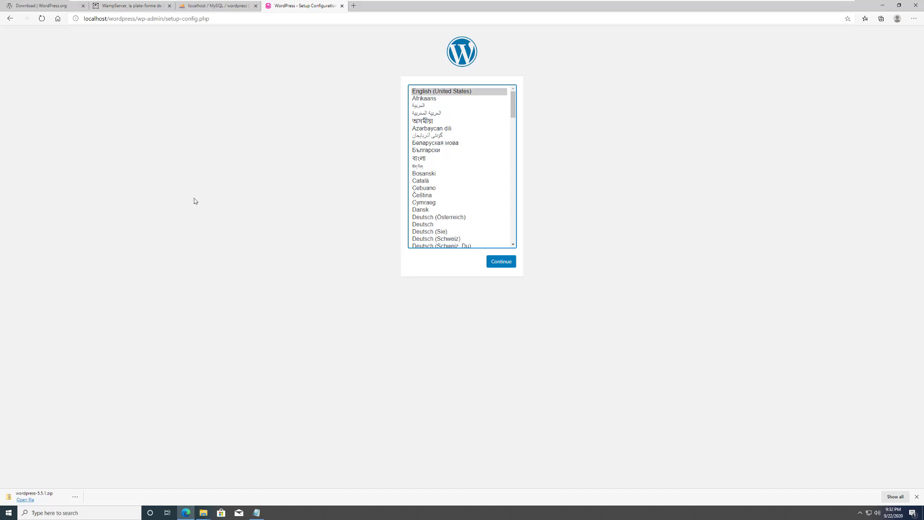
mouse_move(190, 182)
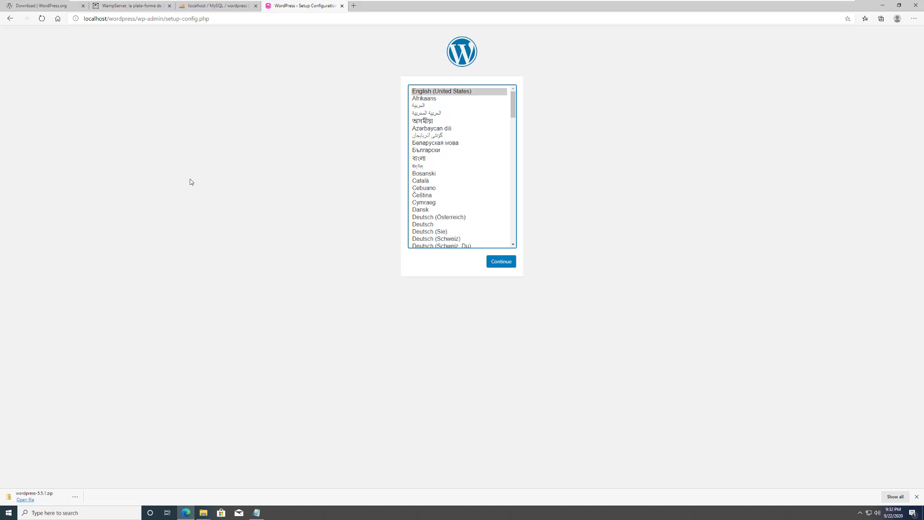
mouse_move(208, 267)
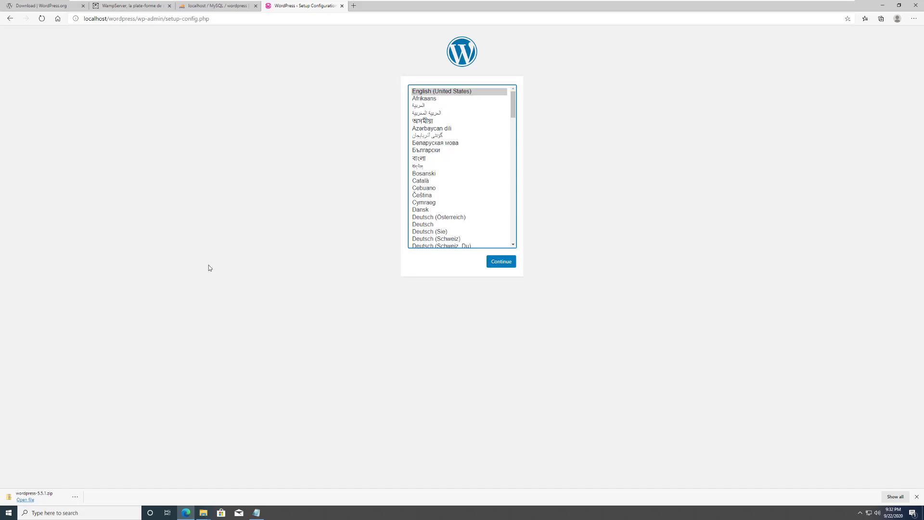
mouse_move(217, 465)
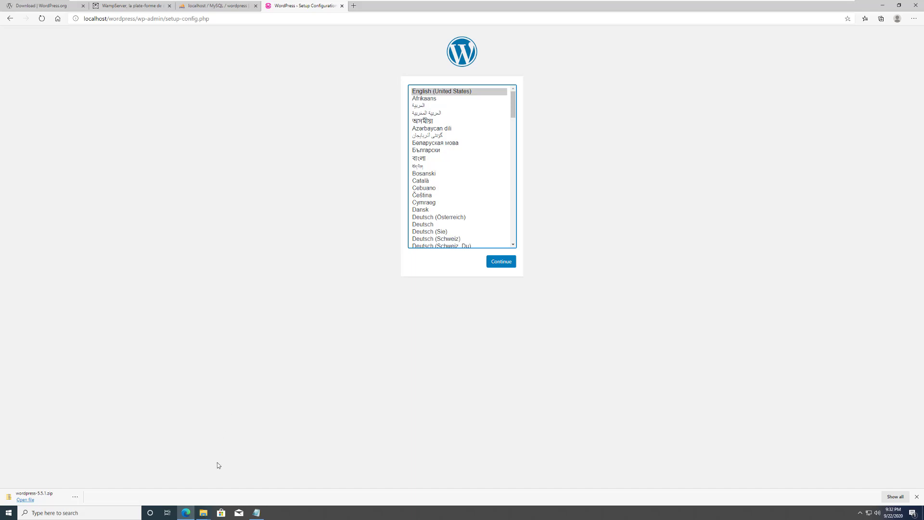
mouse_move(207, 512)
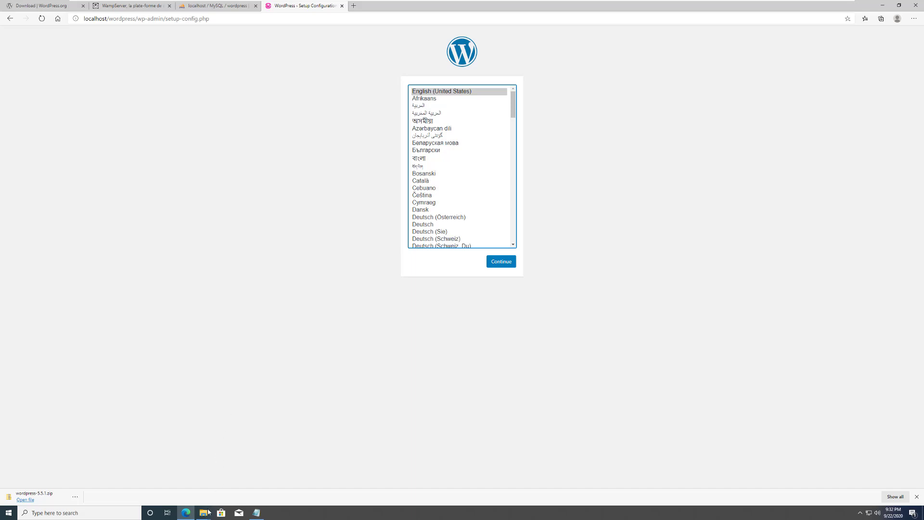
Step: Open C:\wamp64\www\wordpress and select wp-config-sample.php
click(203, 512)
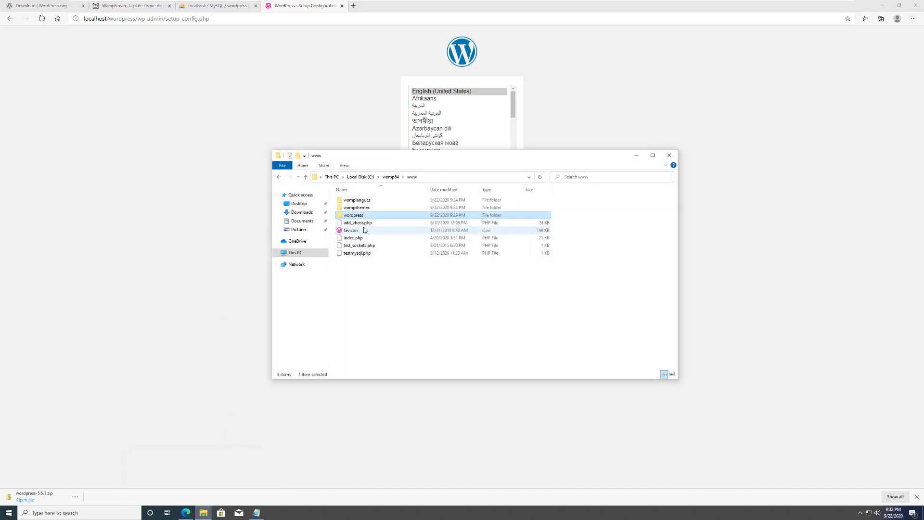
double_click(353, 215)
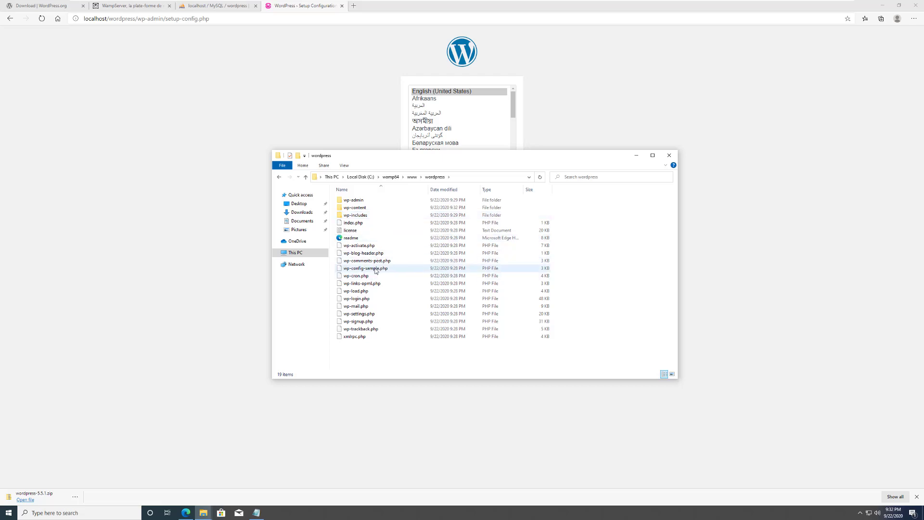
click(365, 268)
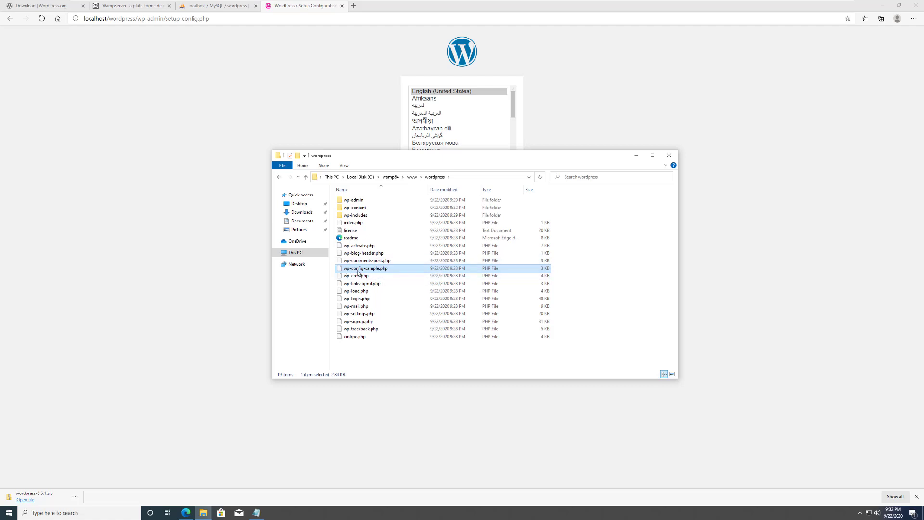
mouse_move(365, 268)
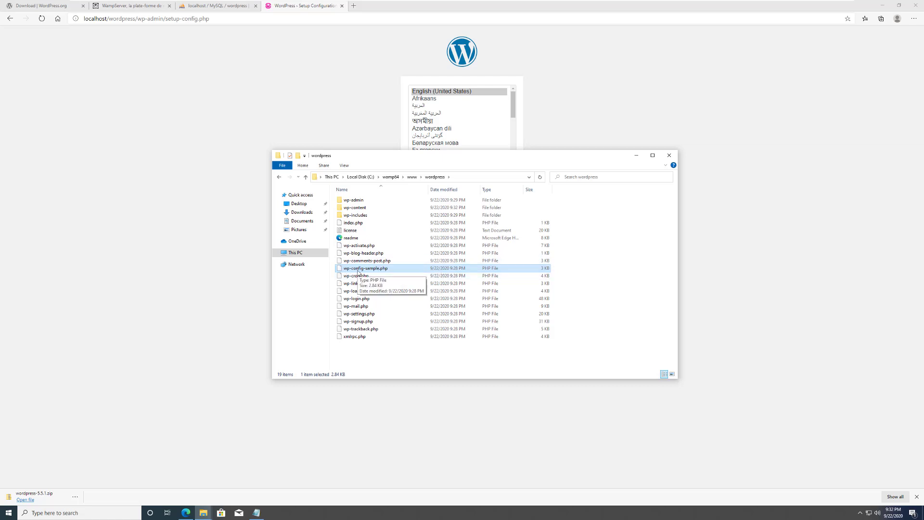
mouse_move(258, 75)
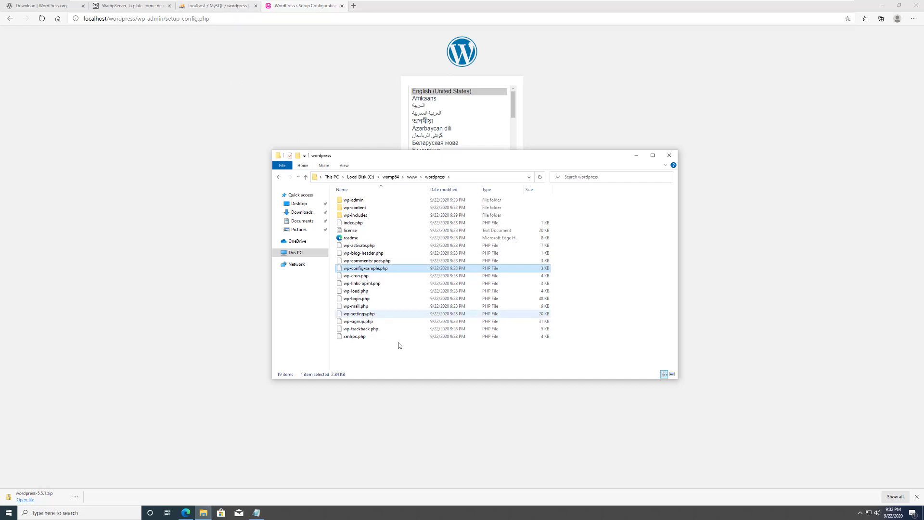
key(win+r)
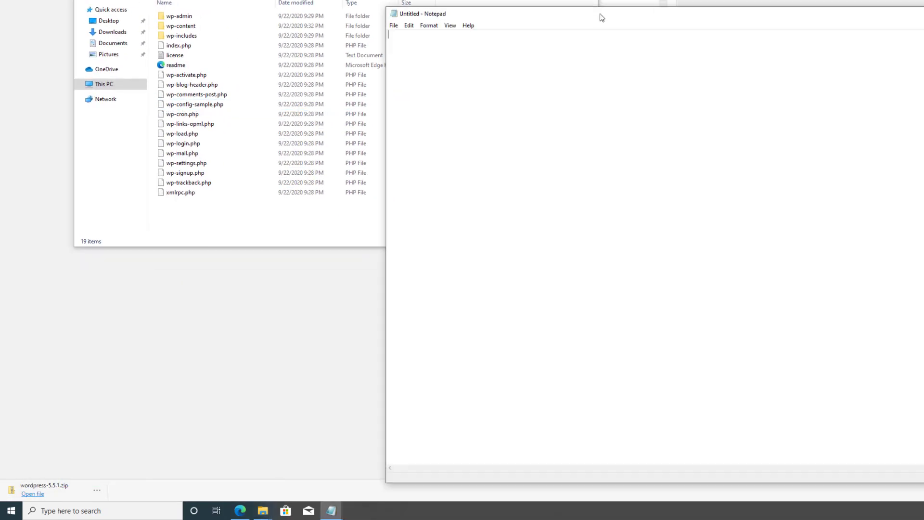
Step: Rename wp-config-sample.php to wp-config.php and open it in Notepad
click(194, 104)
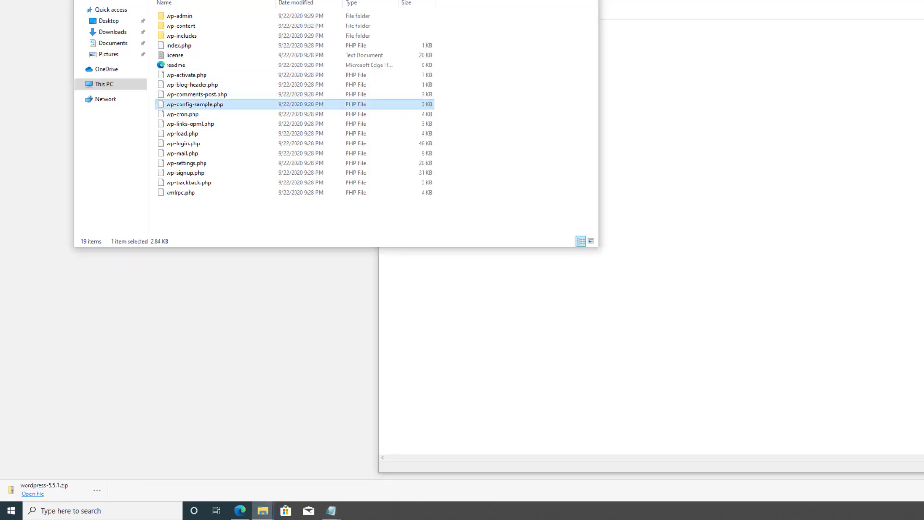
click(195, 104)
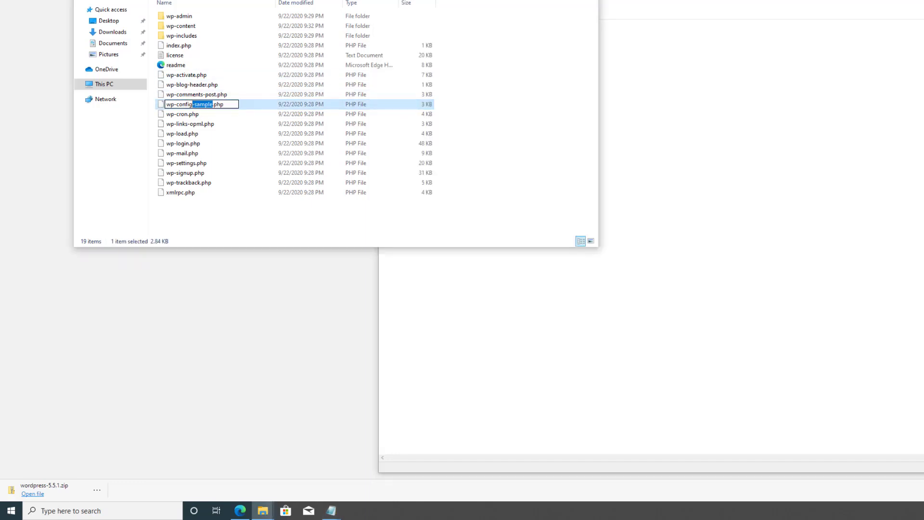
key(Return)
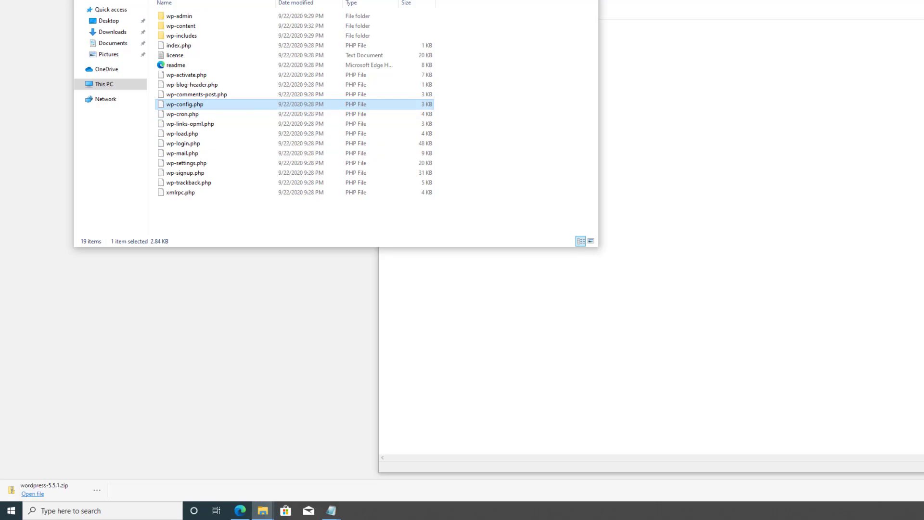
double_click(185, 104)
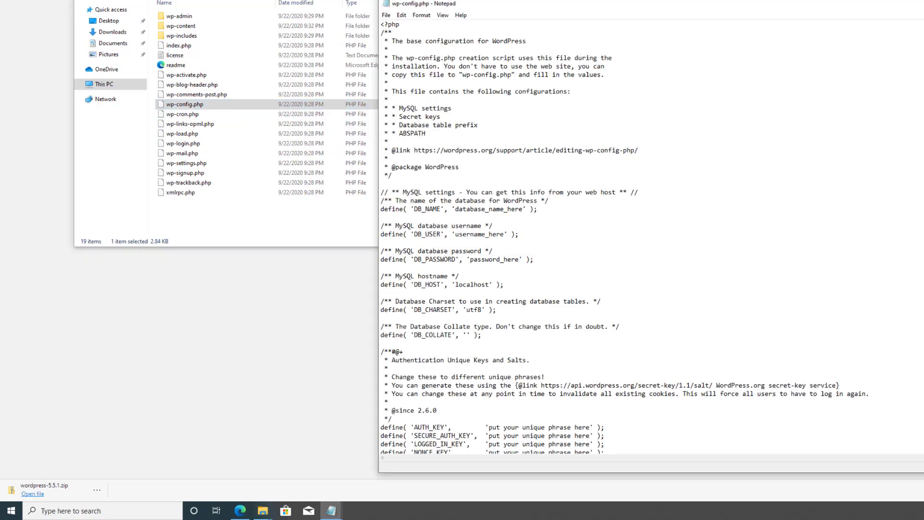
double_click(485, 215)
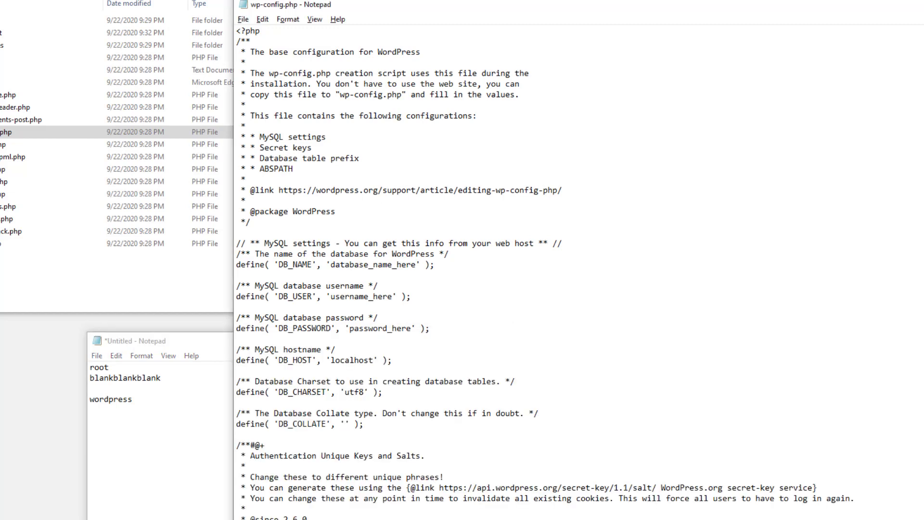
double_click(372, 265)
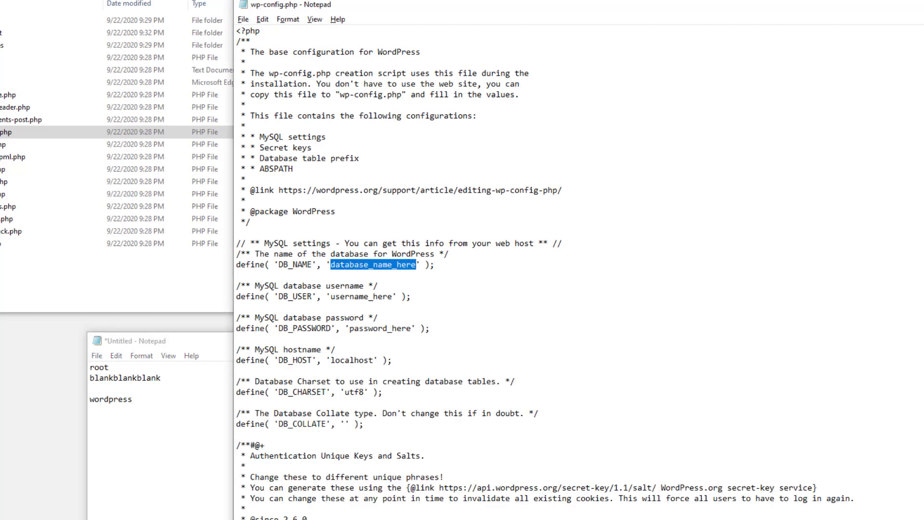
text(wordrepss)
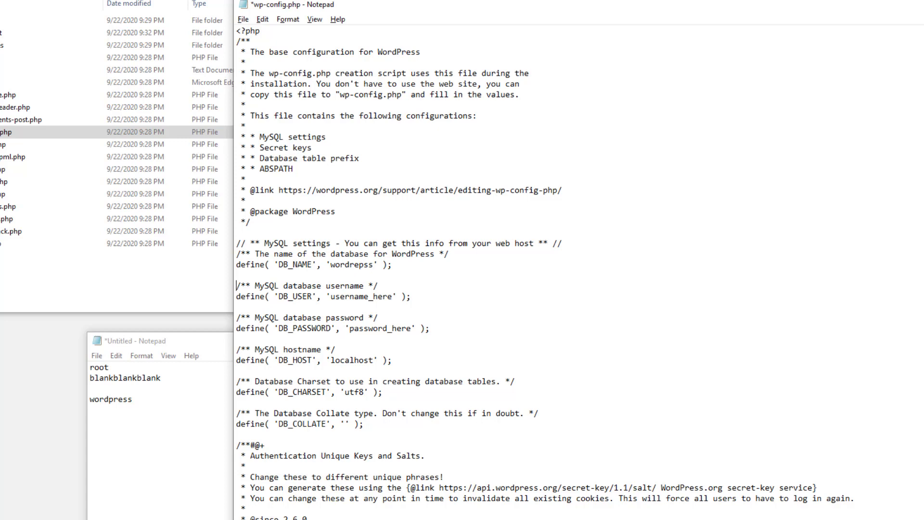
click(401, 296)
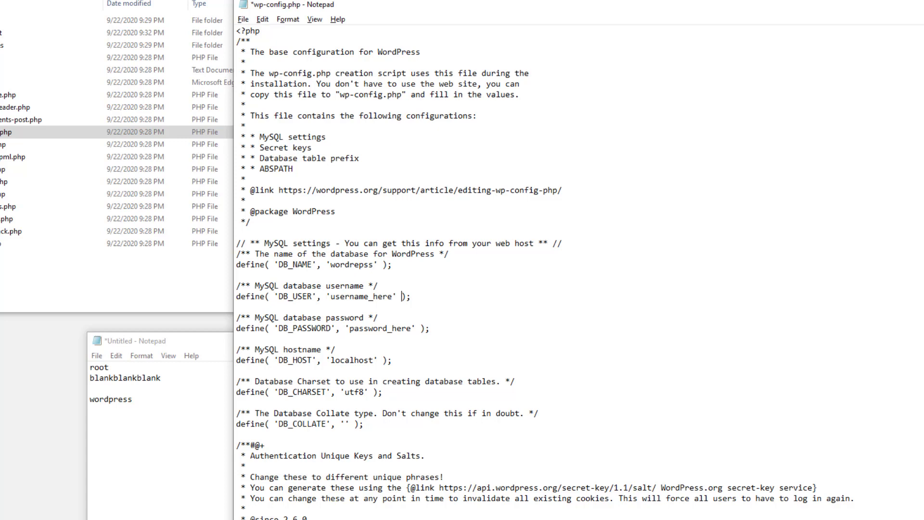
double_click(356, 297)
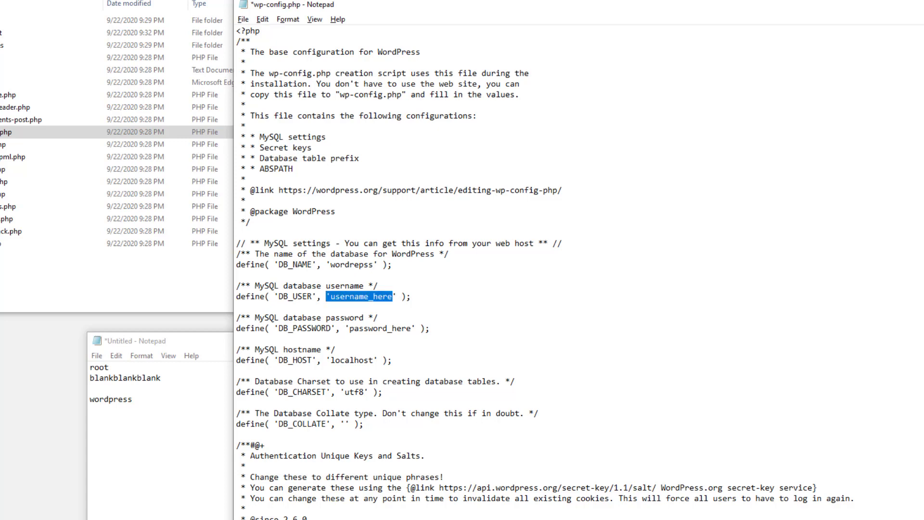
text(root)
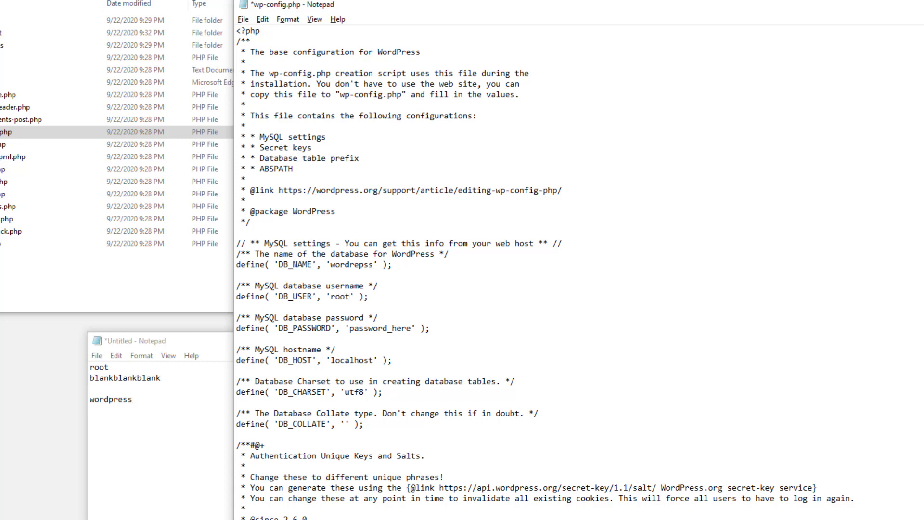
double_click(124, 378)
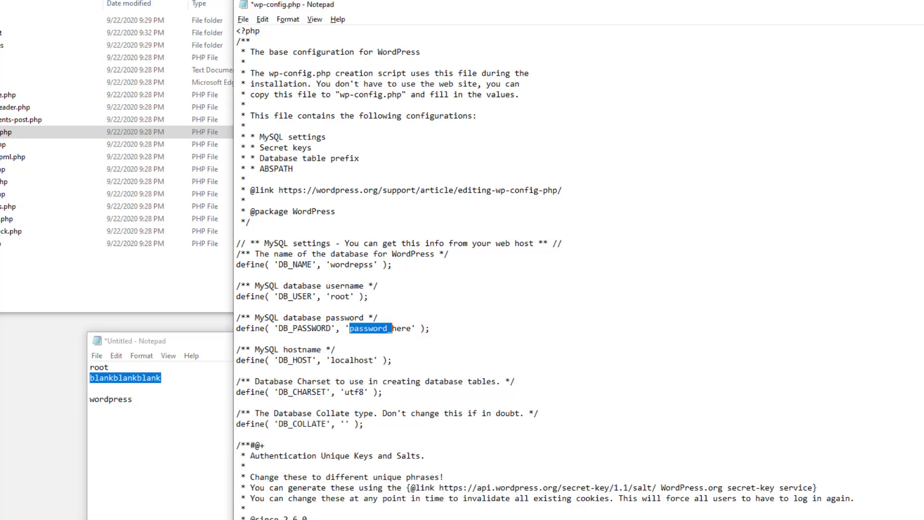
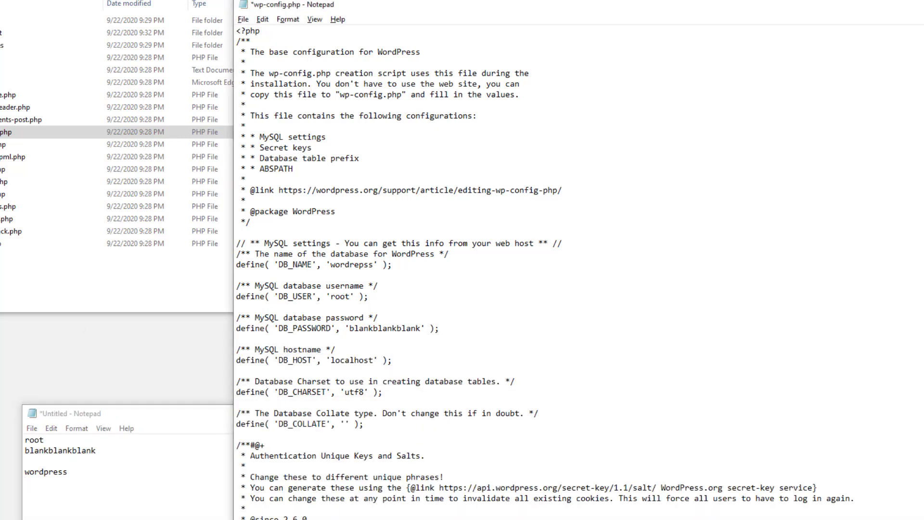
Step: Paste the generated authentication keys and salts over the placeholder defines and save wp-config.php
scroll(down, 3)
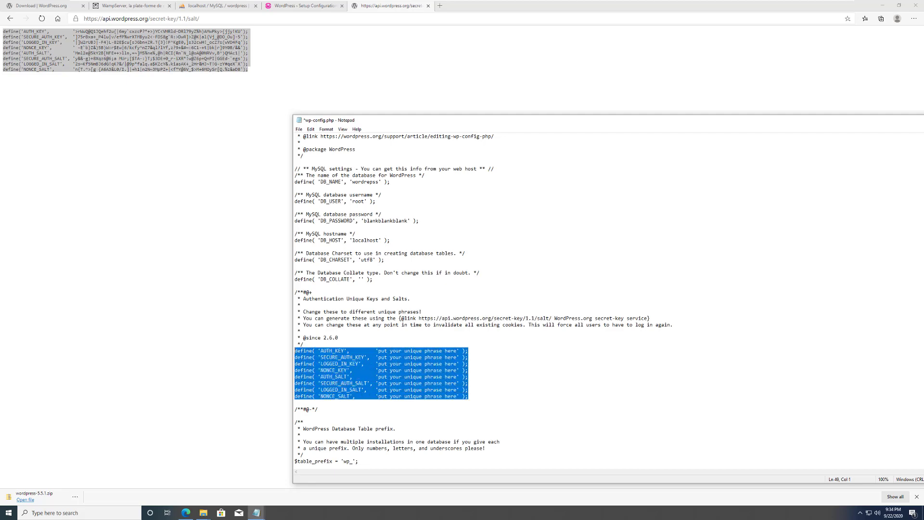
key(ctrl+v)
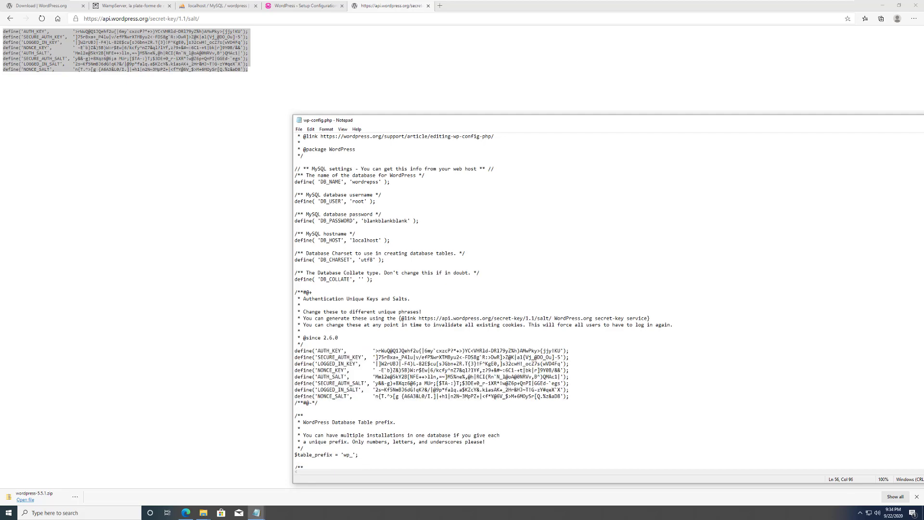
scroll(up, 3)
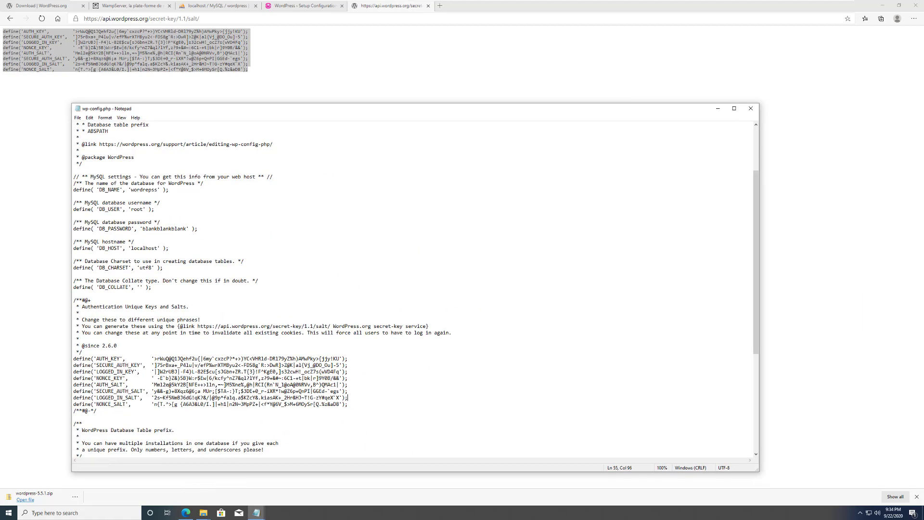
click(303, 5)
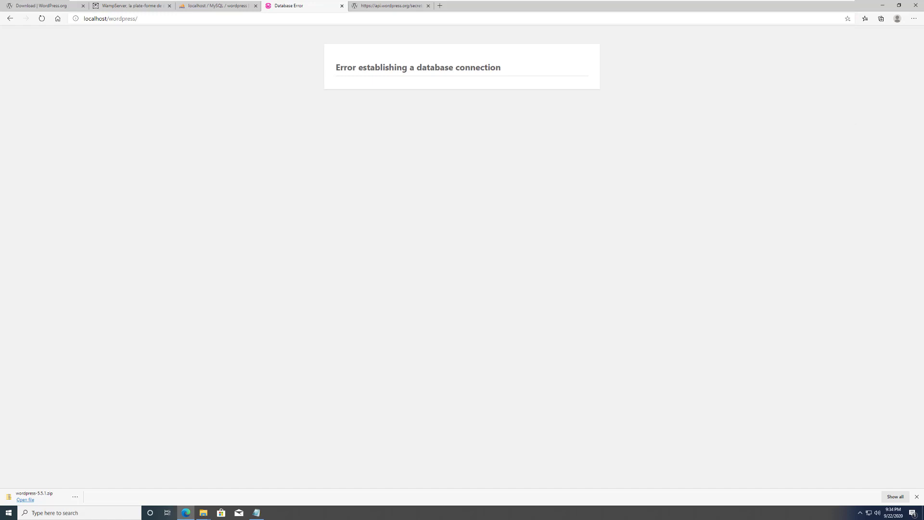
Step: Reload the WordPress page showing the database connection error and return to phpMyAdmin
click(41, 18)
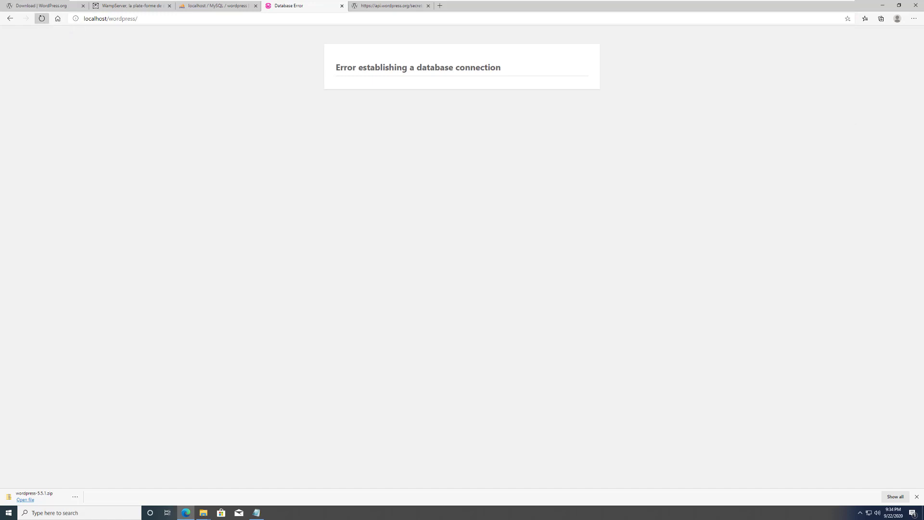
click(41, 18)
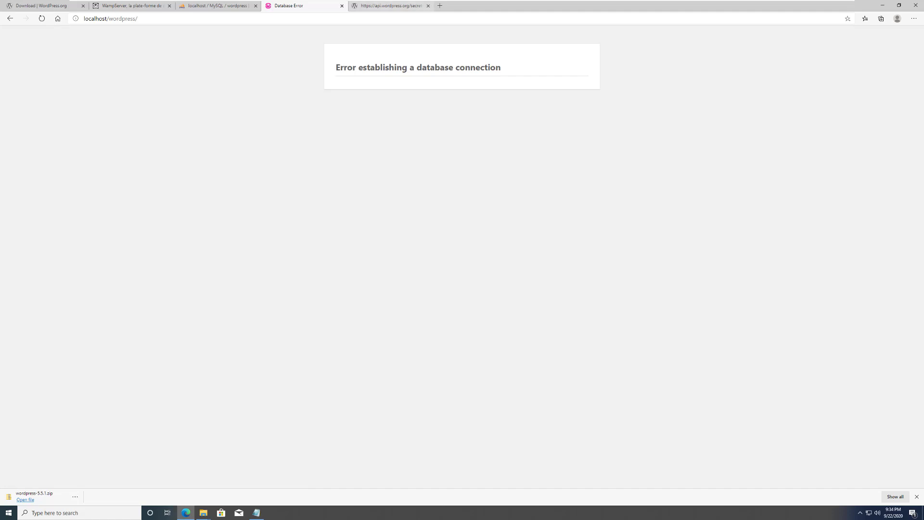
click(218, 5)
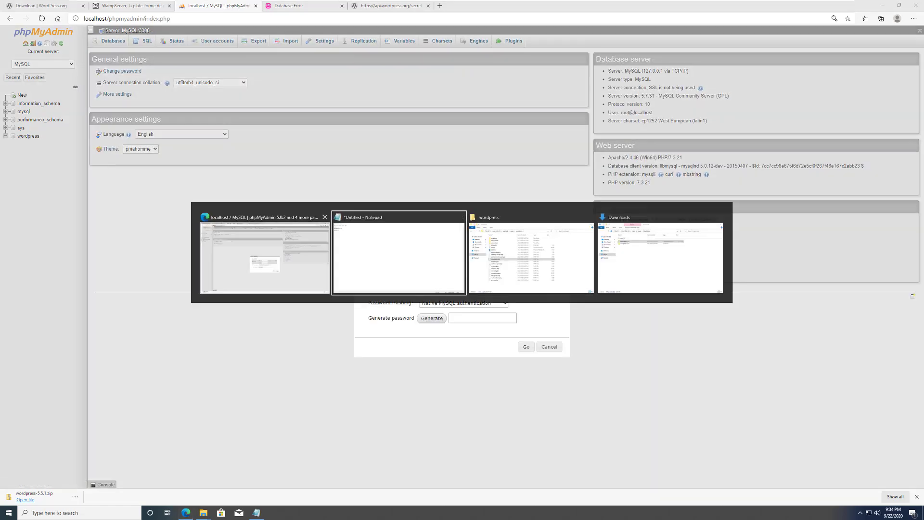
Step: Change the root password, entering it twice, and log back in to phpMyAdmin with it
click(399, 253)
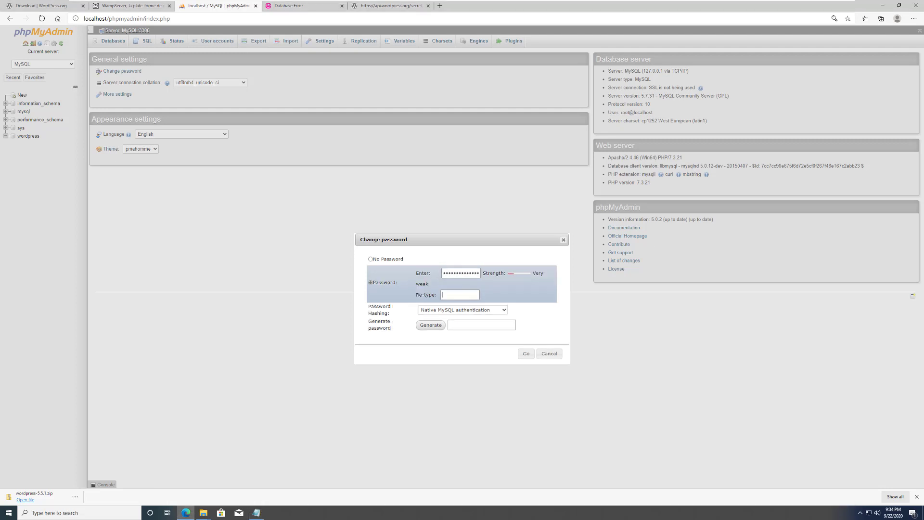
click(524, 353)
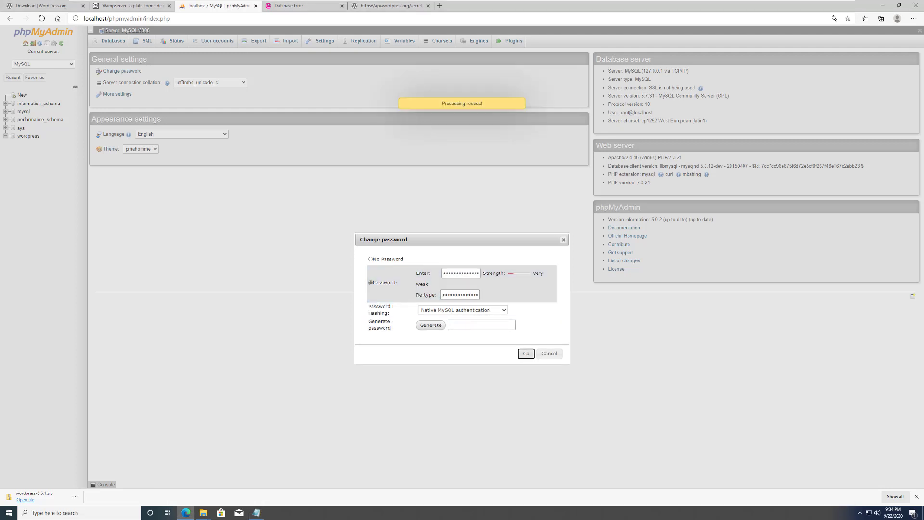
click(525, 353)
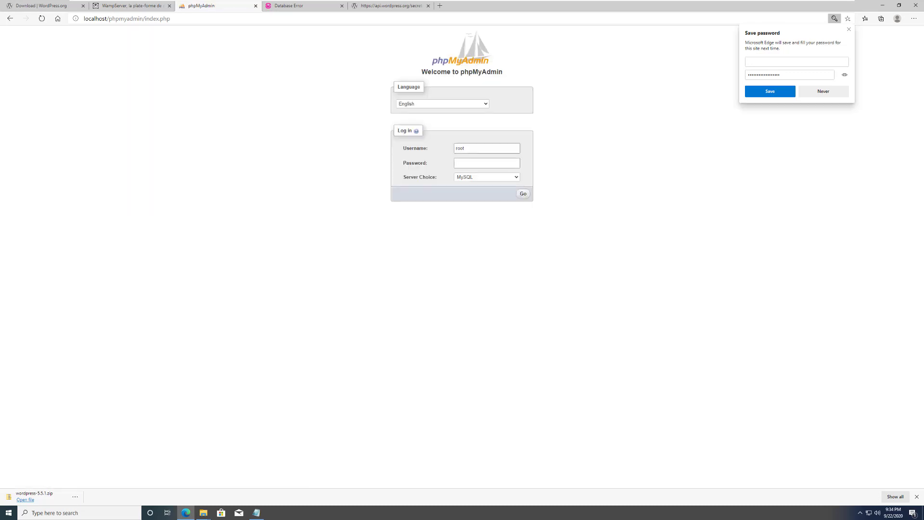
click(522, 193)
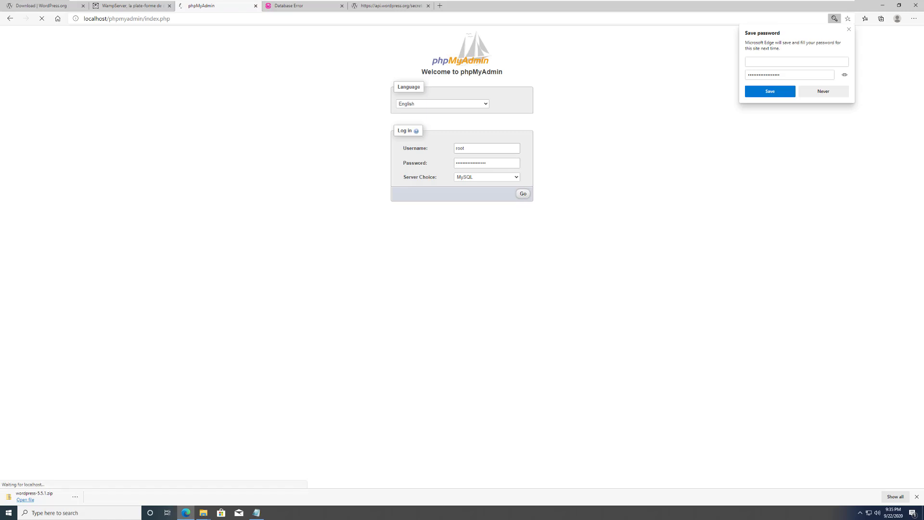
click(523, 194)
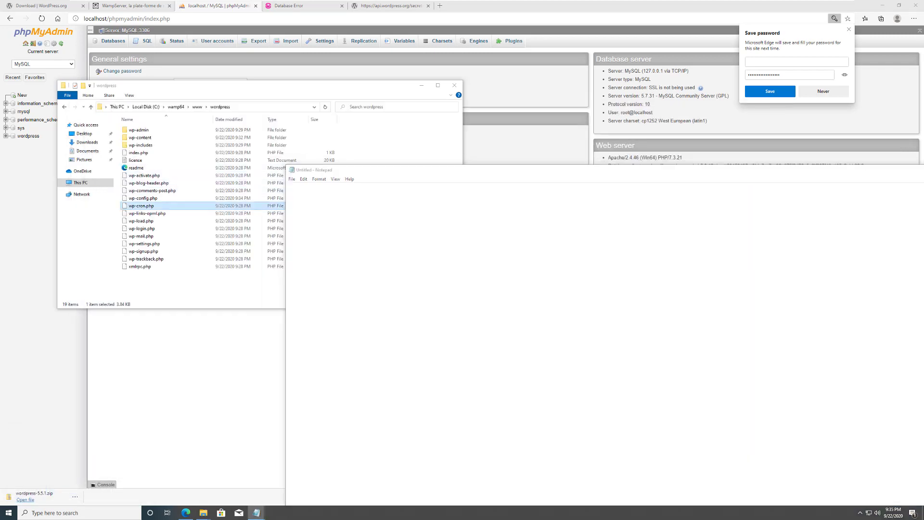
double_click(142, 198)
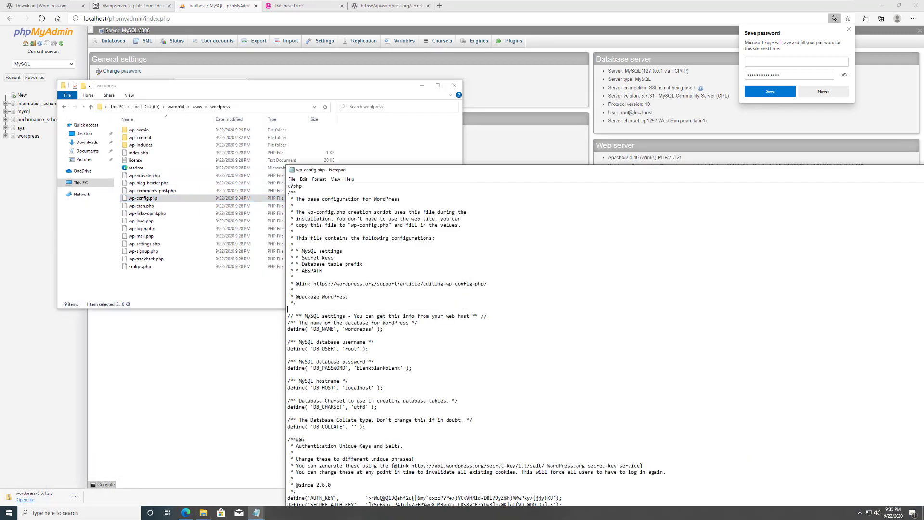
double_click(378, 368)
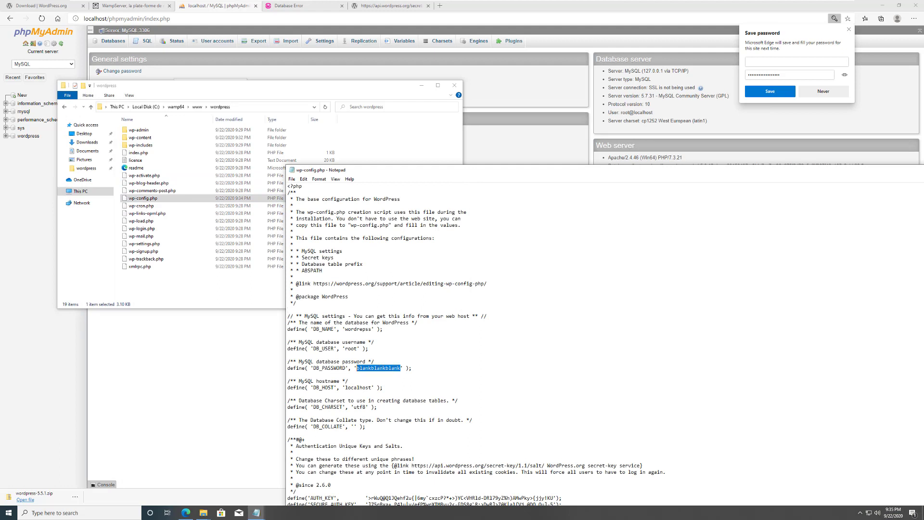
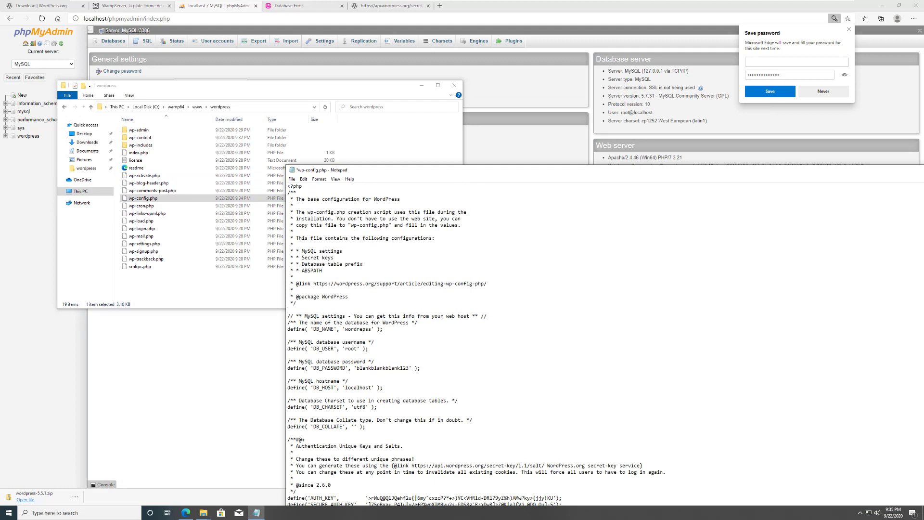
double_click(354, 329)
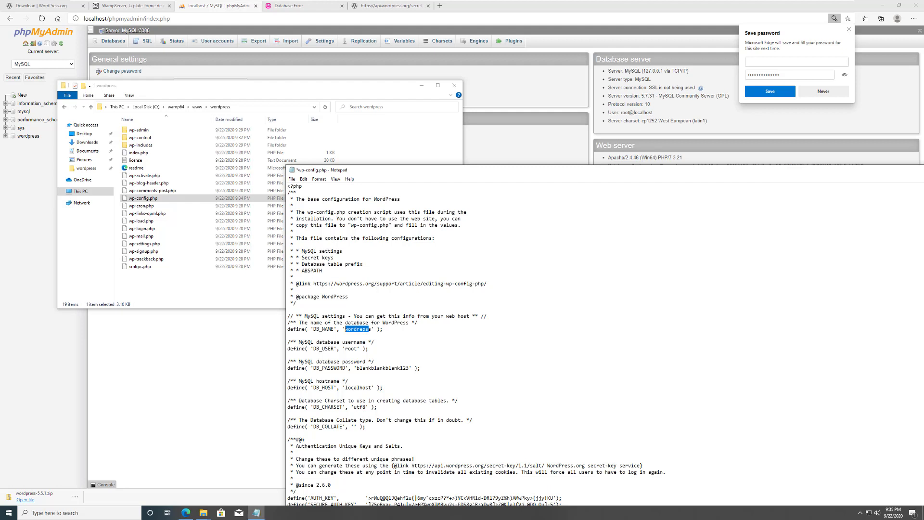
click(357, 329)
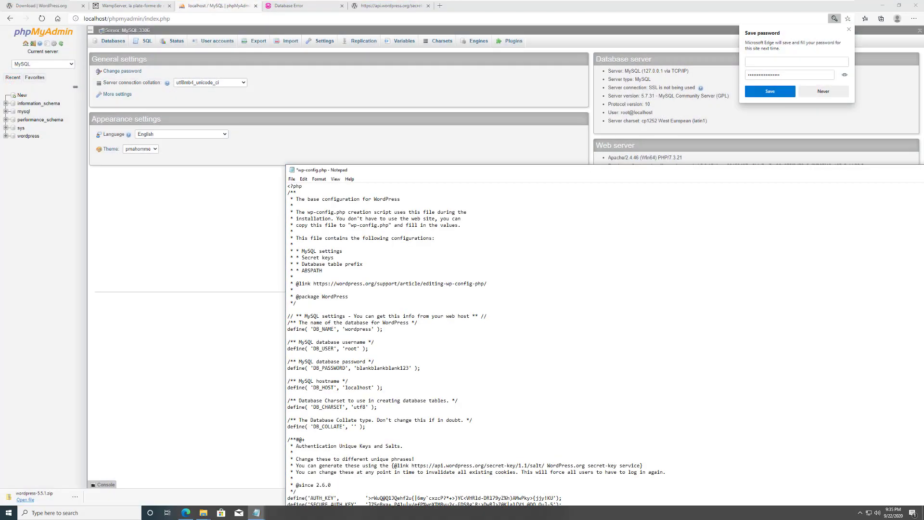
key(ctrl+s)
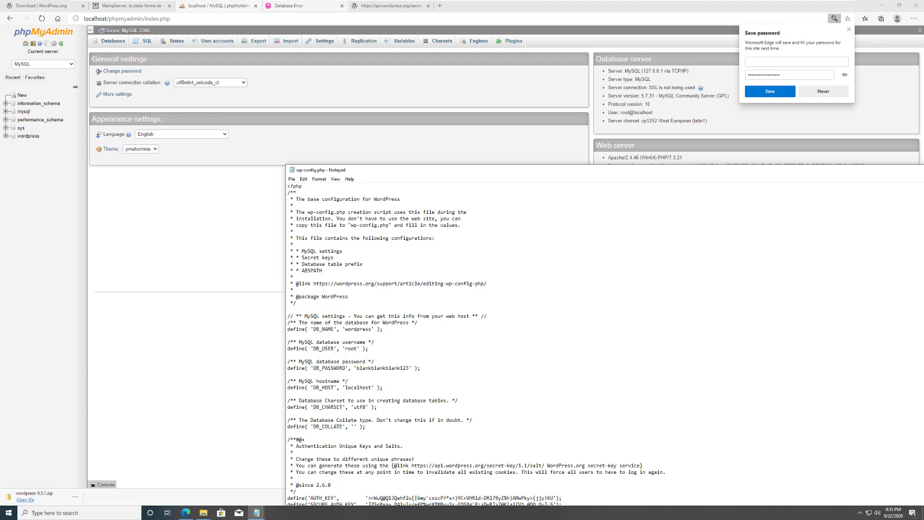
Step: Reload the site and choose English (United States) as the installation language
click(302, 5)
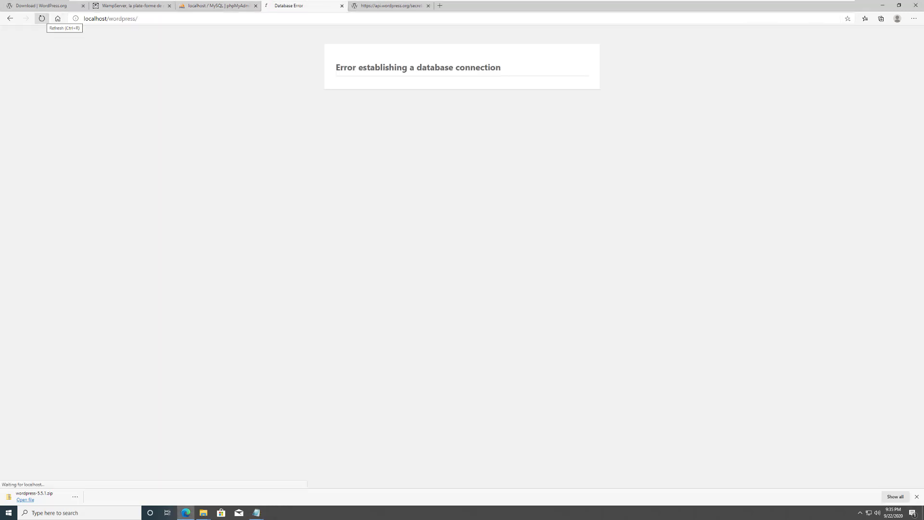
click(41, 19)
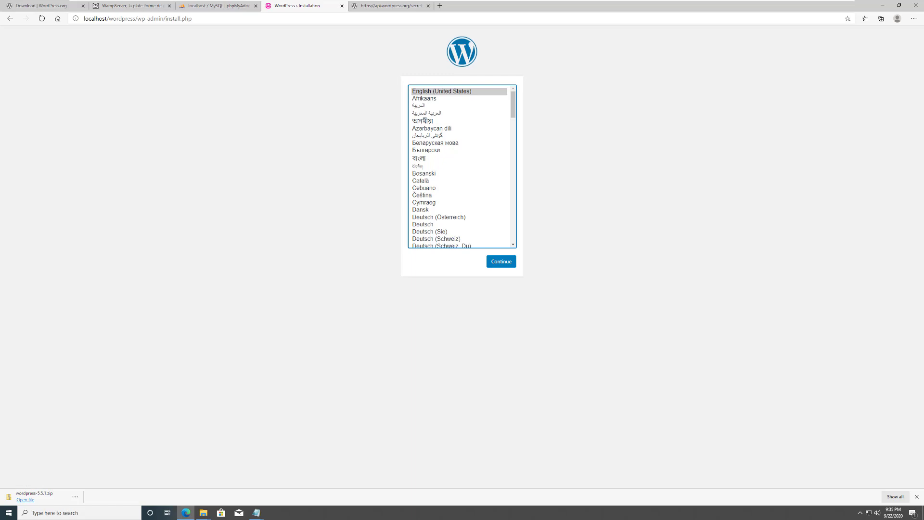
click(501, 261)
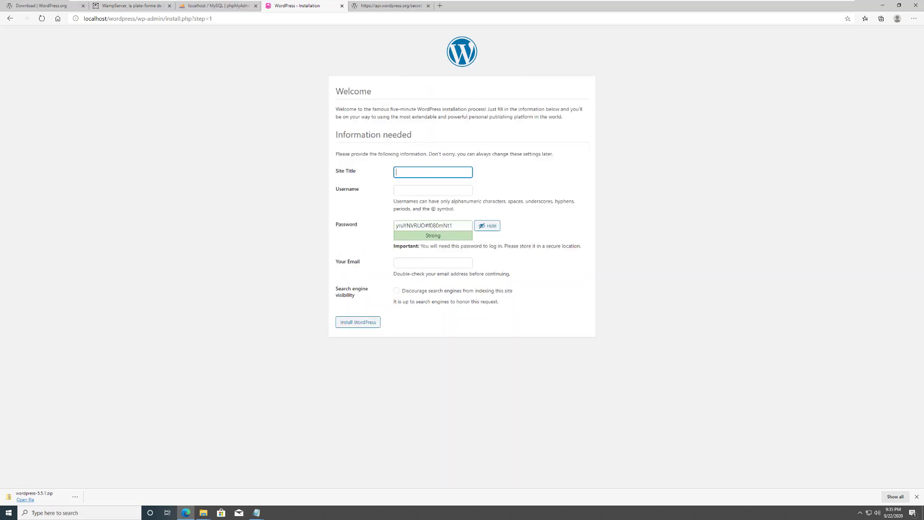
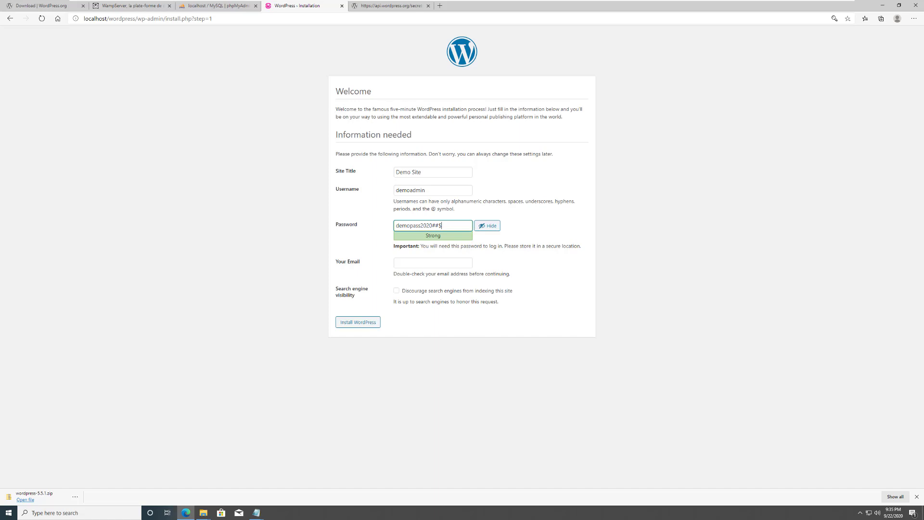
click(432, 262)
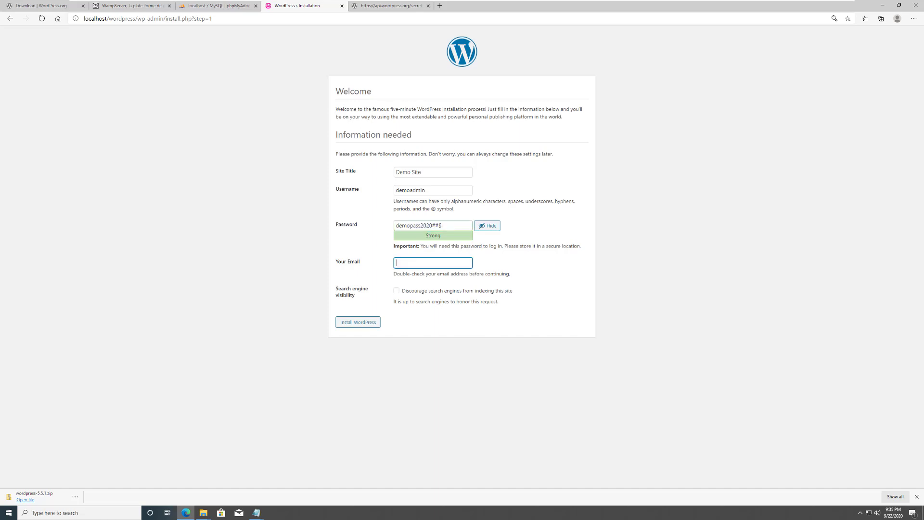
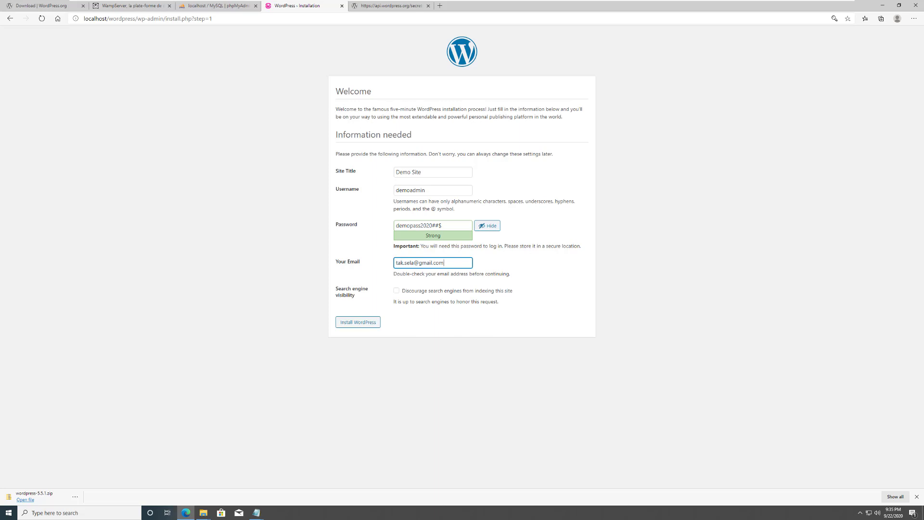
click(357, 322)
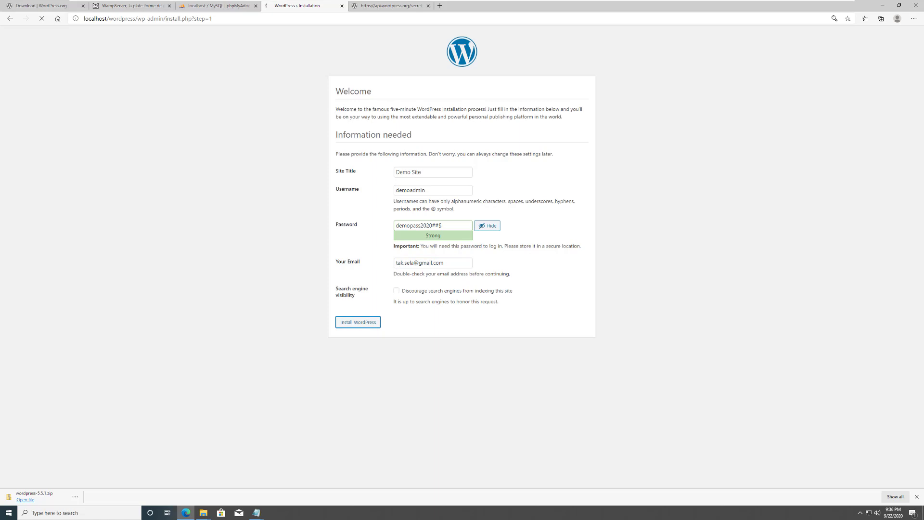
click(358, 322)
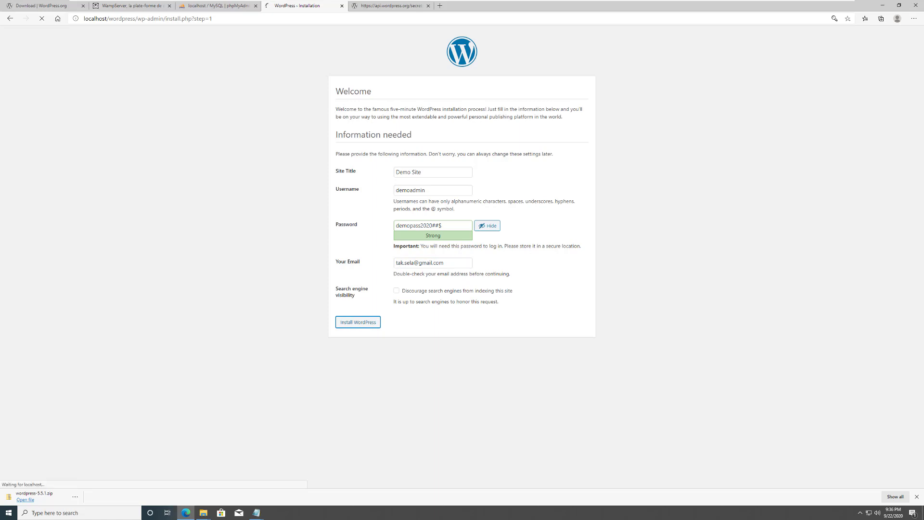
click(358, 322)
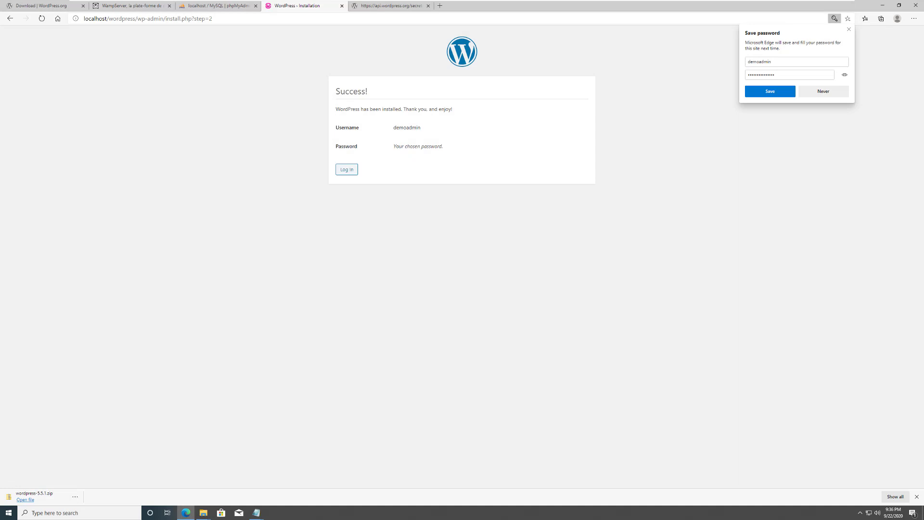
Step: Log in to WordPress as demoadmin from the installation success page
click(347, 170)
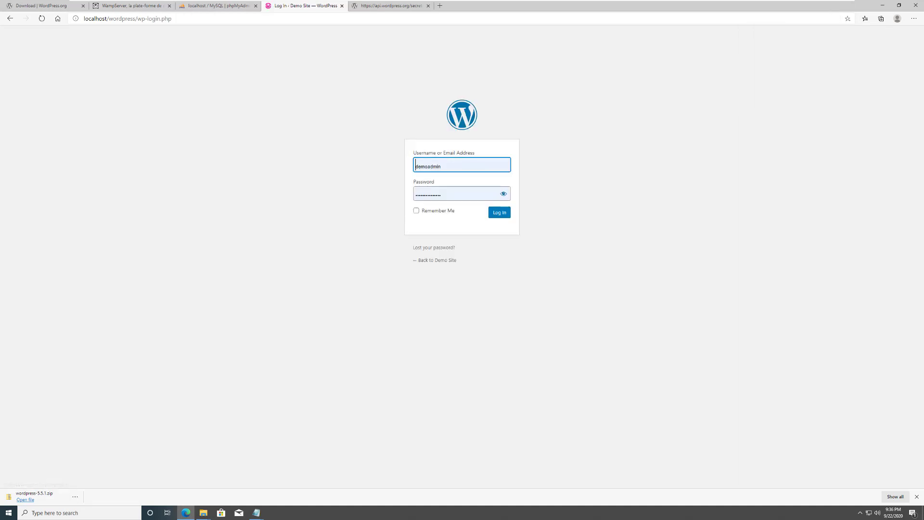
click(498, 213)
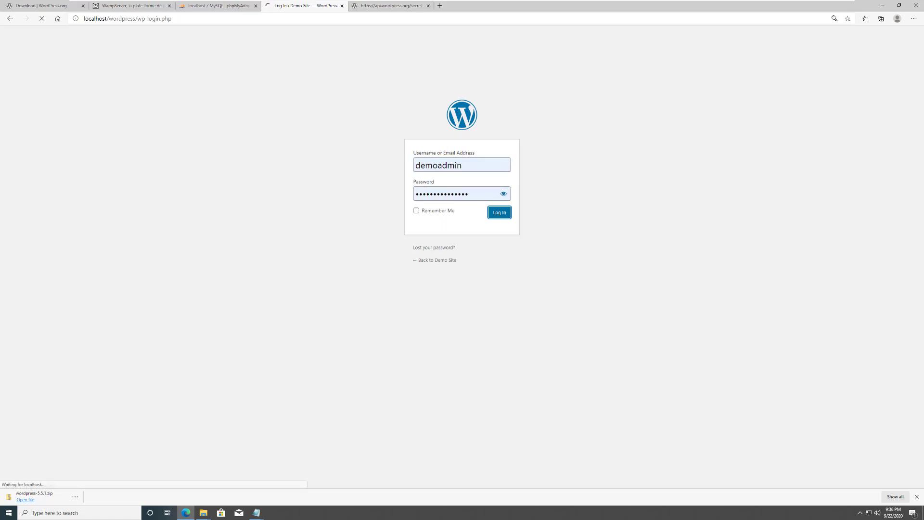
click(499, 212)
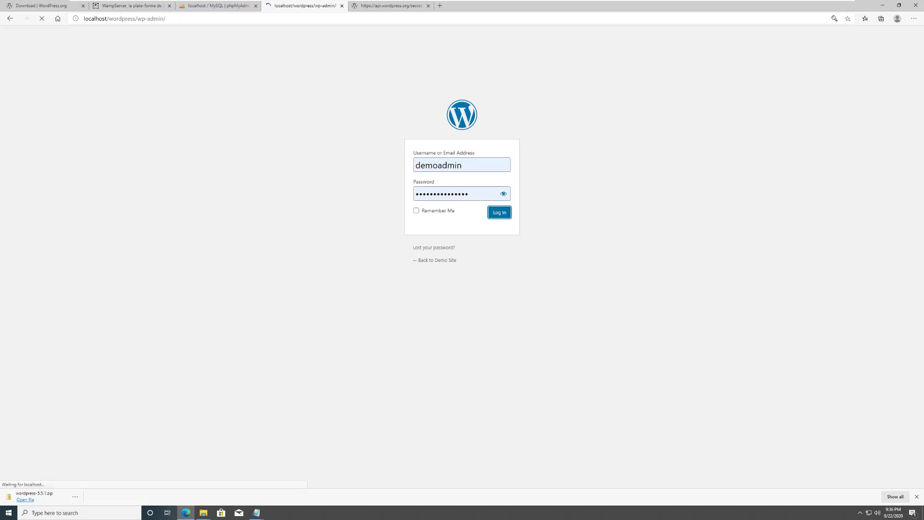
Step: View the Demo Site front page, browse the Hello world! post, and return home
click(499, 212)
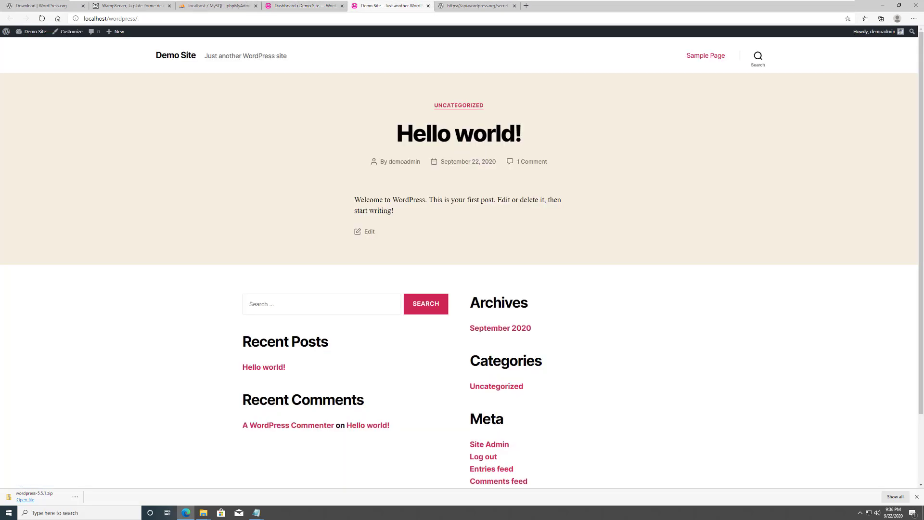
scroll(down, 3)
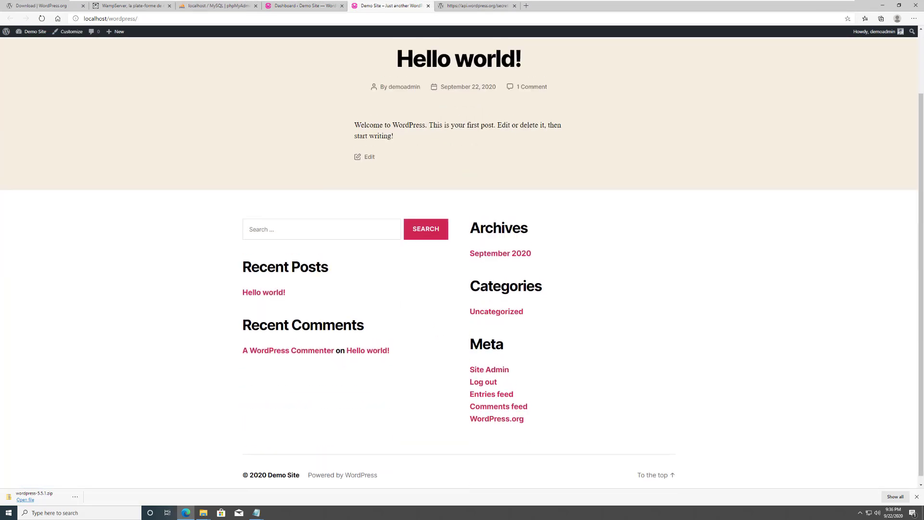
scroll(up, 3)
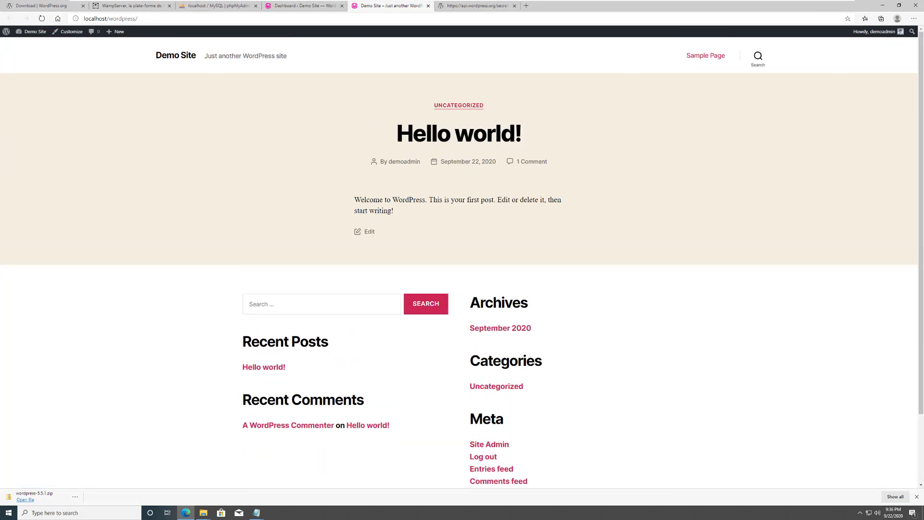
mouse_move(458, 133)
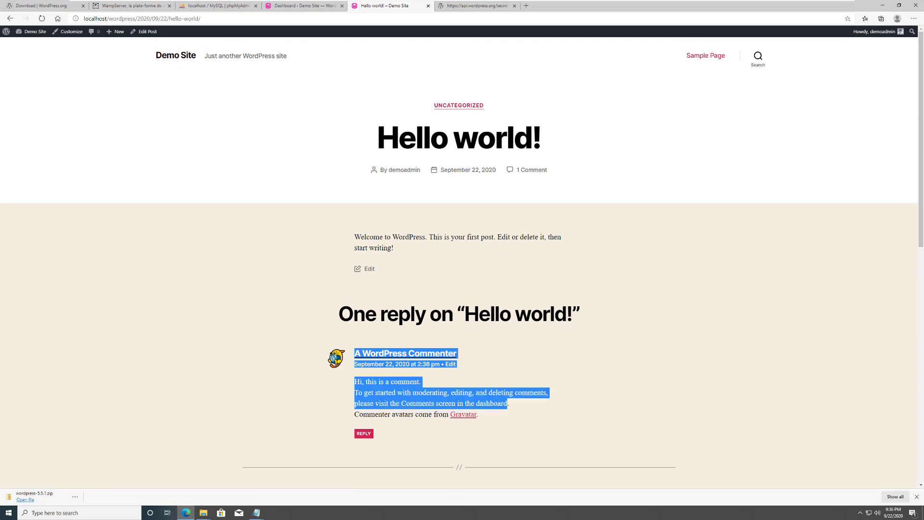
click(175, 55)
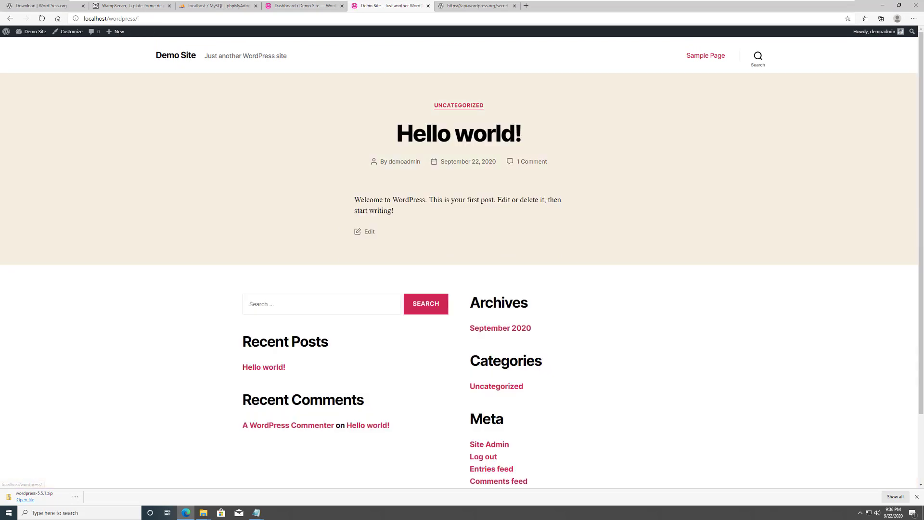